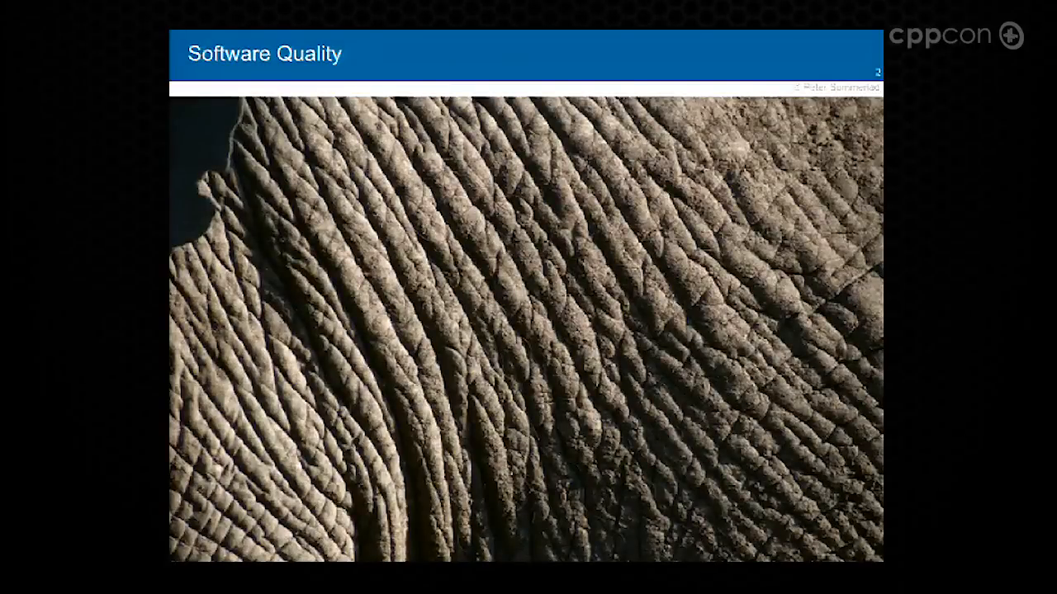
# Step: Advance past the elephant-skin slides to slide 7, 'Grow to become larger Problems!'
pyautogui.press('Right')
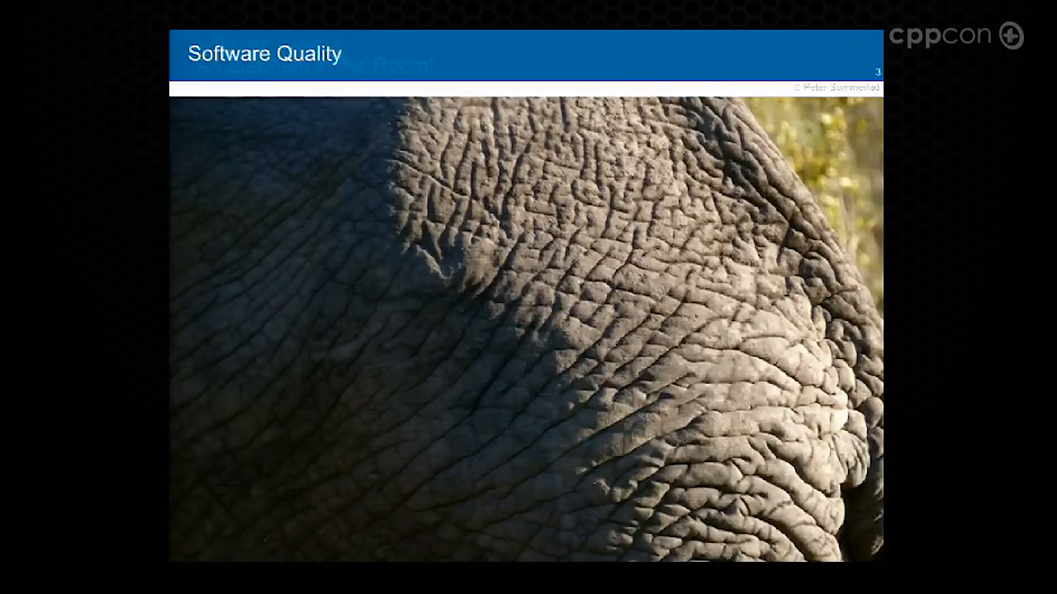
pyautogui.press('Right')
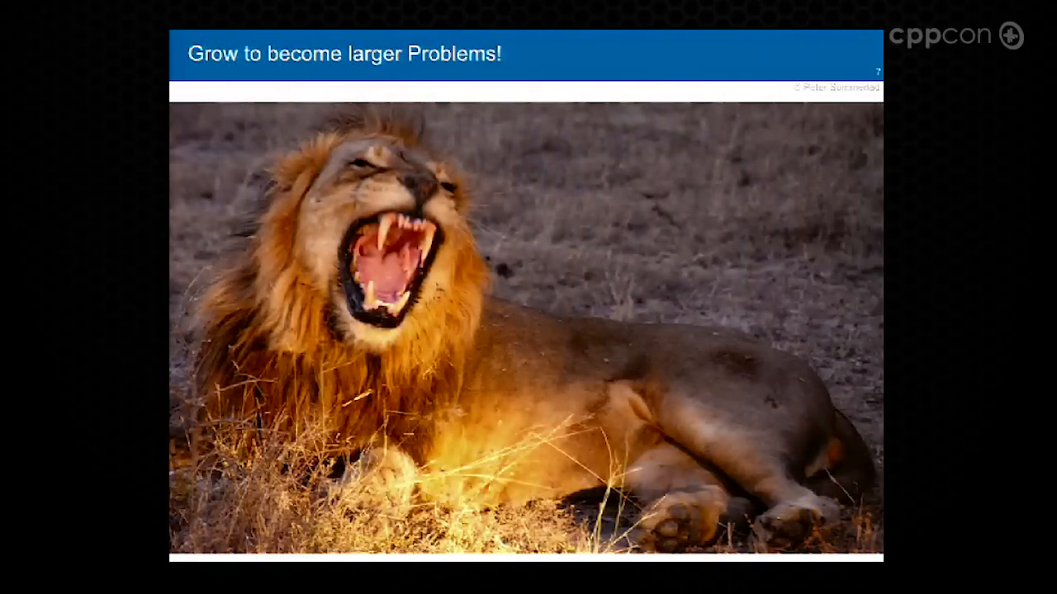
# Step: Show slide 8, 'Is that Testing?', revealing each claim down to 'it creates a correct result!'
pyautogui.press('right')
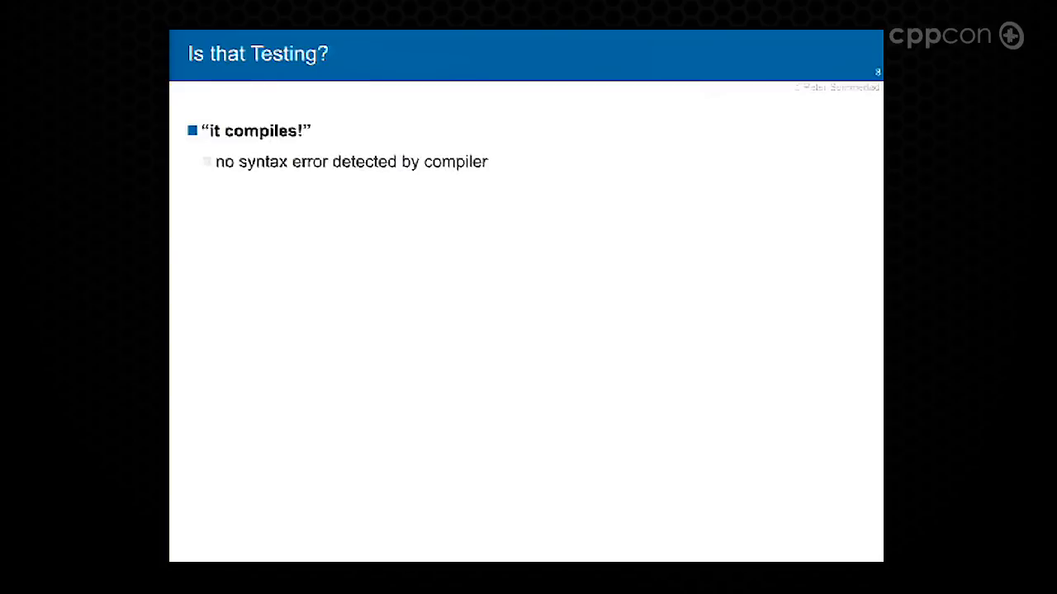
pyautogui.press('right')
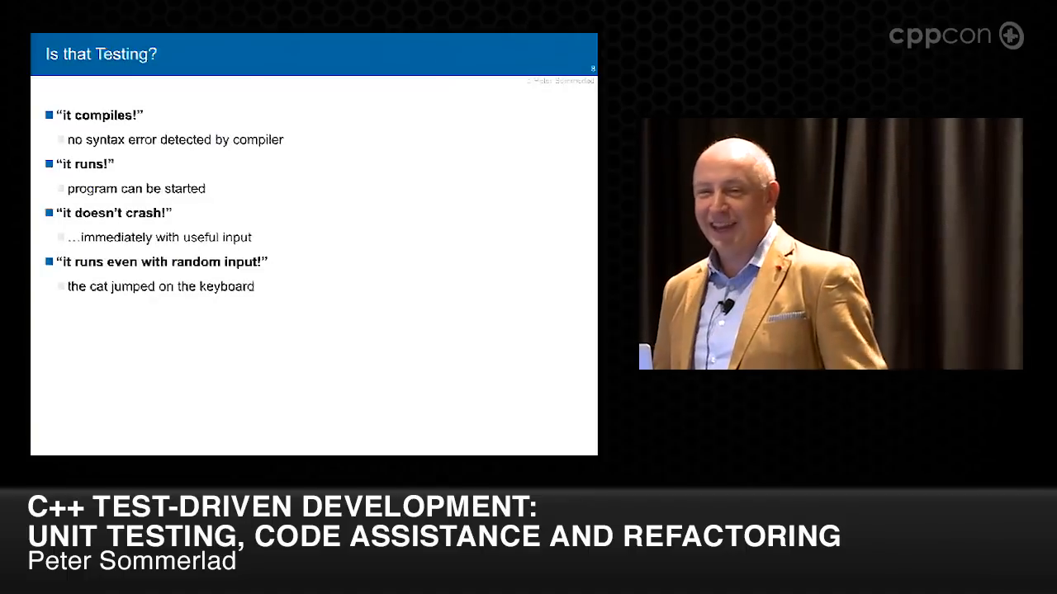
pyautogui.press('right')
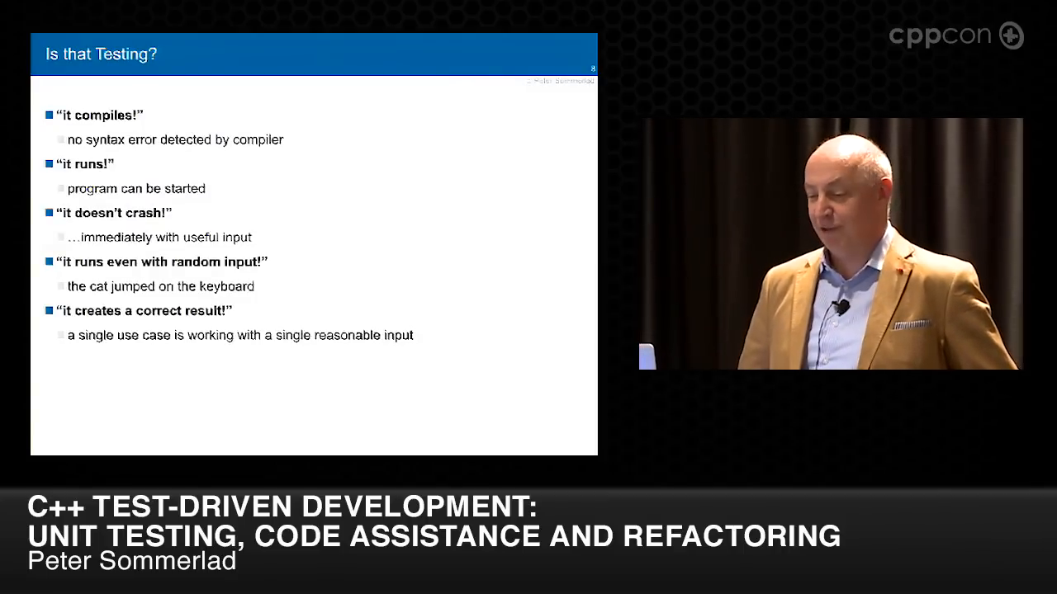
pyautogui.press('right')
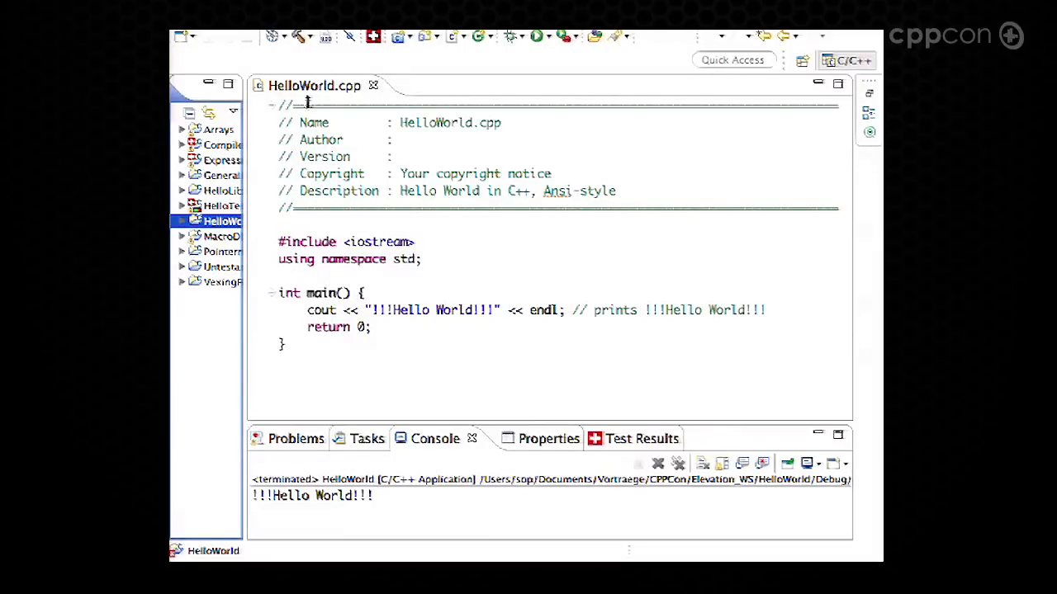
# Step: Delete HelloWorld.cpp's header comment block and the '// prints !!!Hello World!!!' comment
pyautogui.click(288, 105)
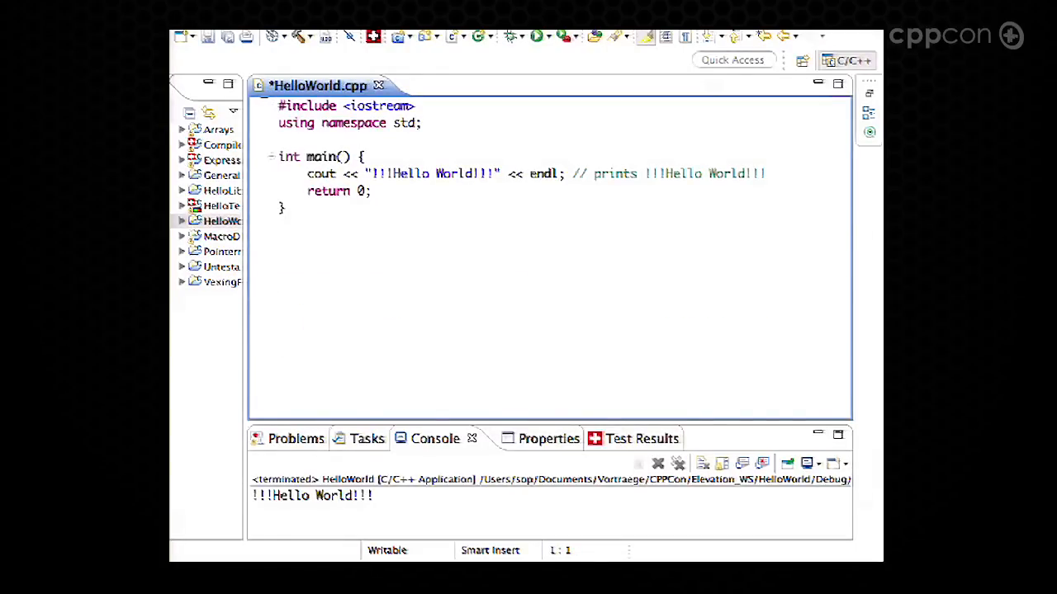
pyautogui.press('ctrl+s')
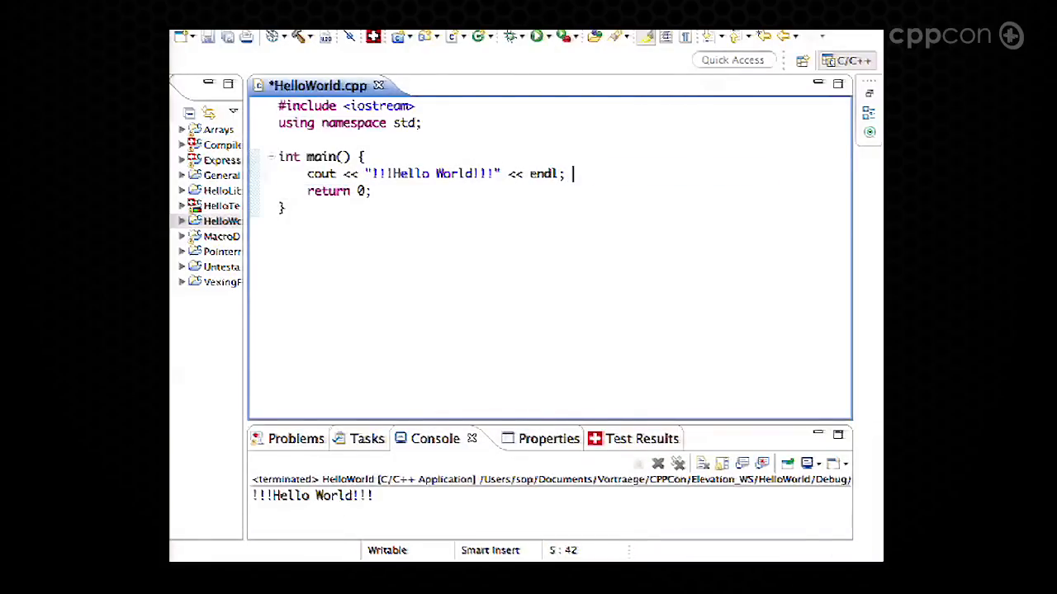
# Step: Save HelloWorld.cpp, leaving only the include, using directive and main
pyautogui.press('ctrl+s')
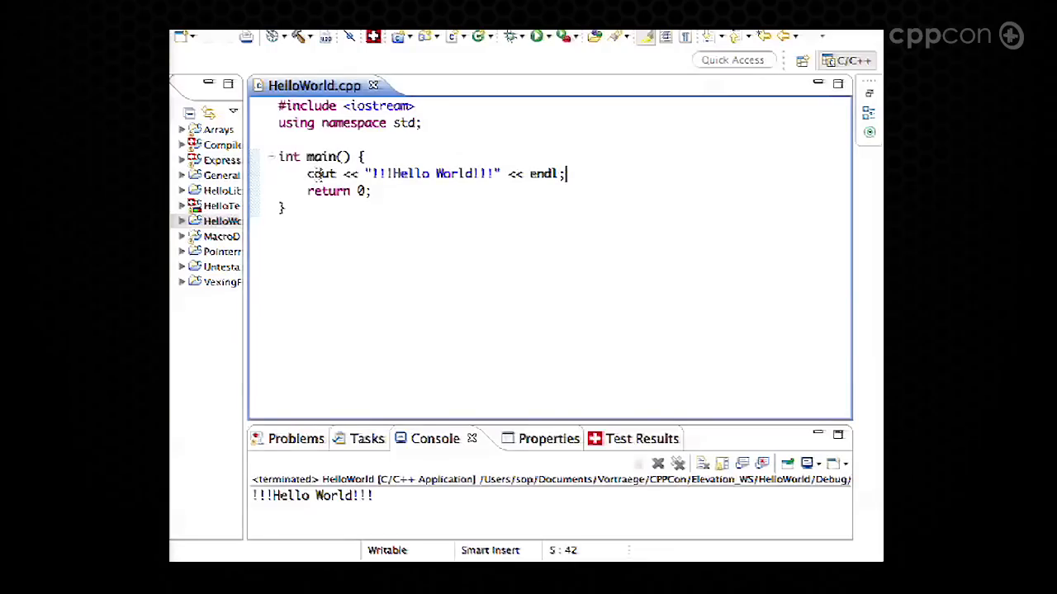
pyautogui.rightClick(437, 173)
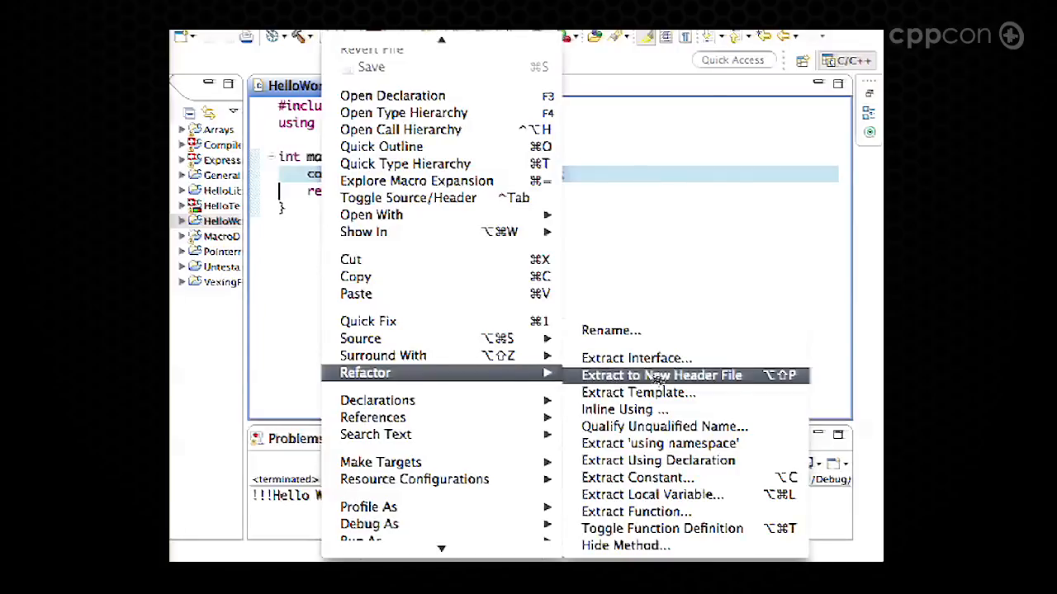
pyautogui.moveTo(635, 510)
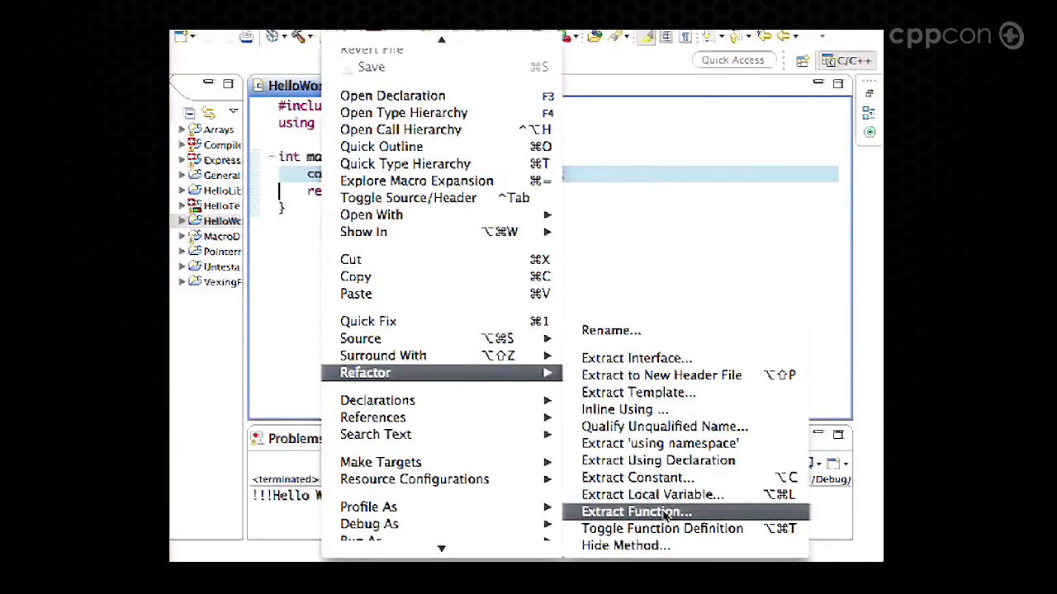
# Step: Extract the cout Hello World line into a function named sayHello
pyautogui.click(635, 511)
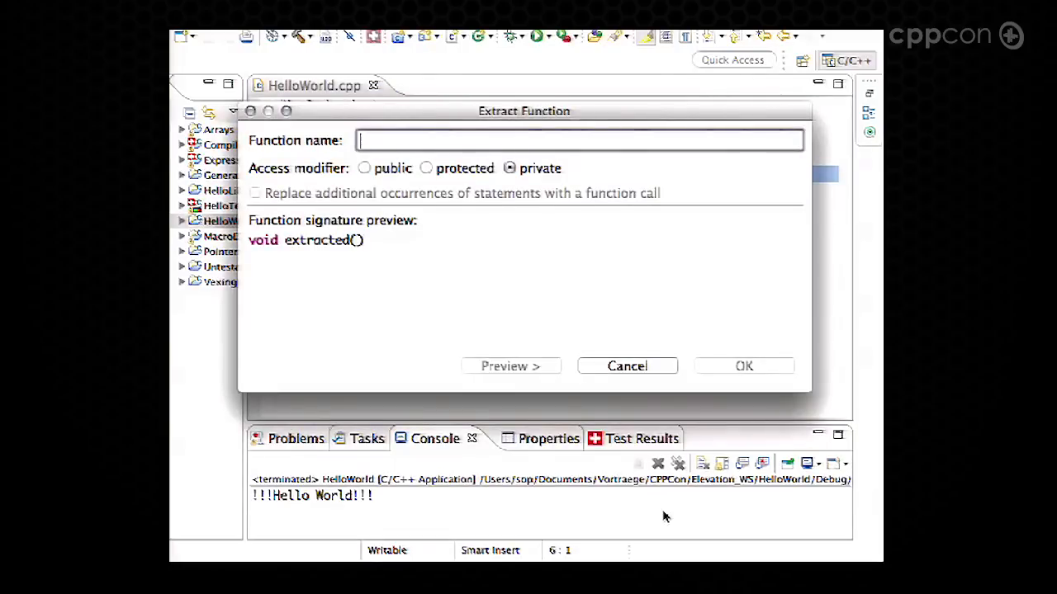
pyautogui.write('sayHello')
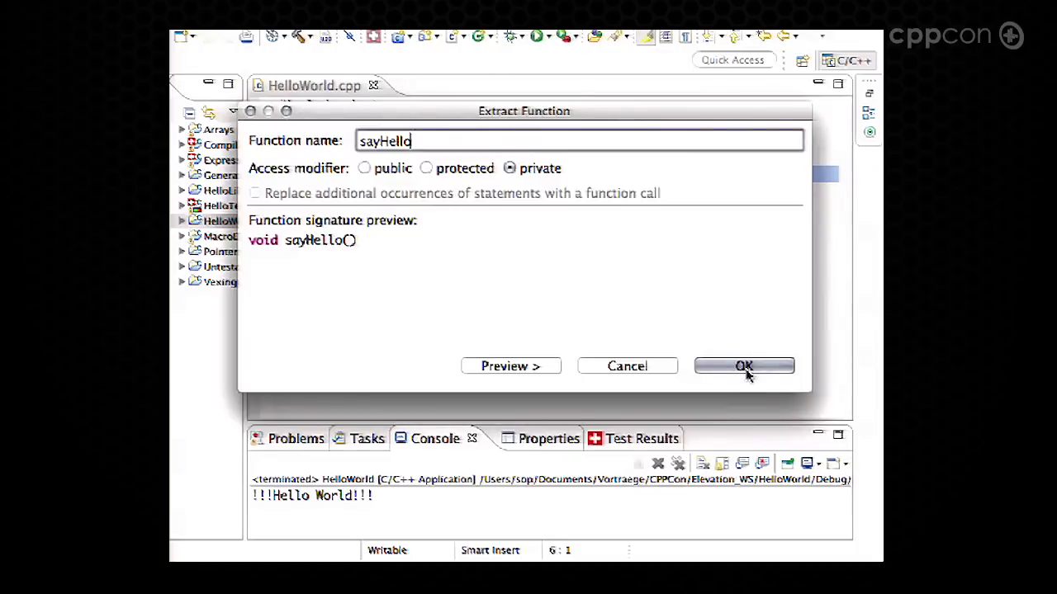
pyautogui.click(743, 366)
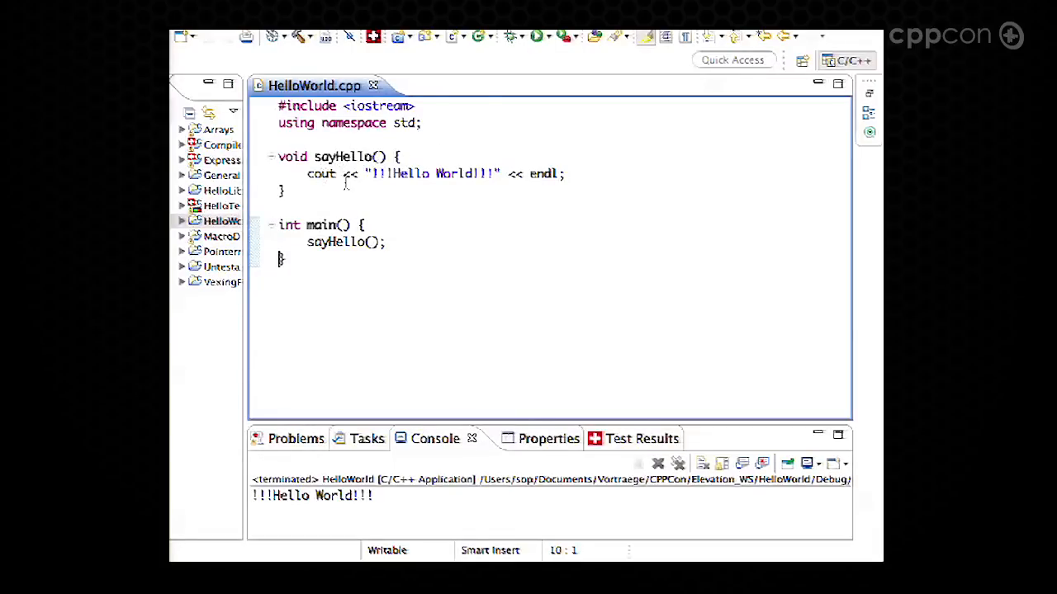
pyautogui.moveTo(321, 174)
pyautogui.write('c')
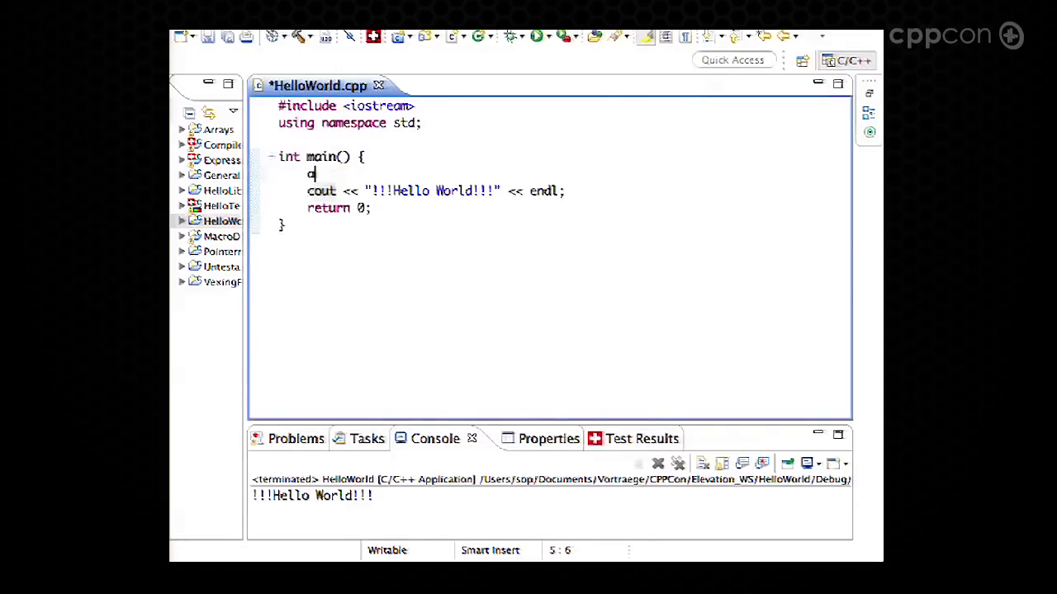
# Step: Undo the extraction and print through 'ostream& out = cout;' instead of cout
pyautogui.write('ut = cout;')
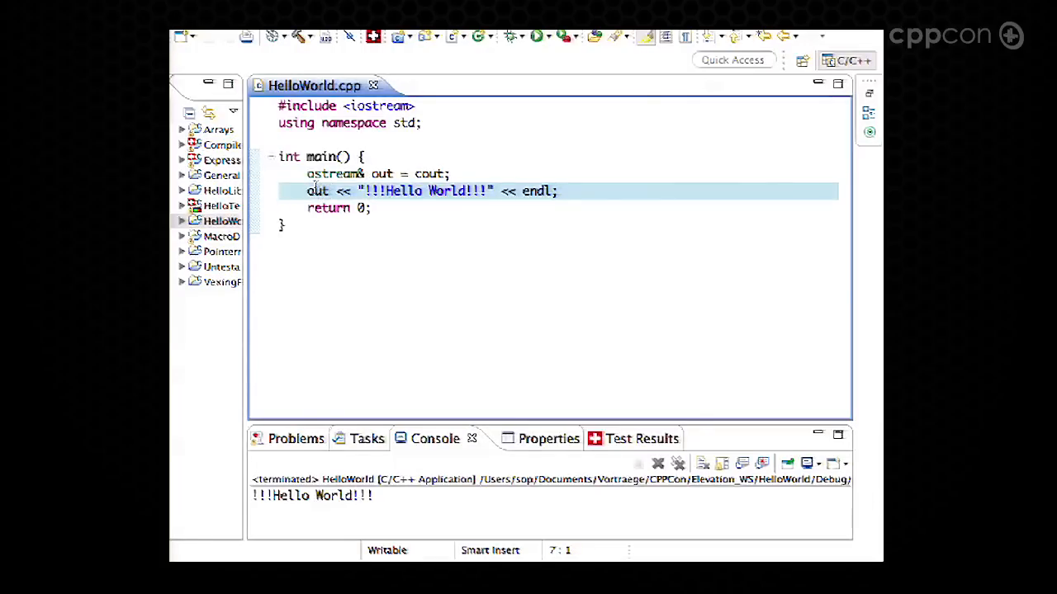
# Step: Extract the out output line into sayHello(ostream& out), called from main as sayHello(out)
pyautogui.rightClick(426, 191)
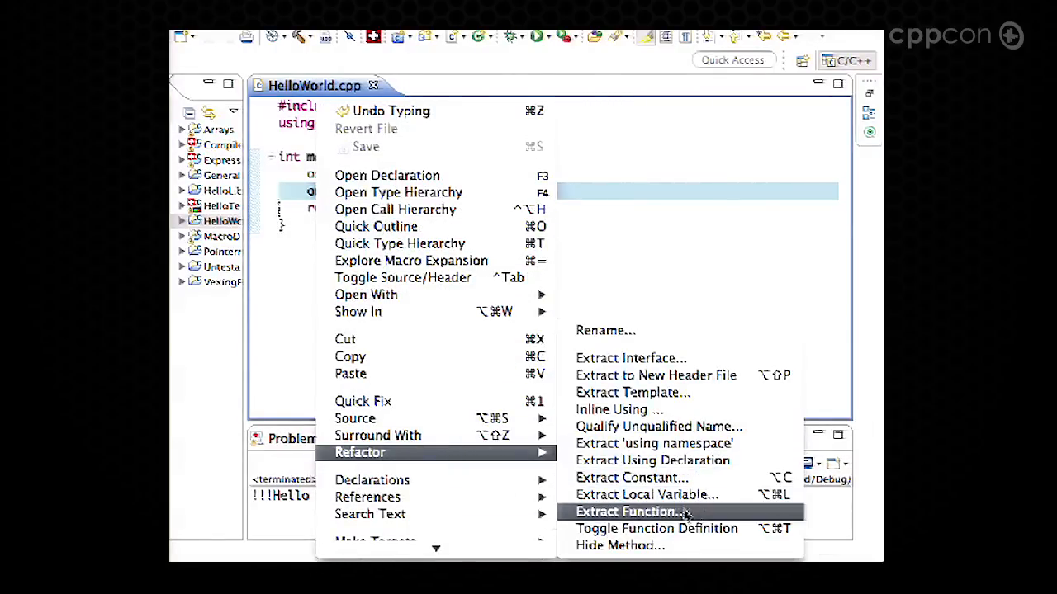
pyautogui.click(630, 512)
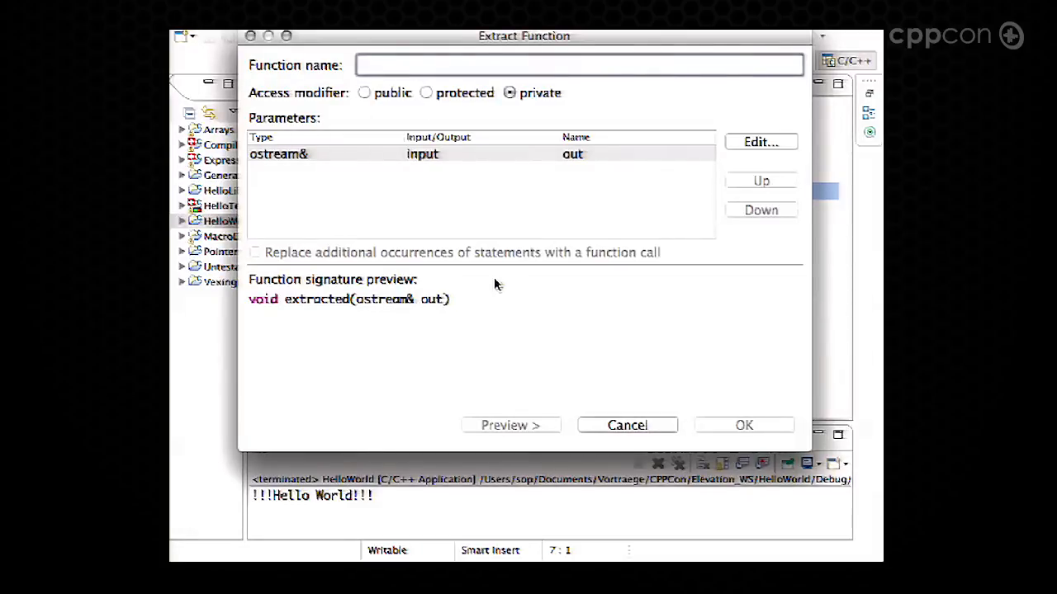
pyautogui.write('sa')
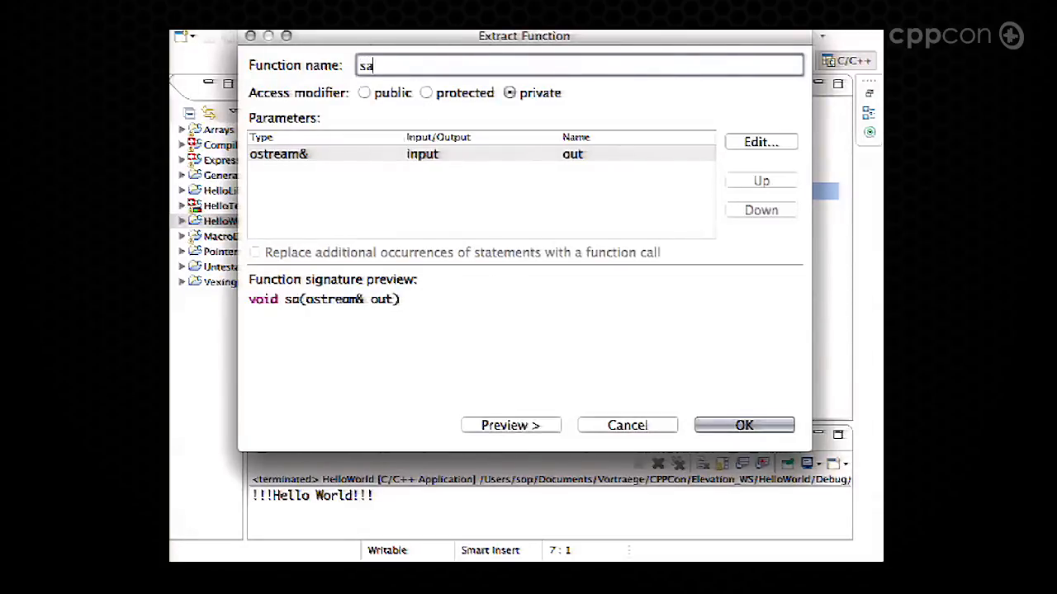
pyautogui.write('yHello')
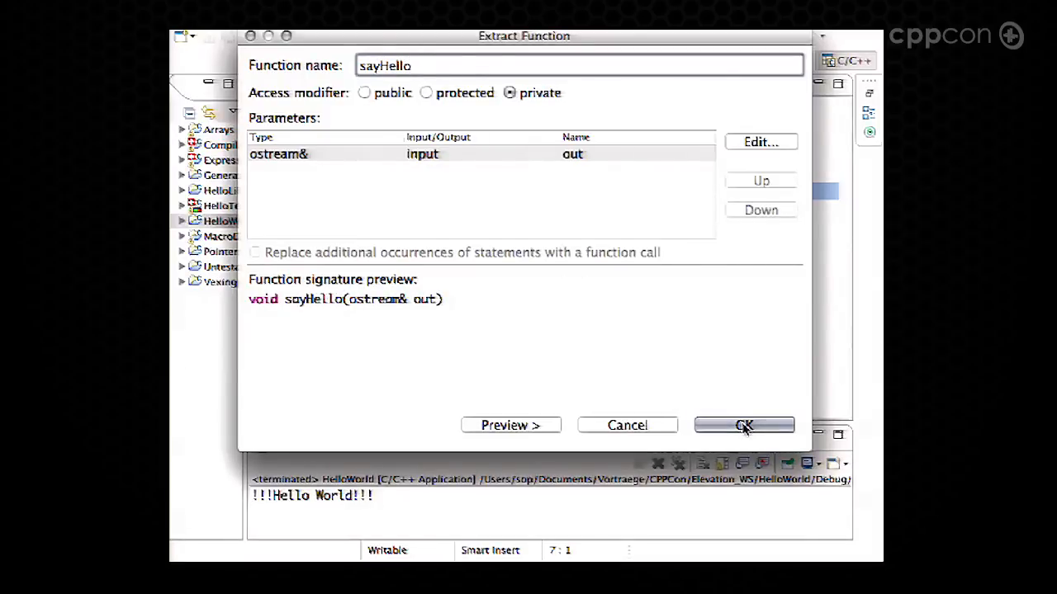
pyautogui.click(742, 426)
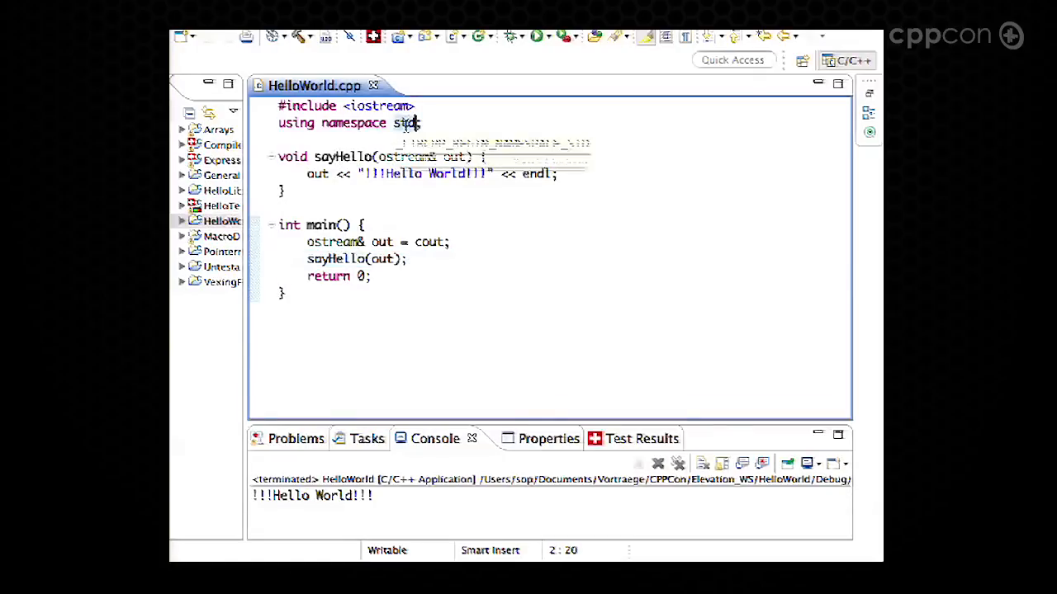
# Step: Inline 'using namespace std', qualifying ostream, cout and endl with std::
pyautogui.rightClick(408, 122)
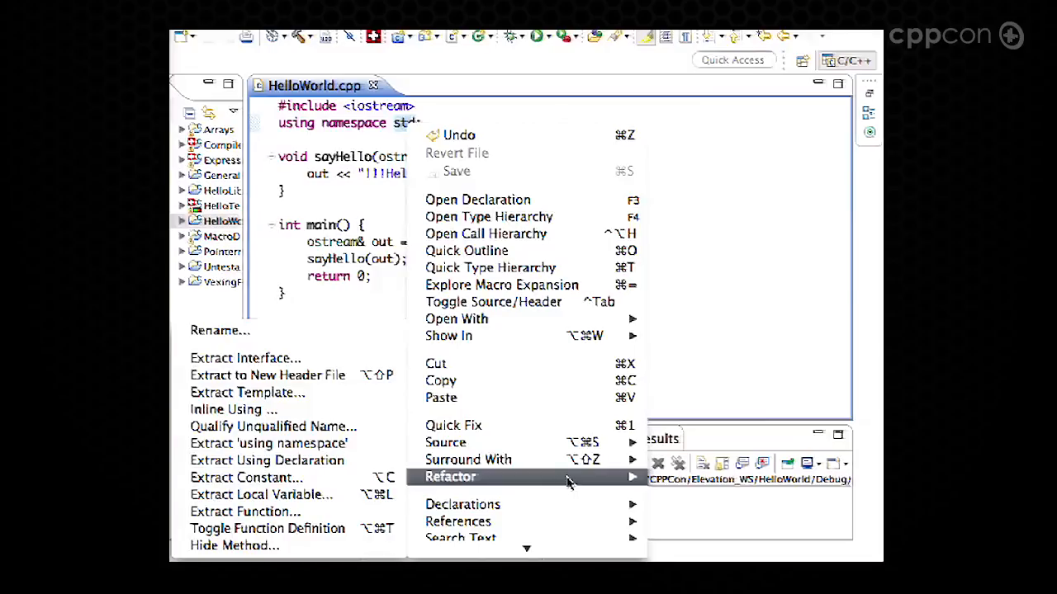
pyautogui.moveTo(246, 477)
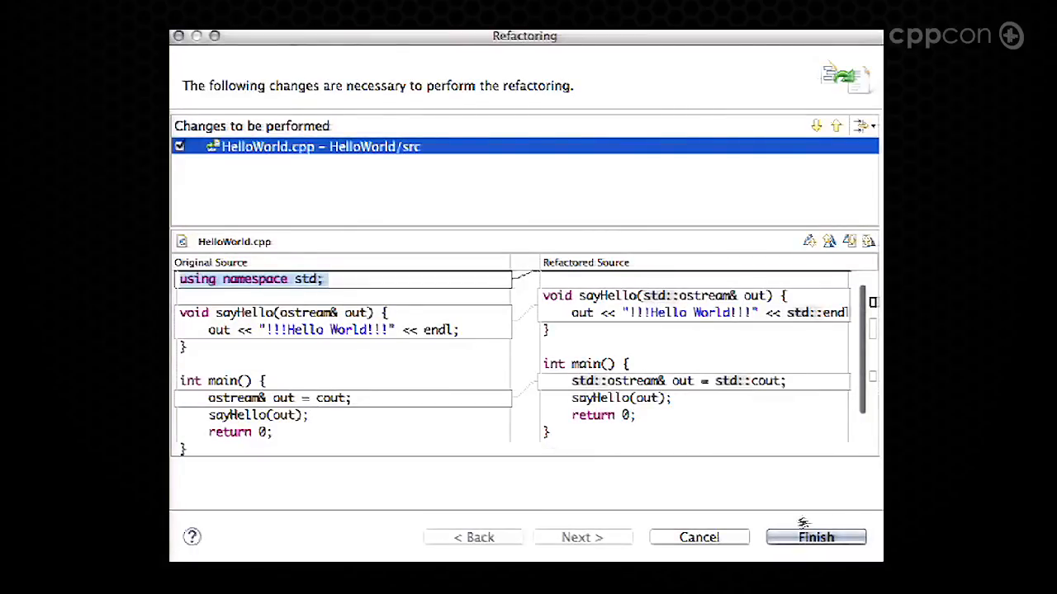
pyautogui.click(816, 537)
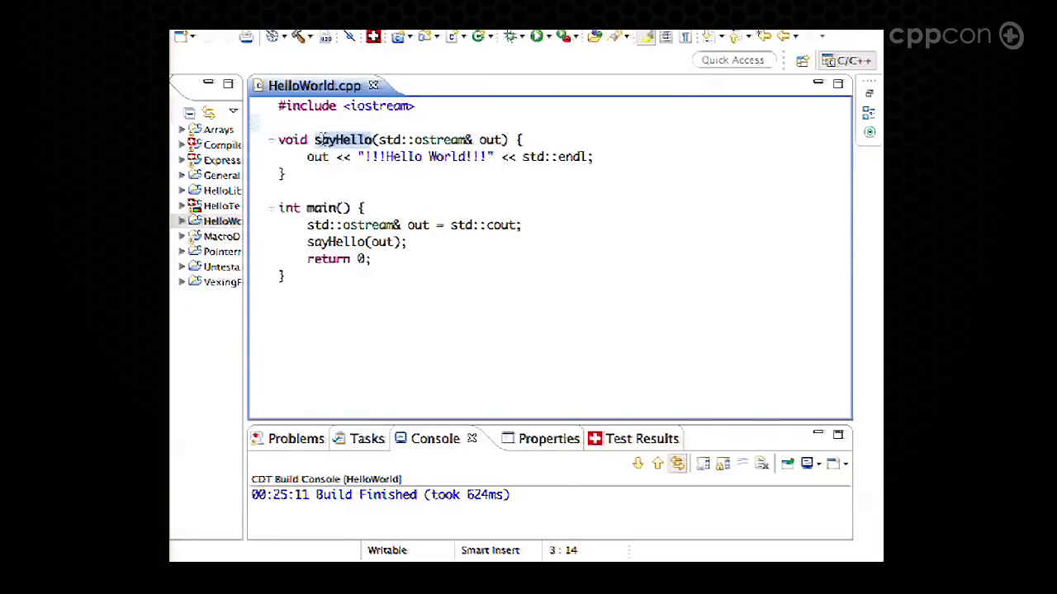
# Step: Extract sayHello into a new sayHello.h header included by HelloWorld.cpp
pyautogui.rightClick(341, 139)
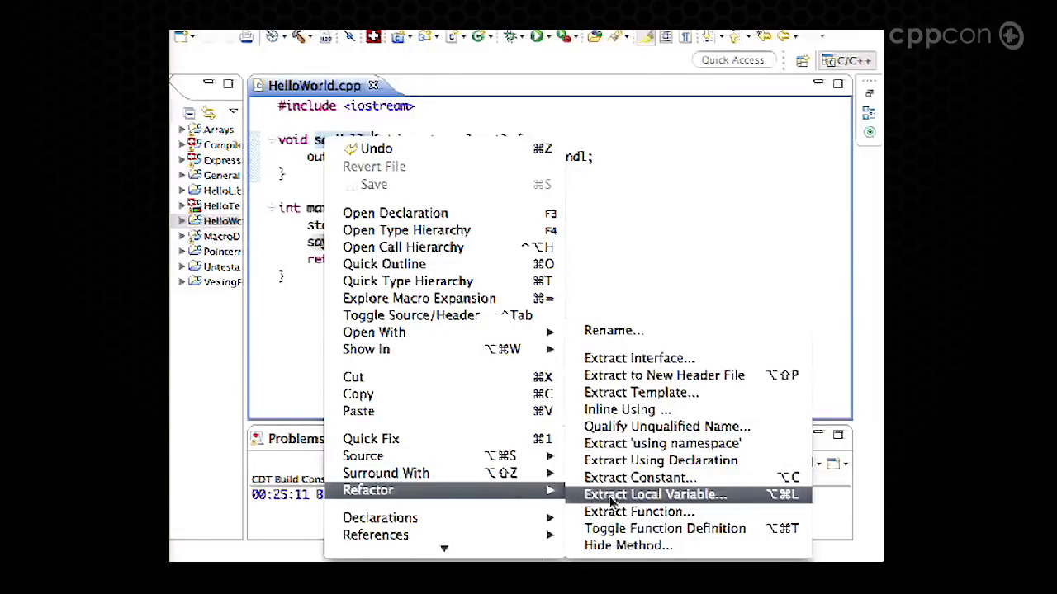
pyautogui.moveTo(668, 375)
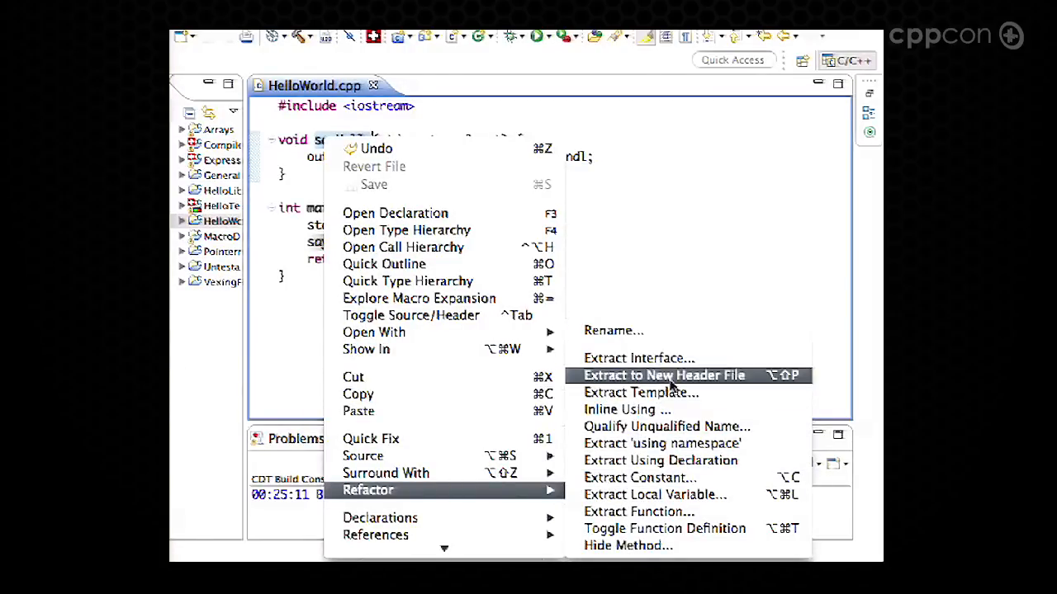
pyautogui.click(663, 375)
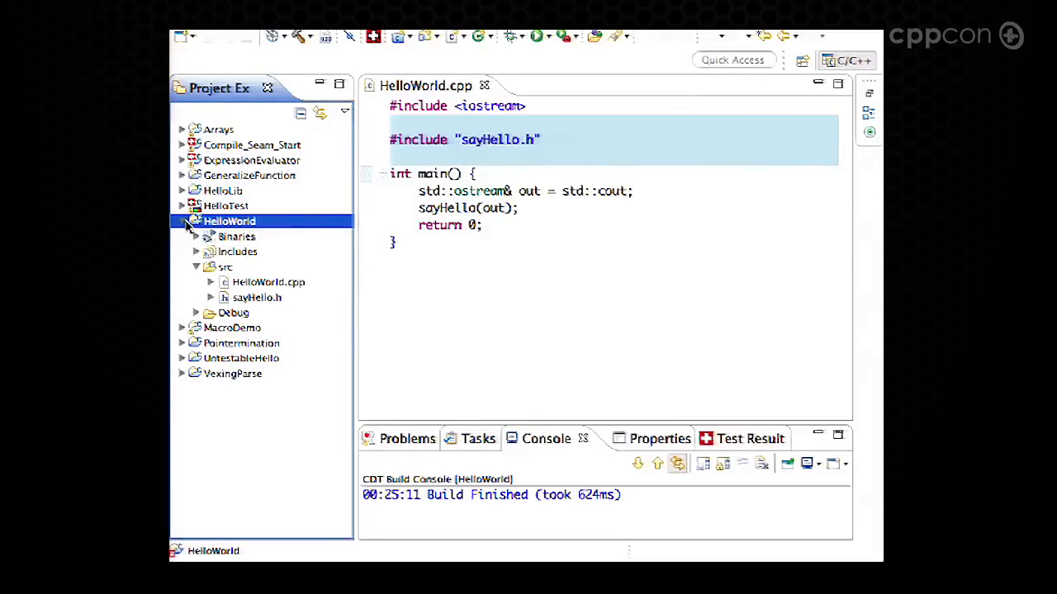
pyautogui.click(182, 221)
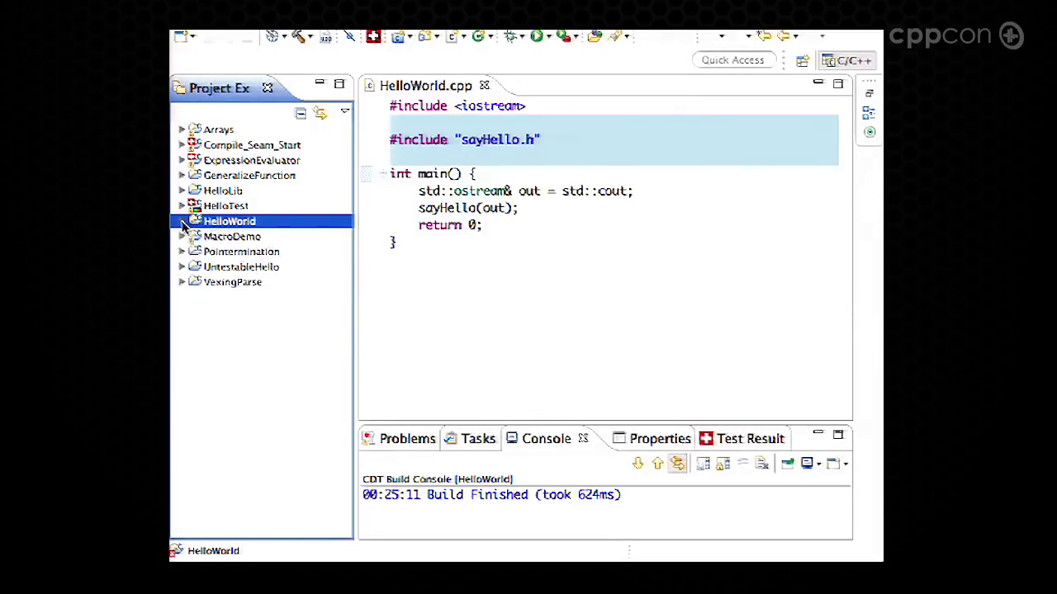
pyautogui.rightClick(229, 220)
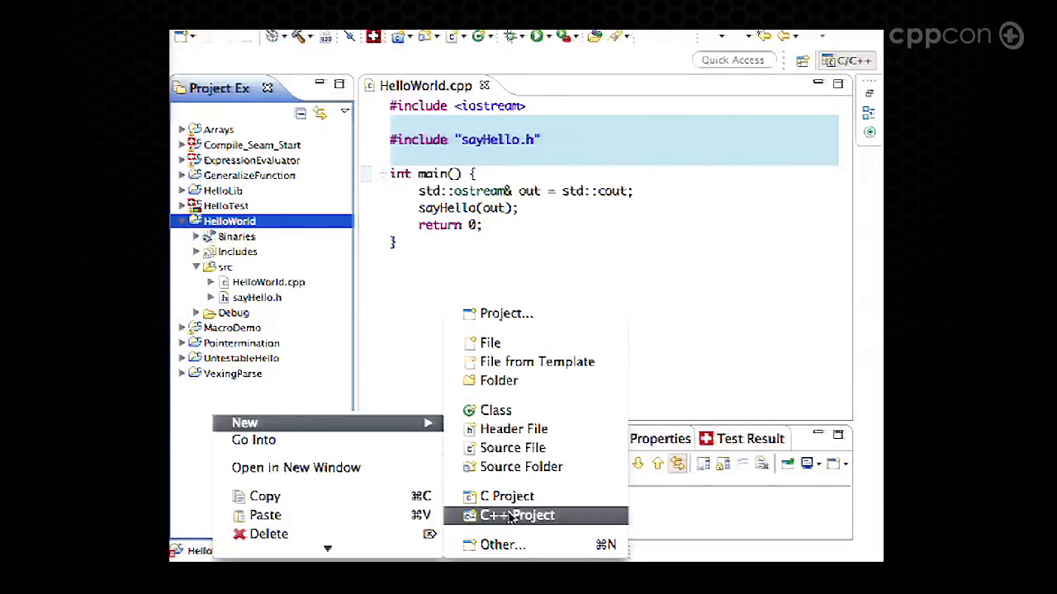
# Step: Create LibHello as an empty Static Library C++ project
pyautogui.click(517, 514)
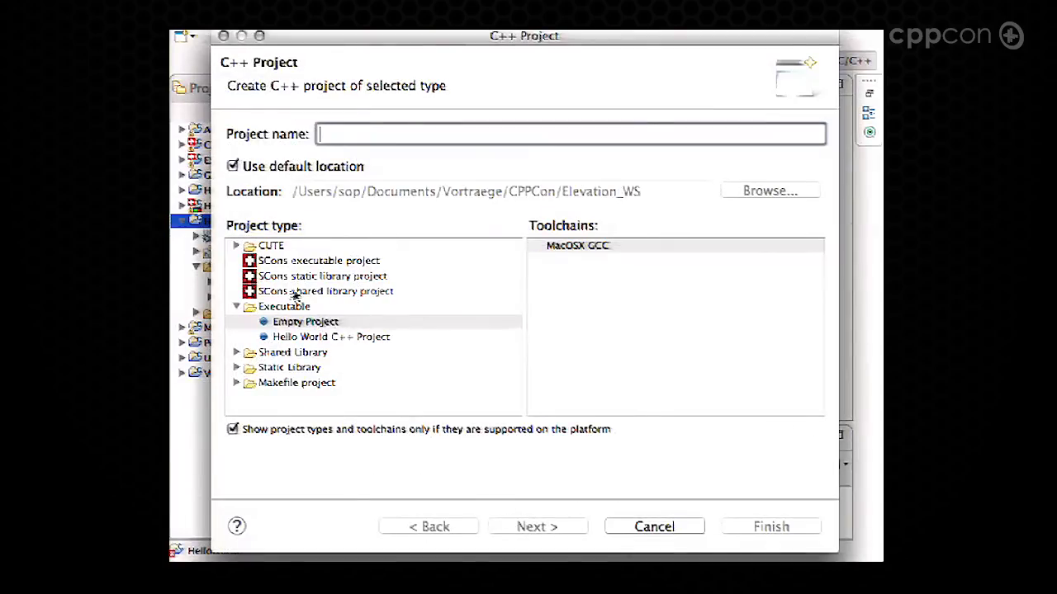
pyautogui.click(237, 367)
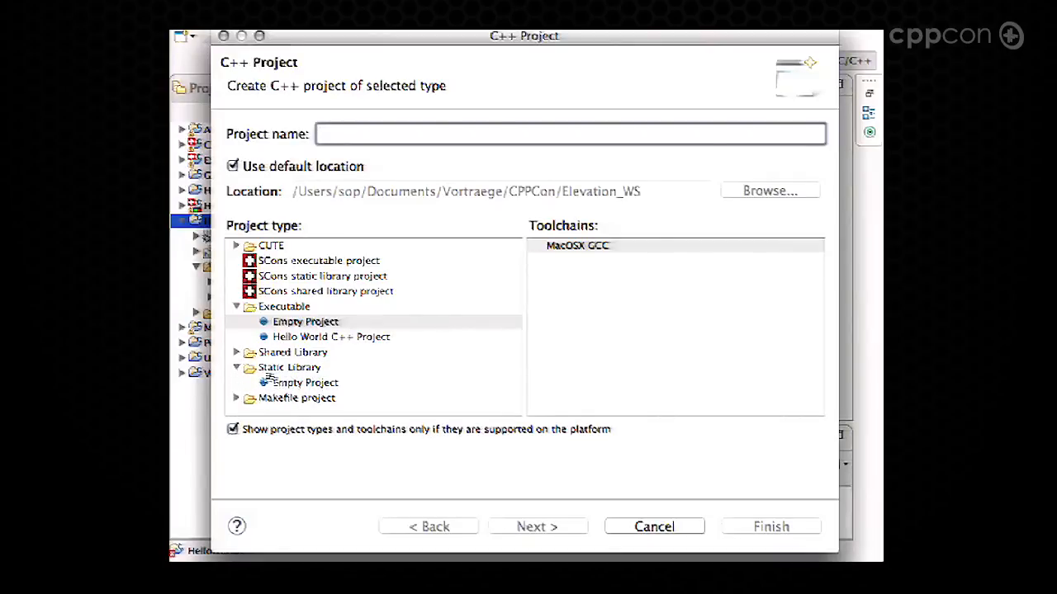
pyautogui.click(305, 382)
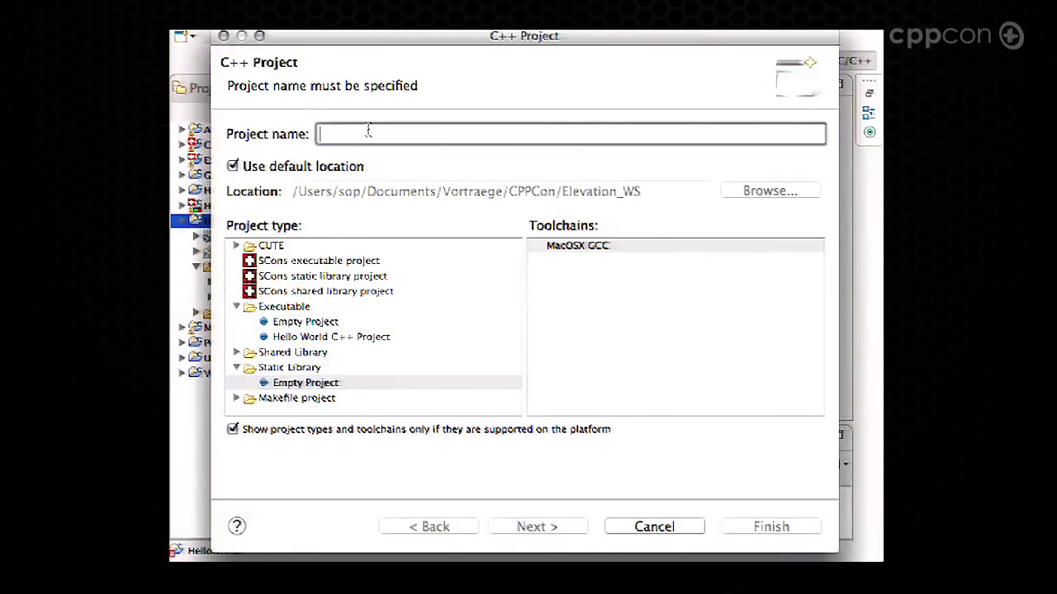
pyautogui.write('LibHel')
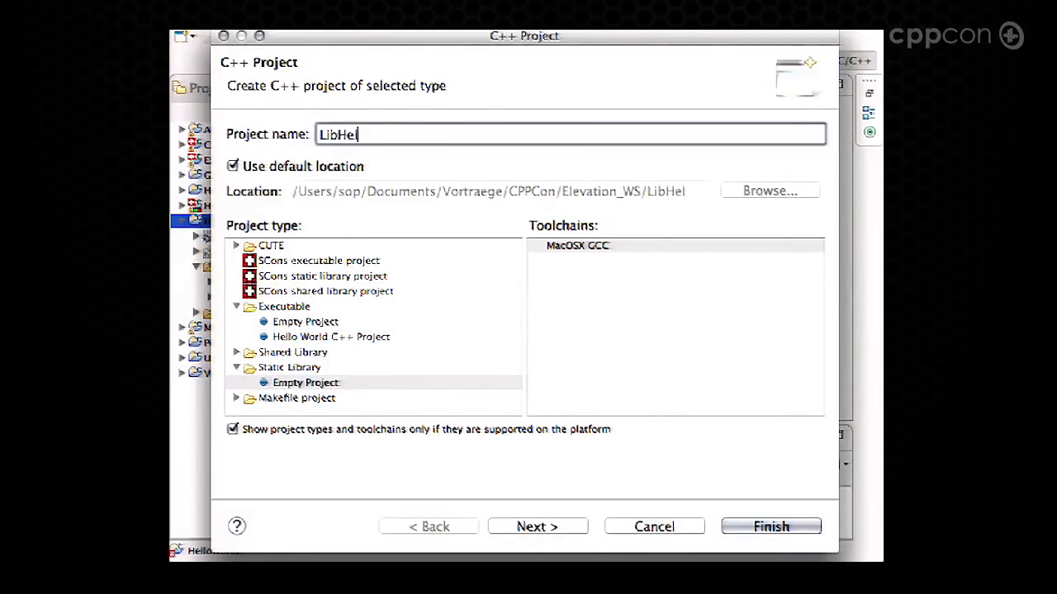
pyautogui.click(769, 527)
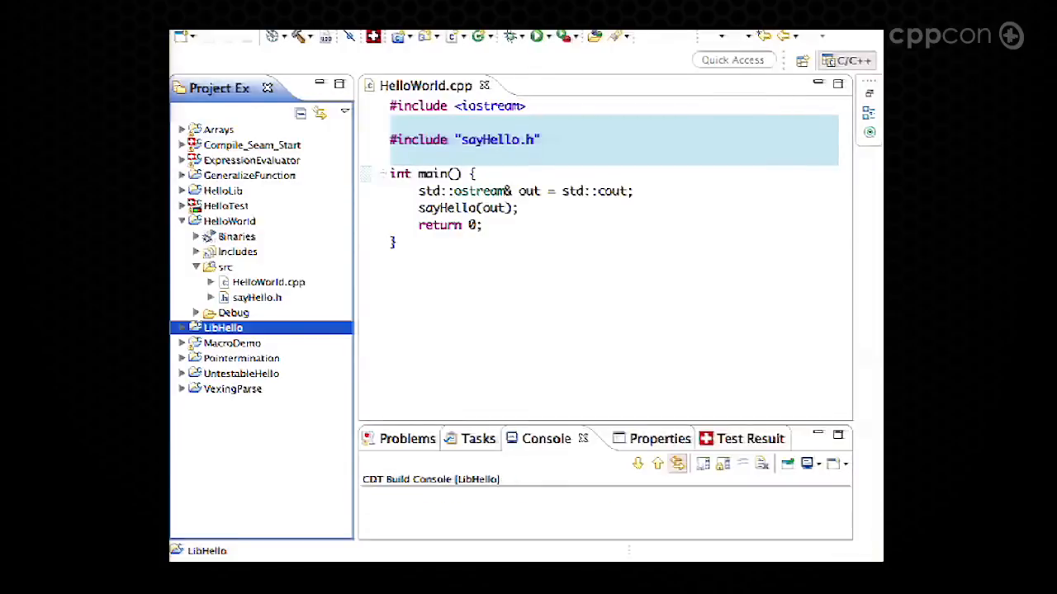
# Step: Move sayHello.h into LibHello and add LibHello to HelloWorld's Project References
pyautogui.click(256, 297)
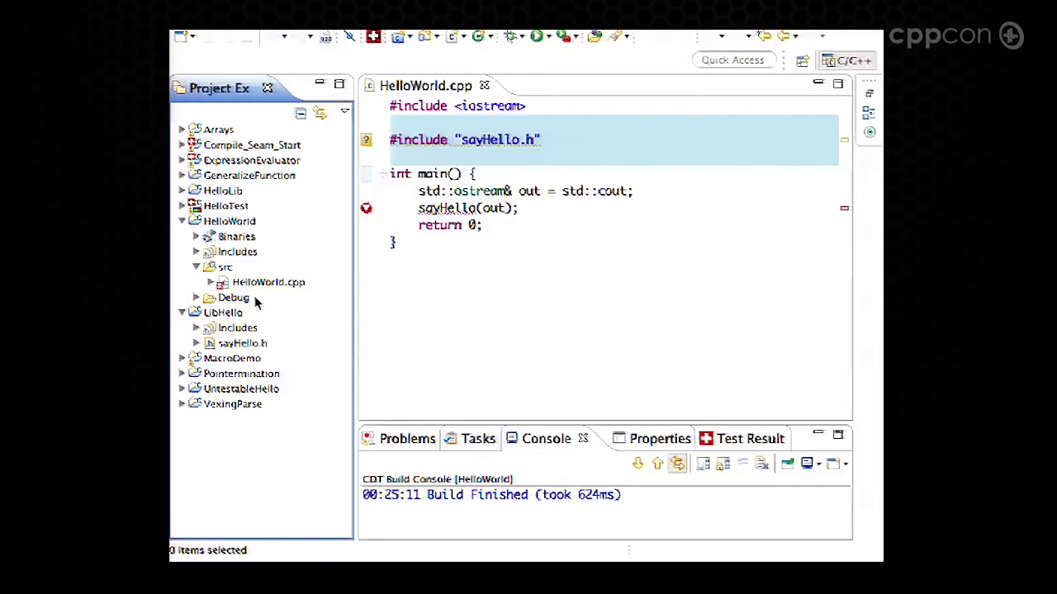
pyautogui.click(229, 221)
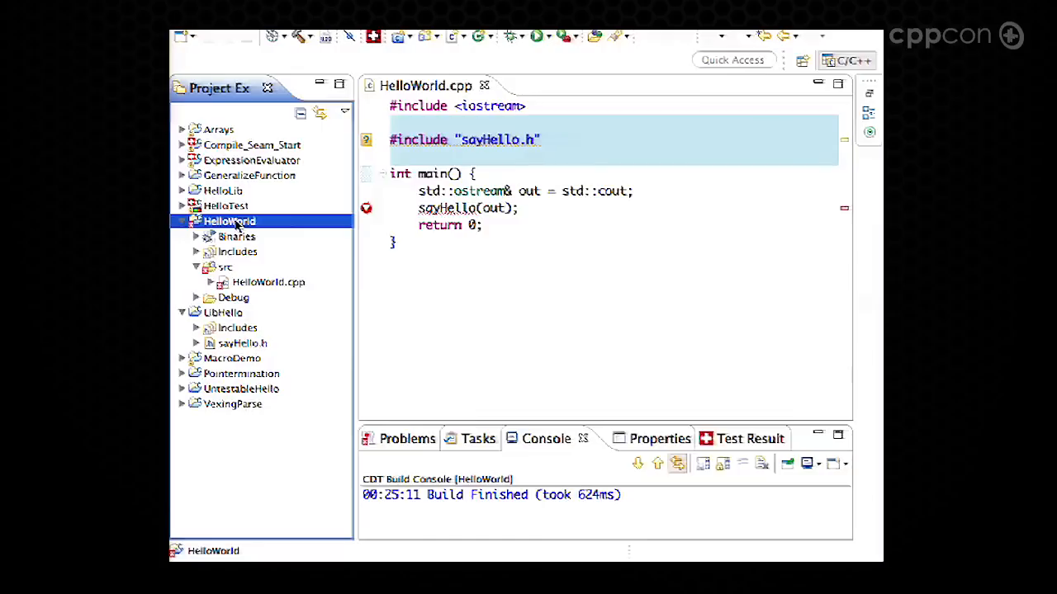
pyautogui.rightClick(229, 220)
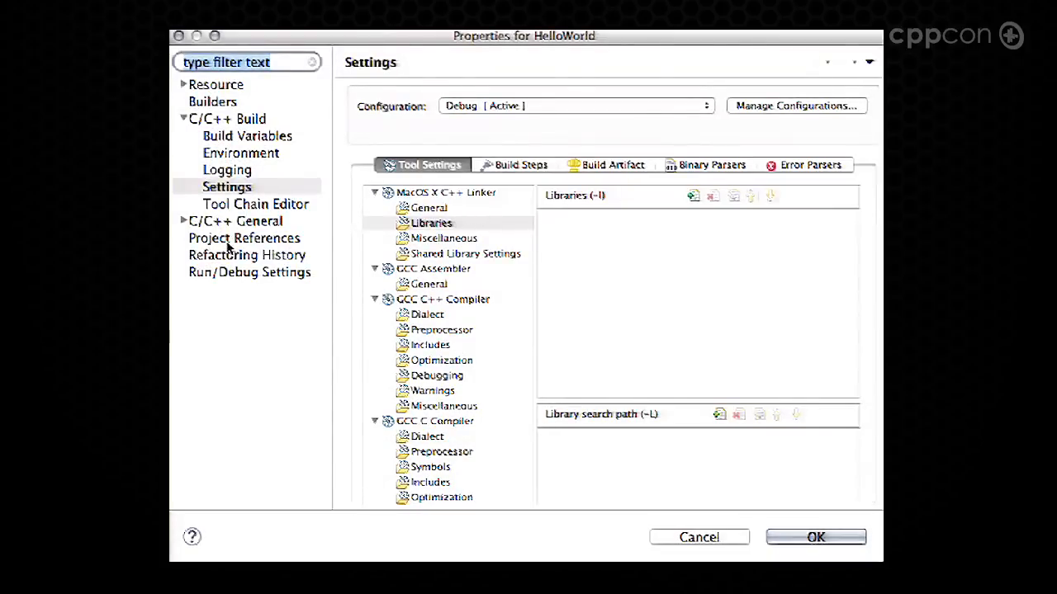
pyautogui.click(243, 237)
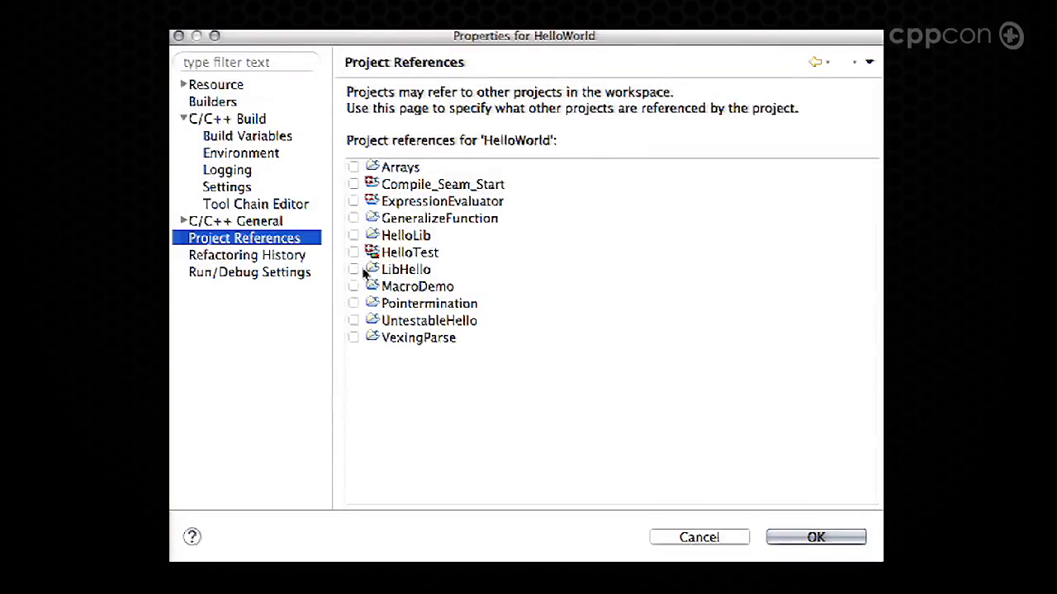
pyautogui.click(353, 269)
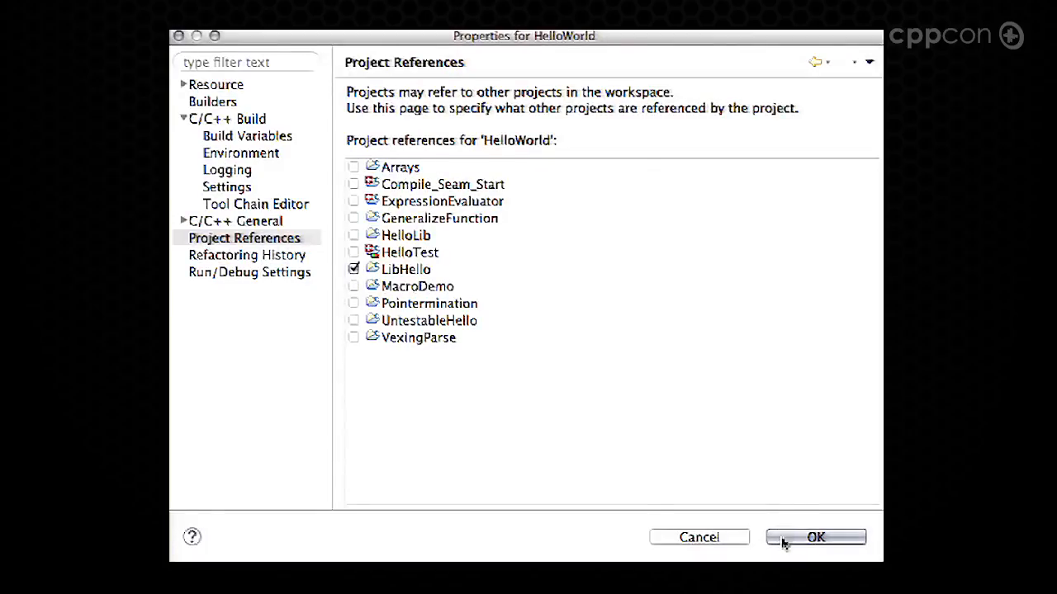
pyautogui.click(815, 538)
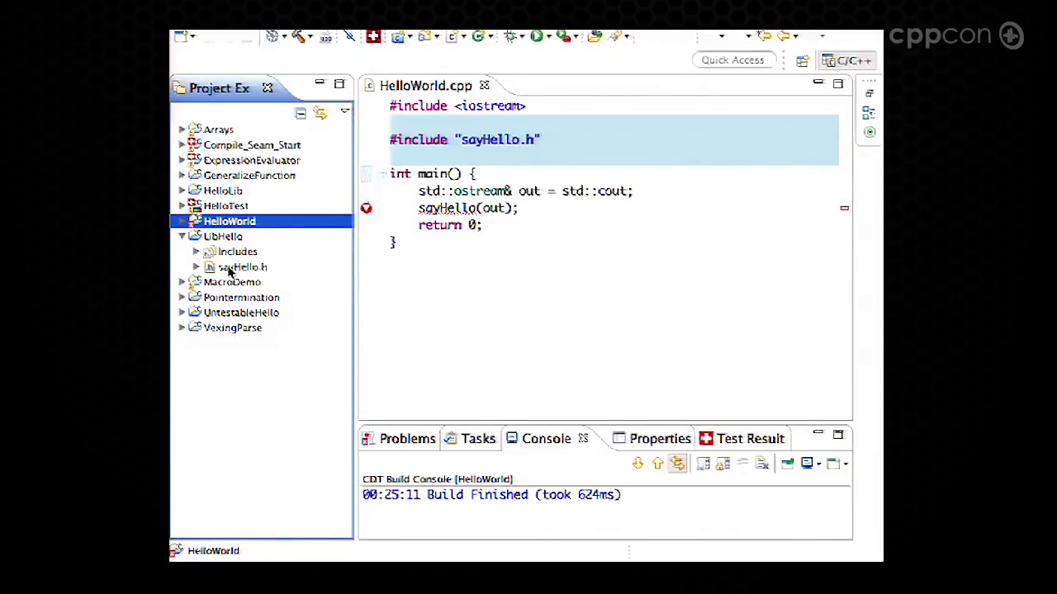
# Step: Add #include <iostream> at the top of LibHello's sayHello.h and save
pyautogui.doubleClick(243, 266)
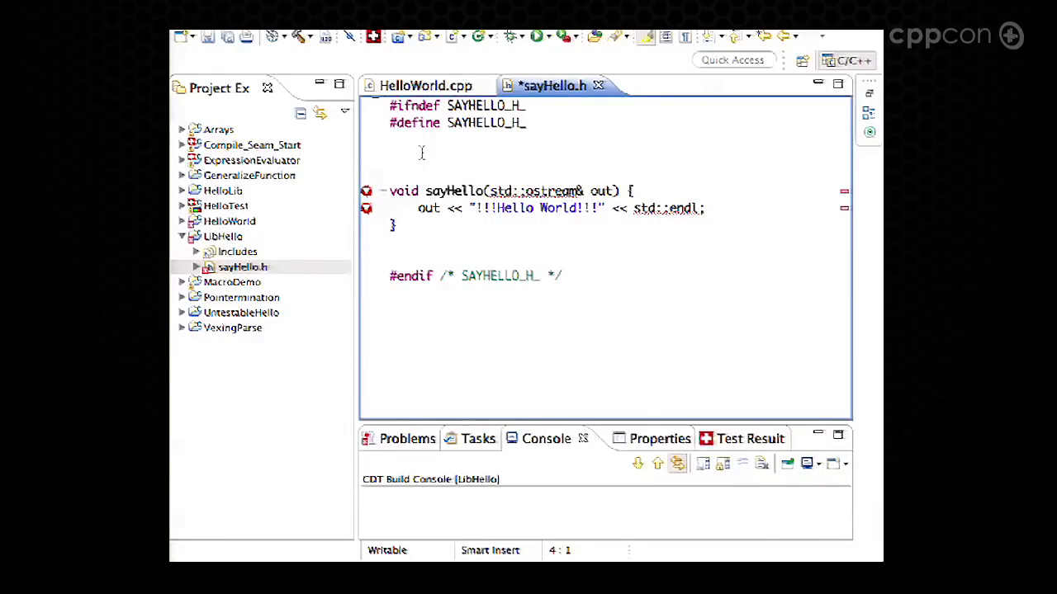
pyautogui.write('#include')
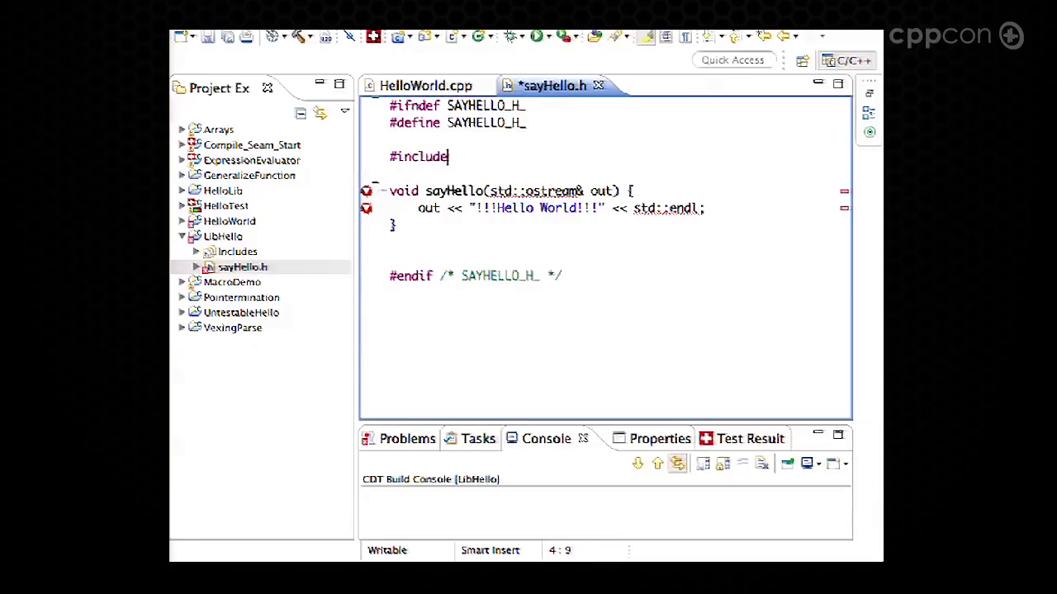
pyautogui.write('<iio')
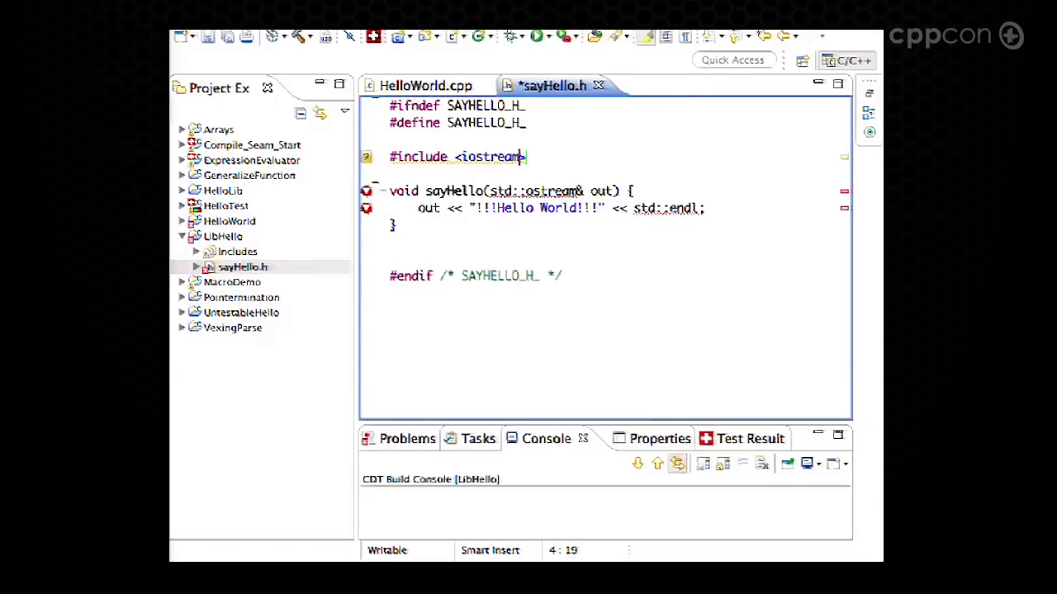
pyautogui.press('ctrl+s')
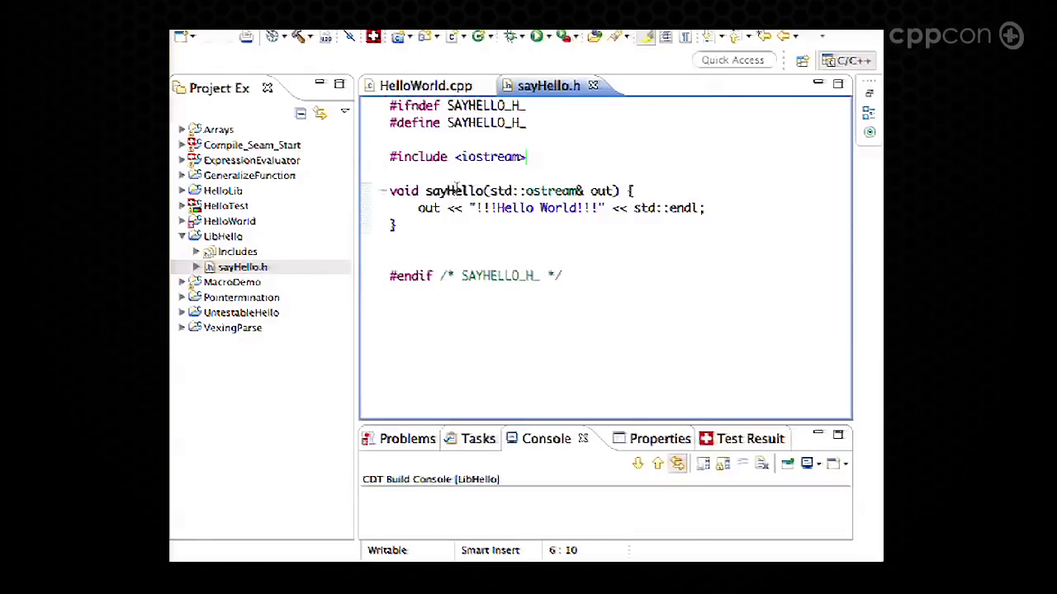
pyautogui.rightClick(449, 191)
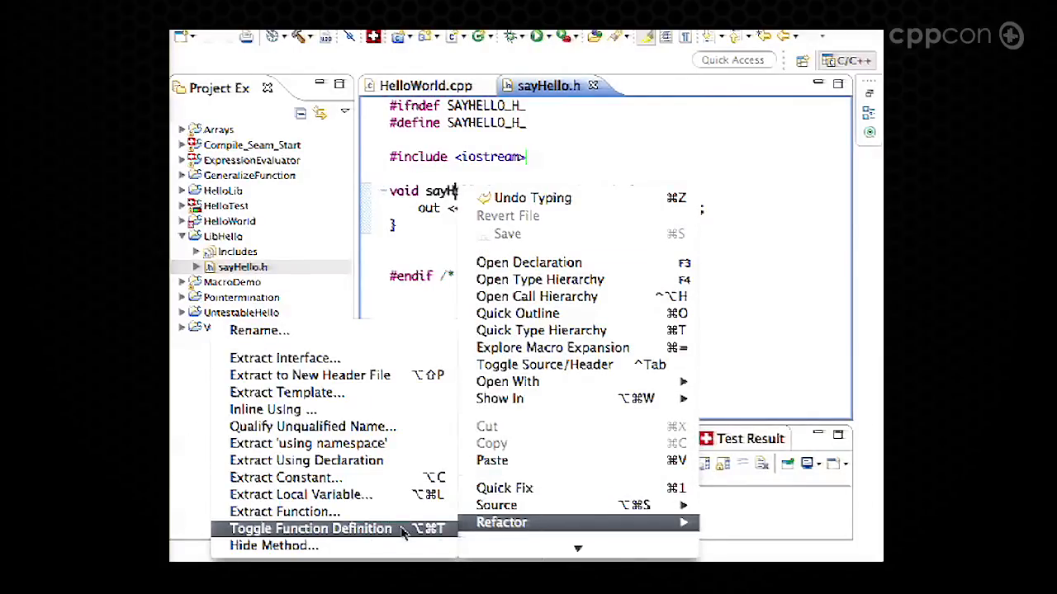
pyautogui.click(310, 529)
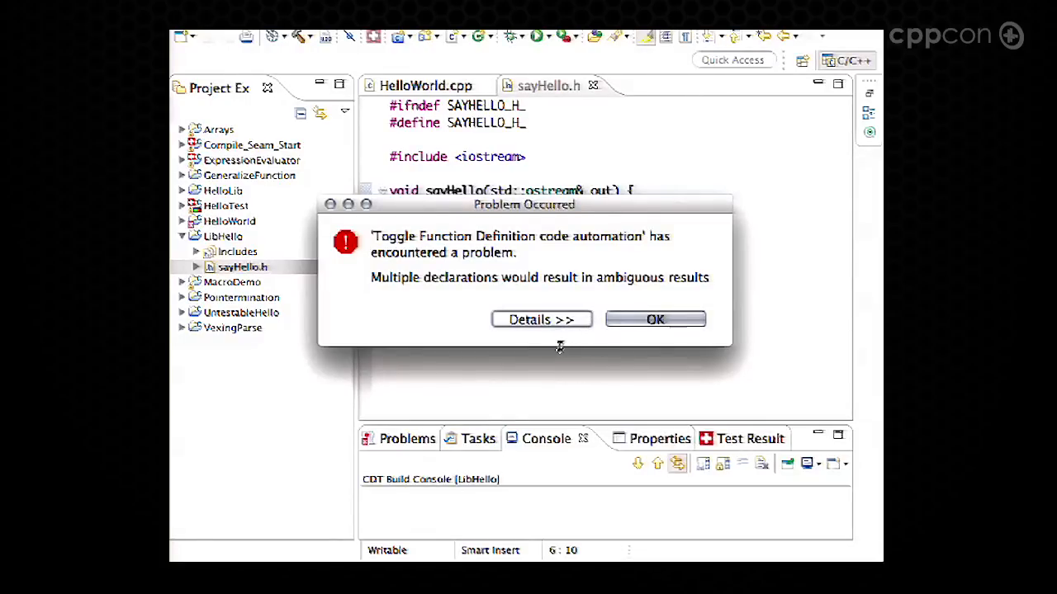
pyautogui.moveTo(330, 207)
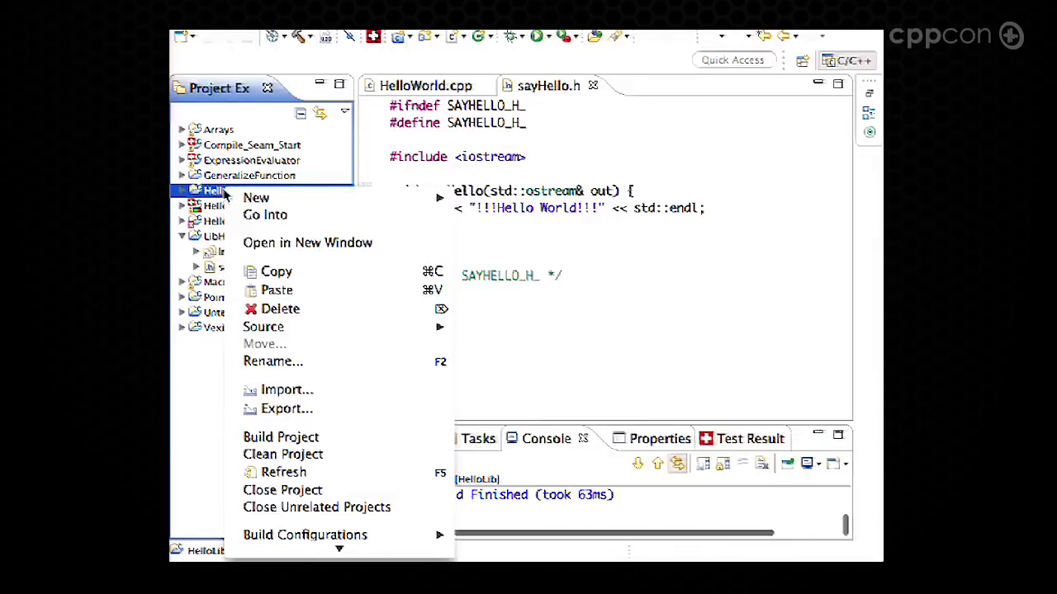
pyautogui.moveTo(273, 362)
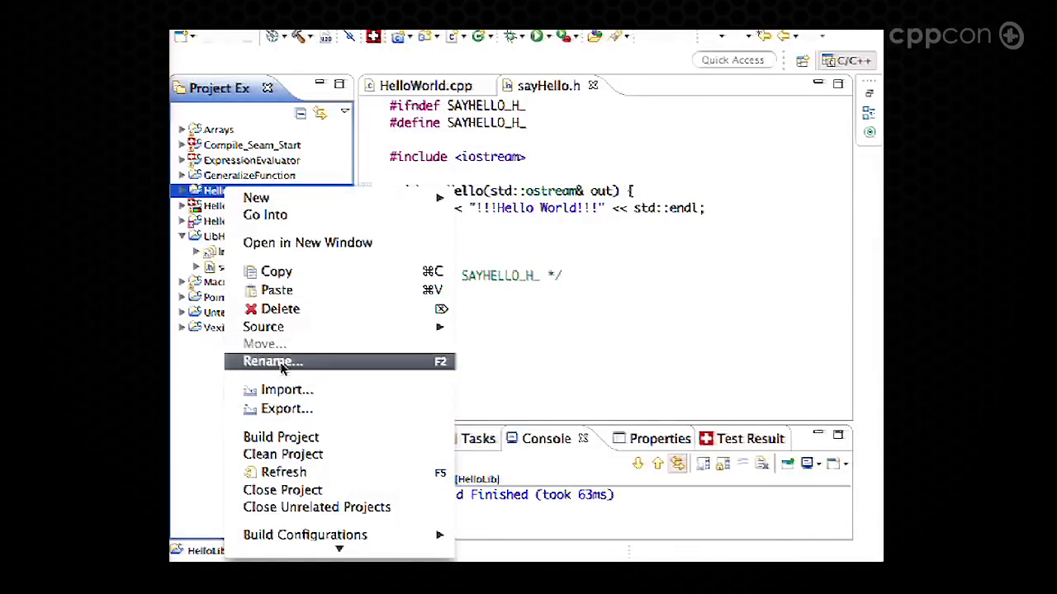
pyautogui.moveTo(283, 490)
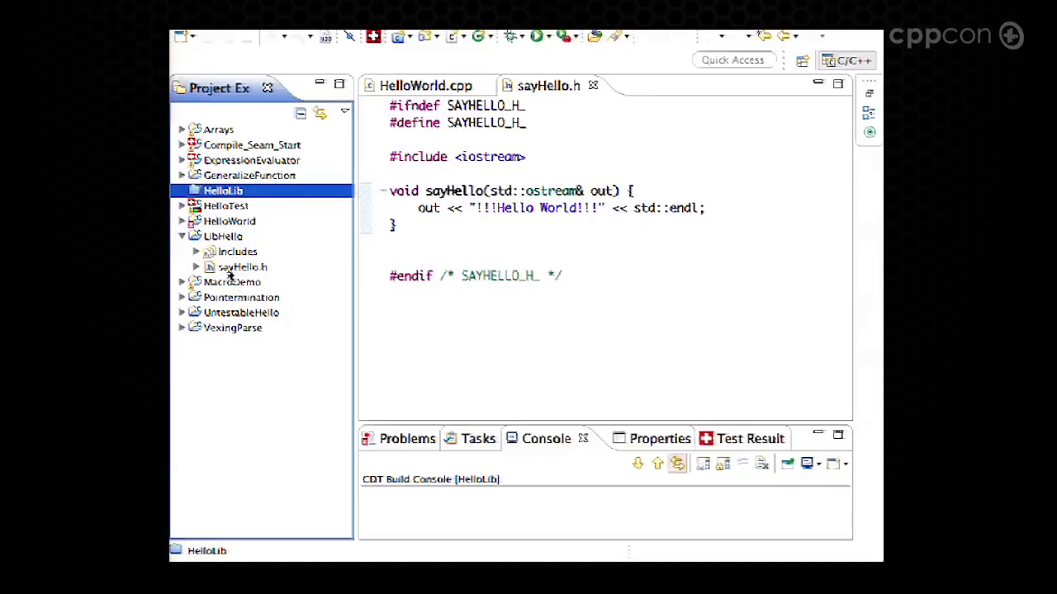
pyautogui.click(224, 236)
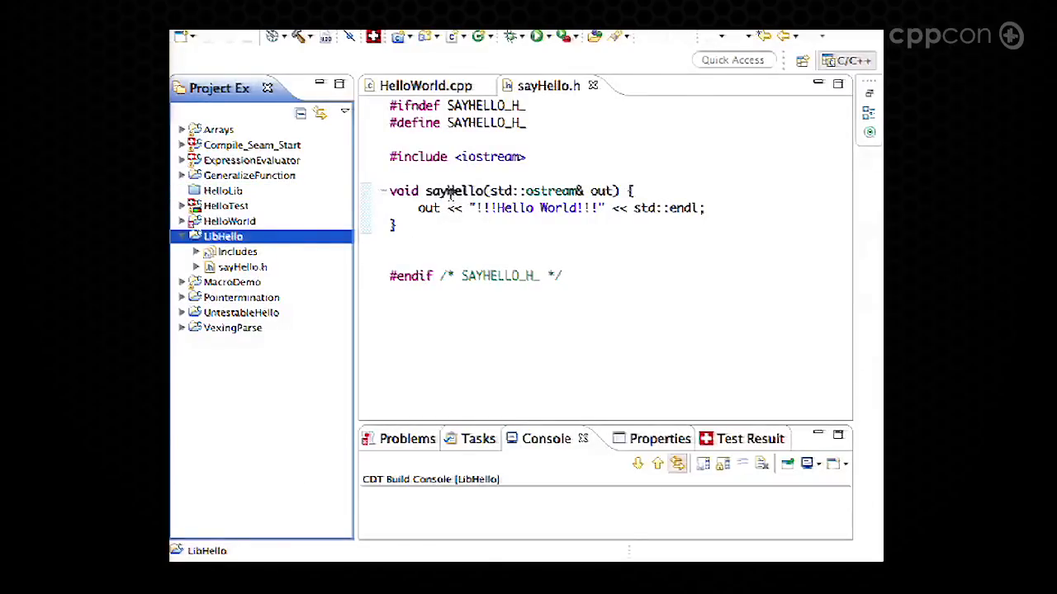
pyautogui.rightClick(450, 191)
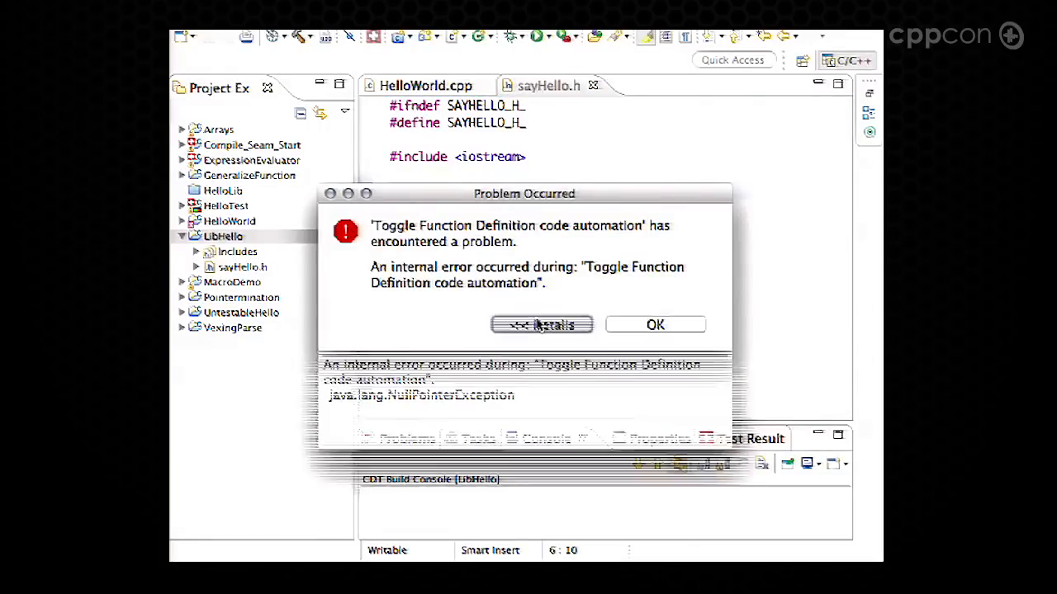
pyautogui.click(540, 324)
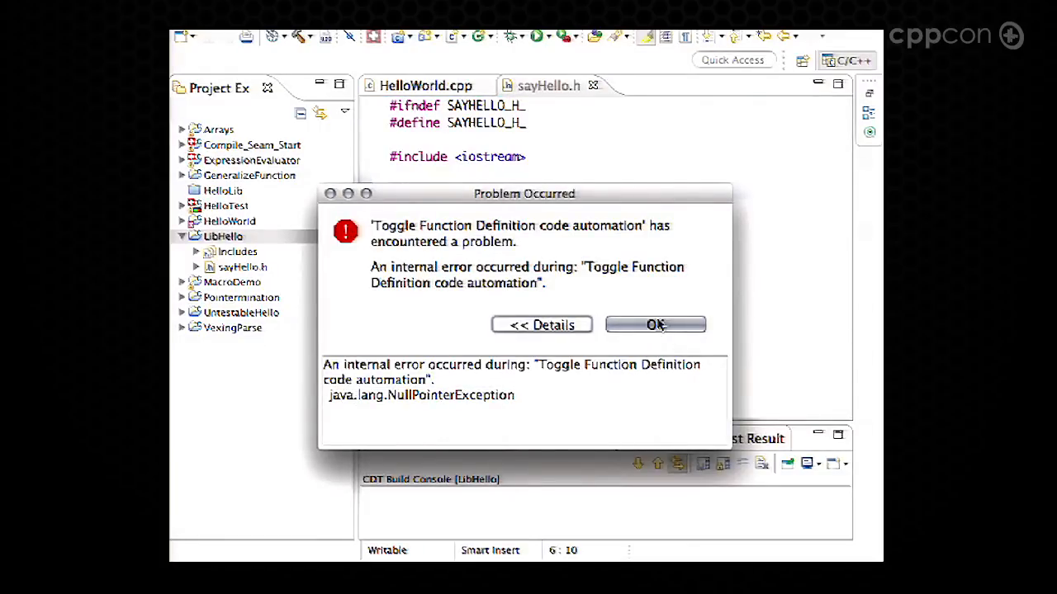
pyautogui.click(654, 325)
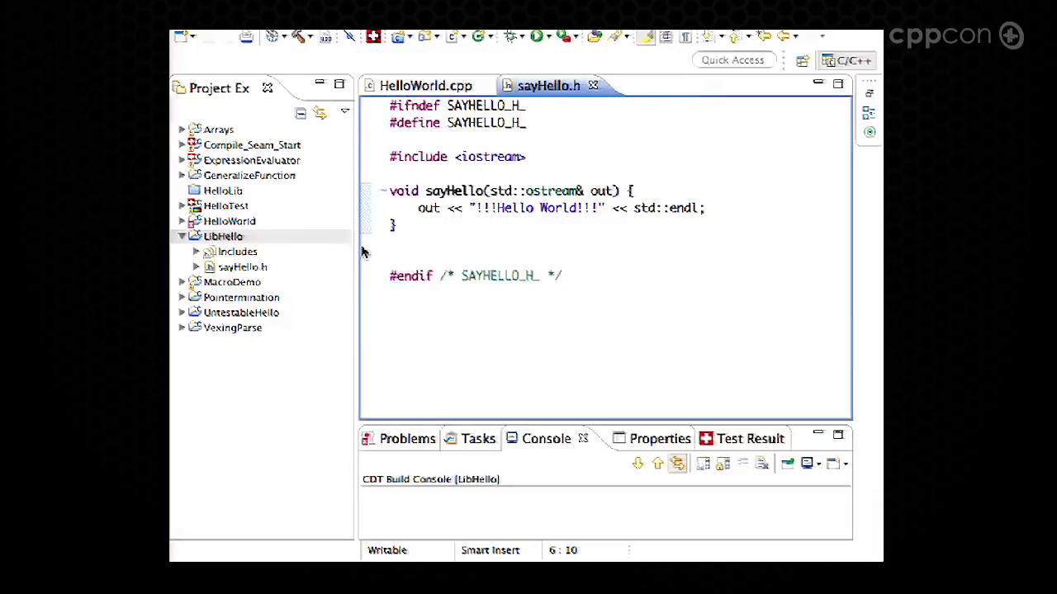
# Step: Remove the HelloLib project and prefix sayHello's definition with inline
pyautogui.rightClick(223, 191)
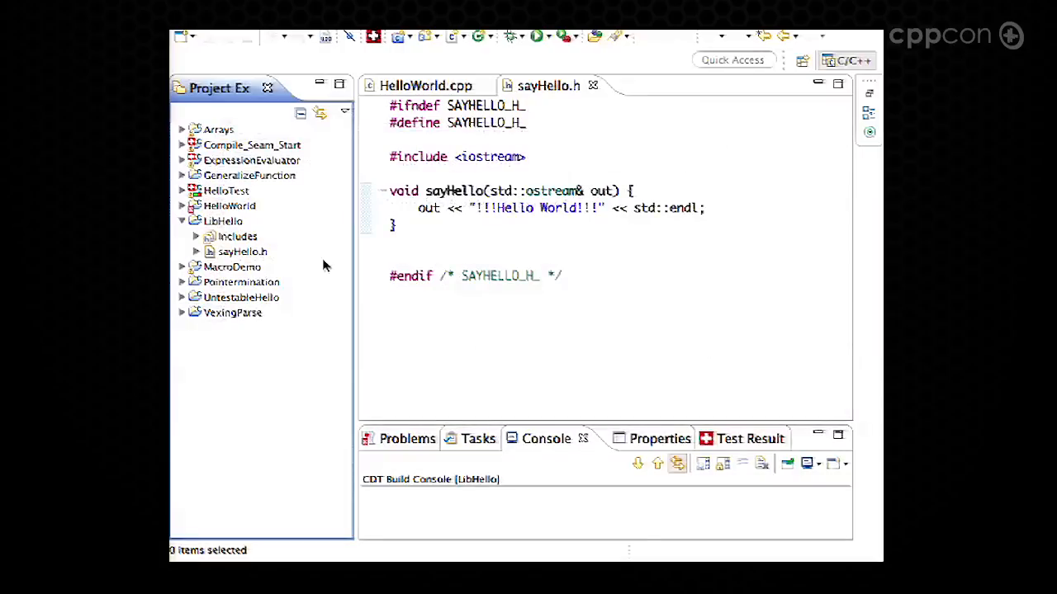
pyautogui.click(229, 206)
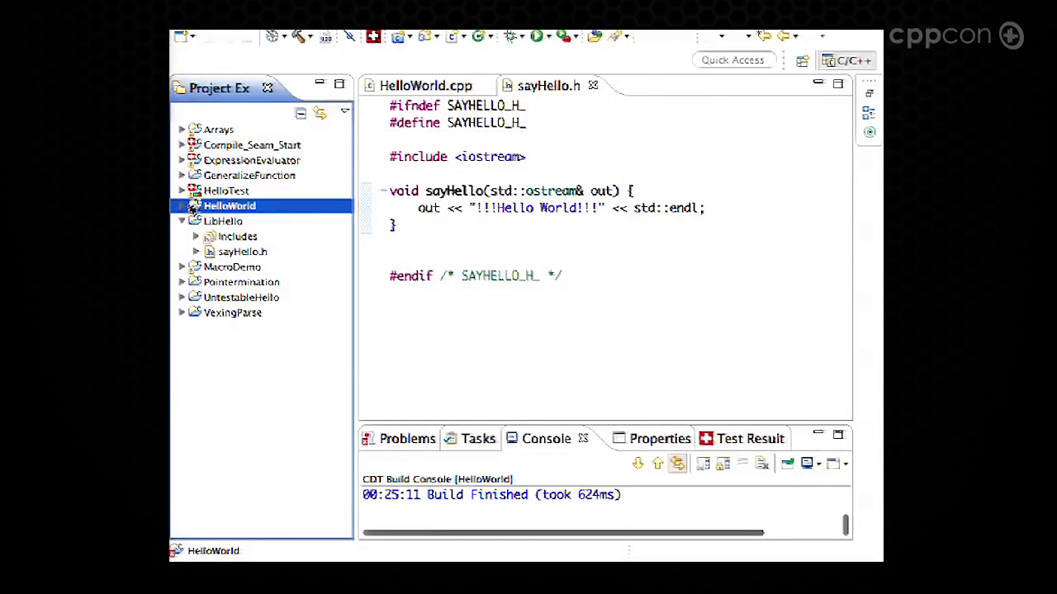
pyautogui.click(181, 205)
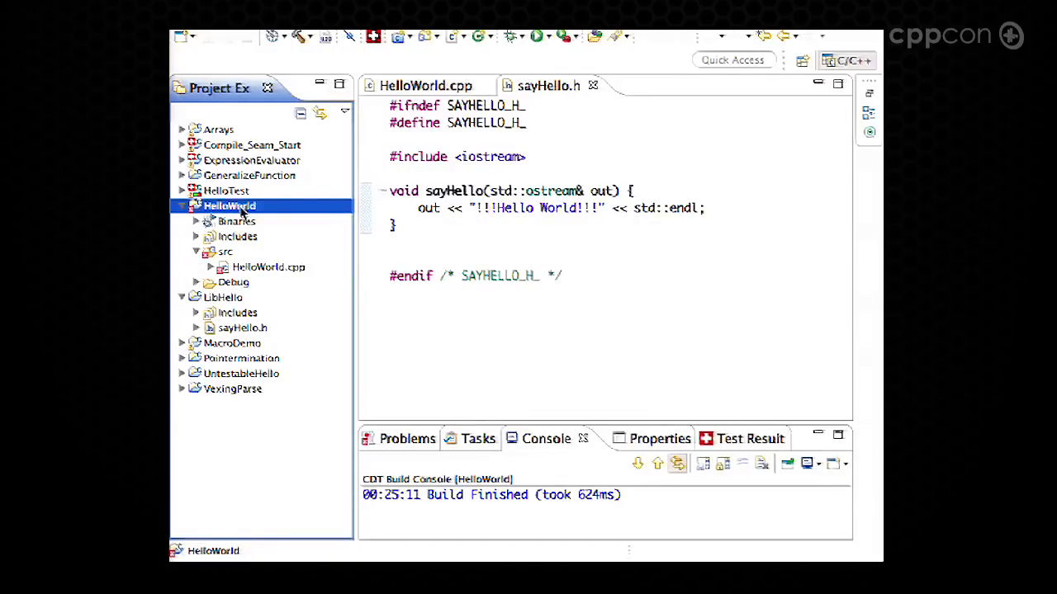
pyautogui.click(395, 190)
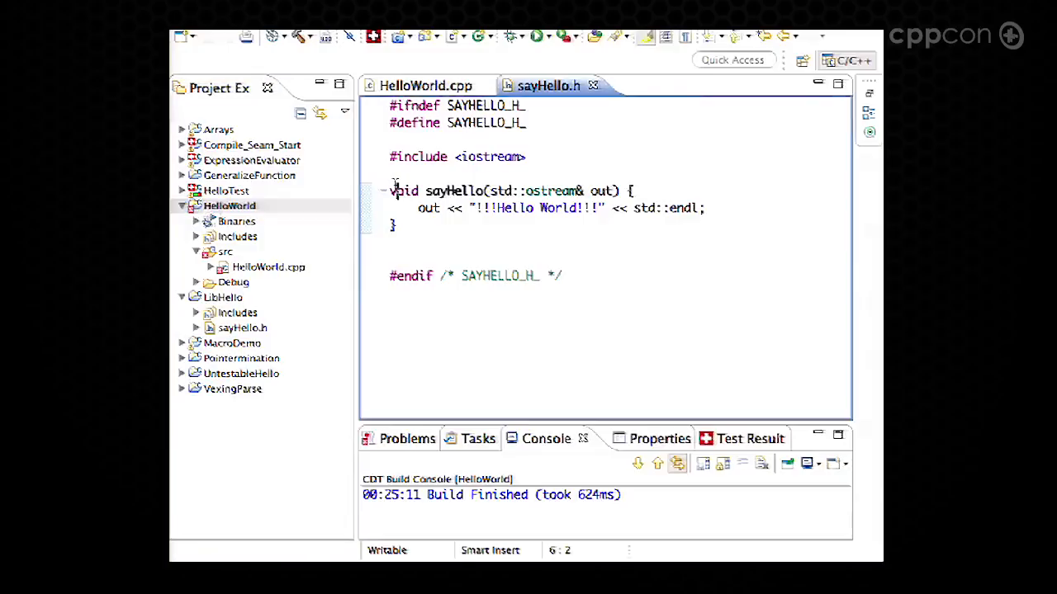
pyautogui.write('inline')
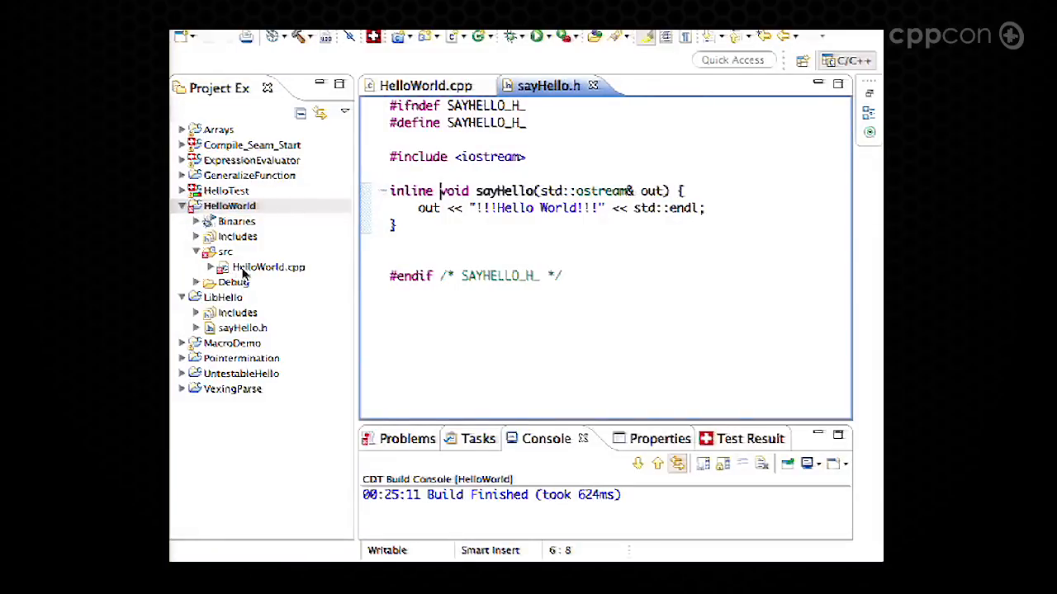
# Step: Add the workspace folder LibHello to HelloWorld's GCC C++ Compiler Includes
pyautogui.click(229, 205)
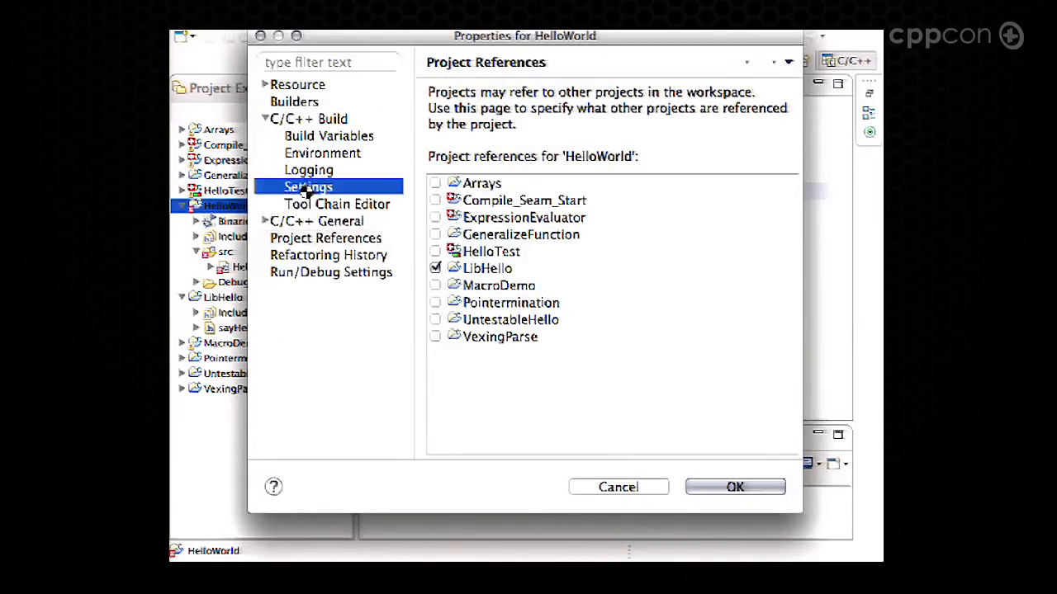
pyautogui.click(308, 186)
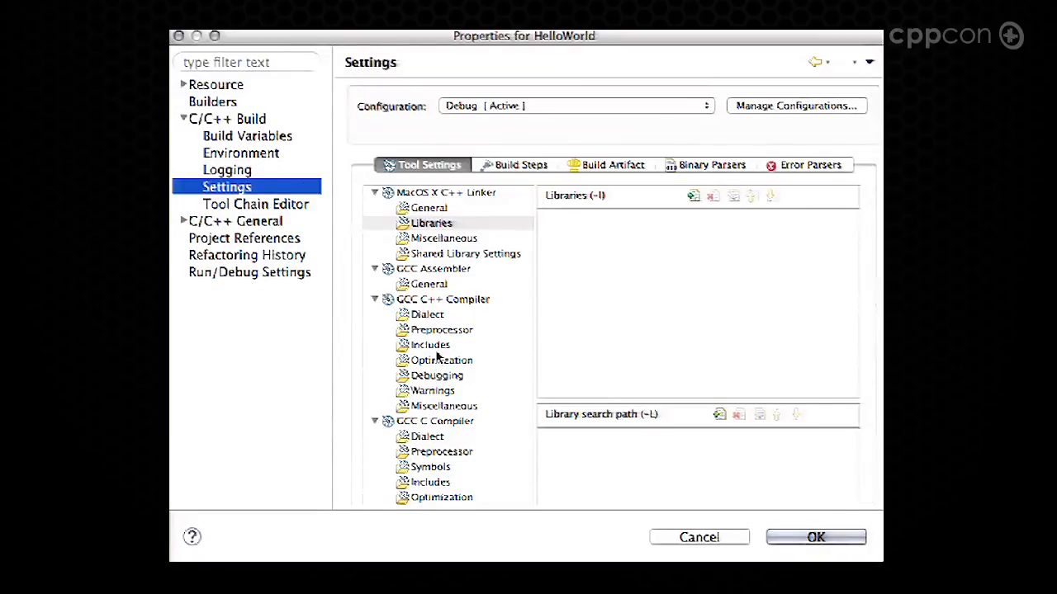
pyautogui.click(430, 344)
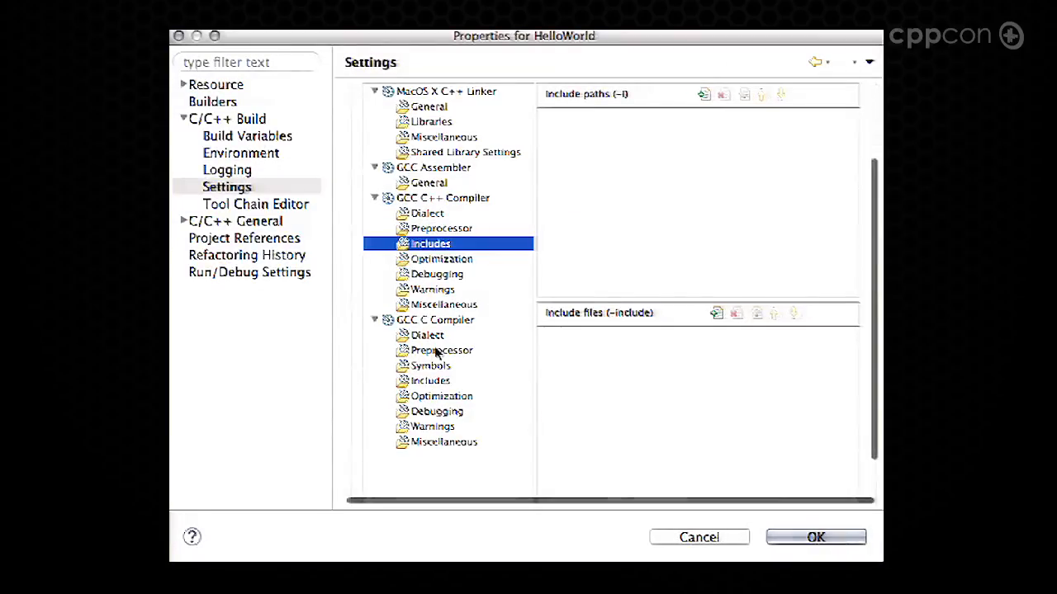
pyautogui.click(704, 94)
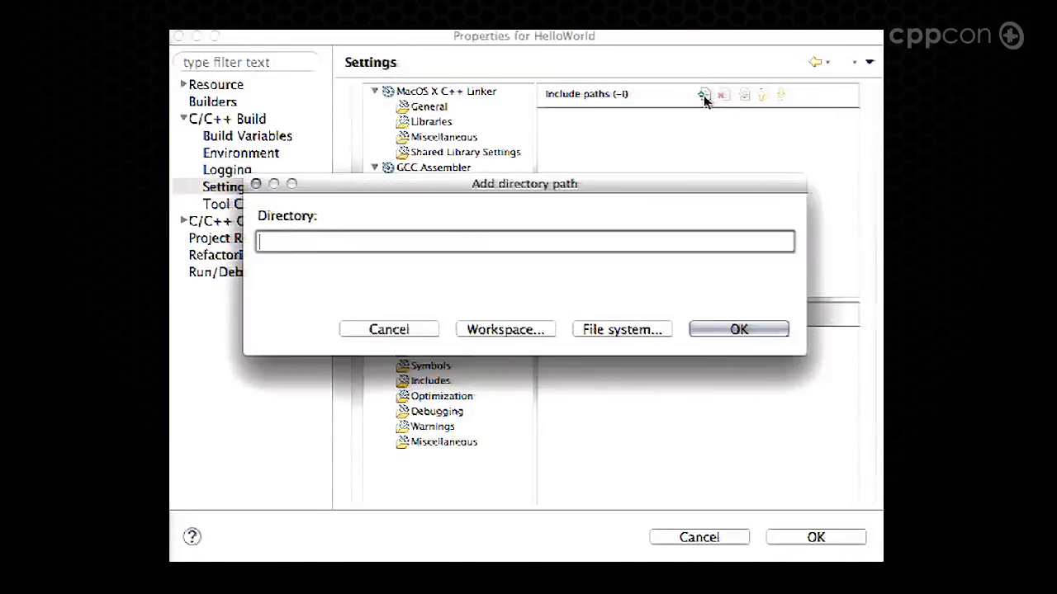
pyautogui.click(504, 328)
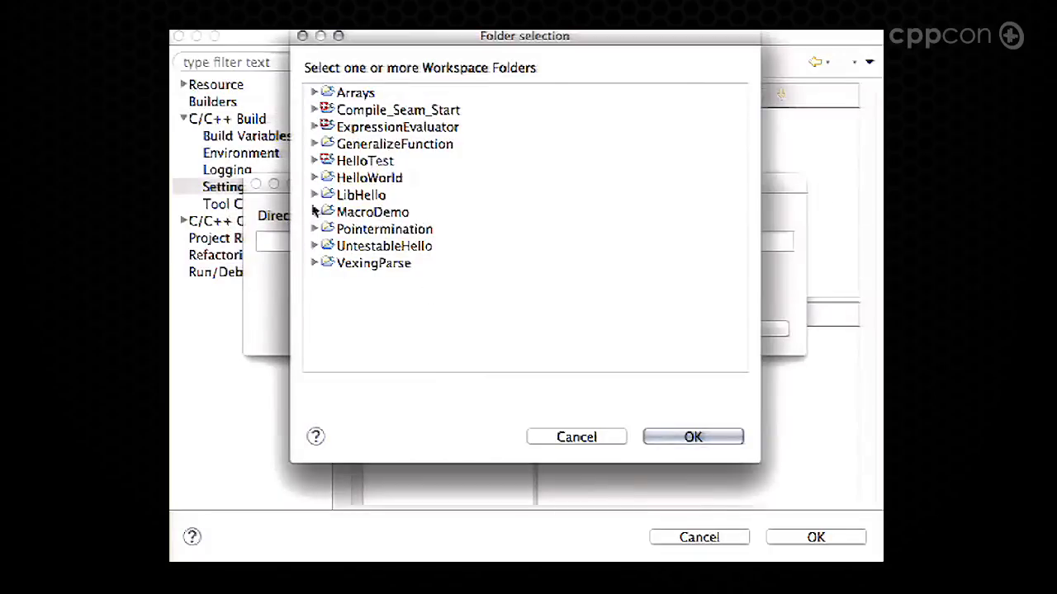
pyautogui.click(361, 195)
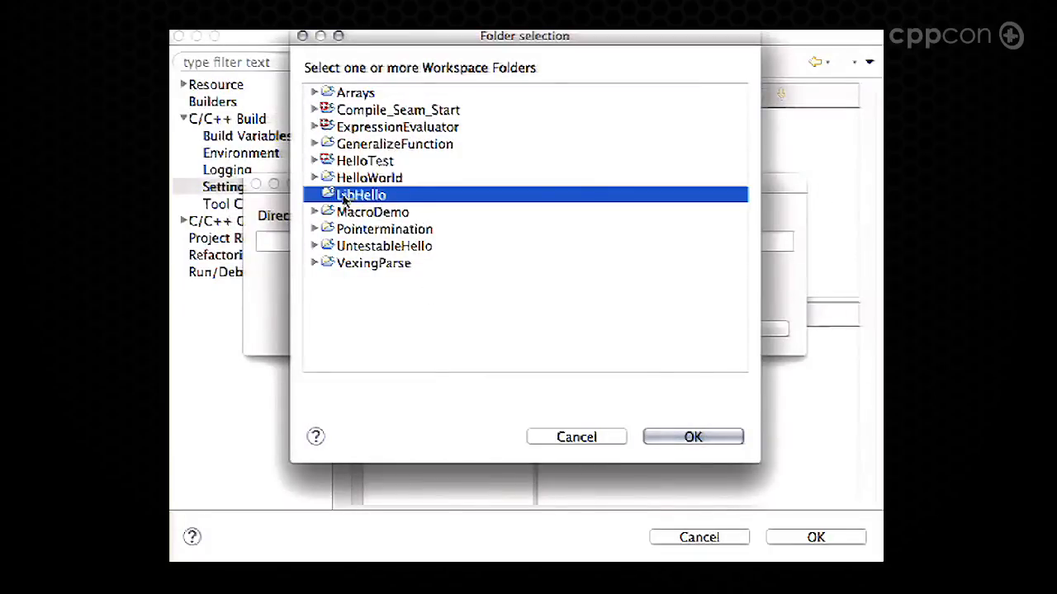
pyautogui.click(691, 437)
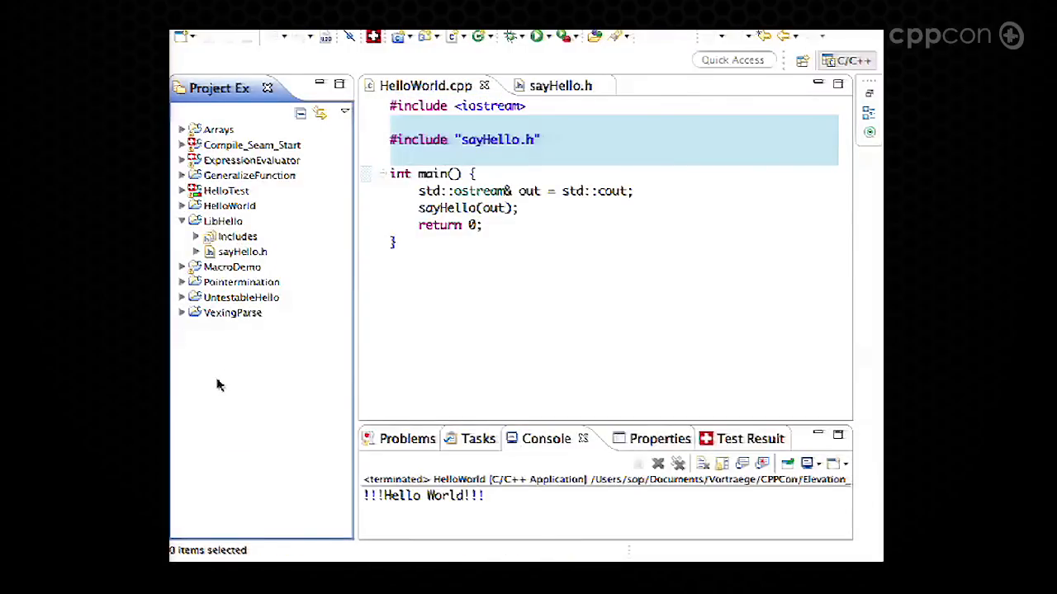
# Step: Create a CUTE Library Test Project named Test with LibHello as the library under test
pyautogui.rightClick(220, 384)
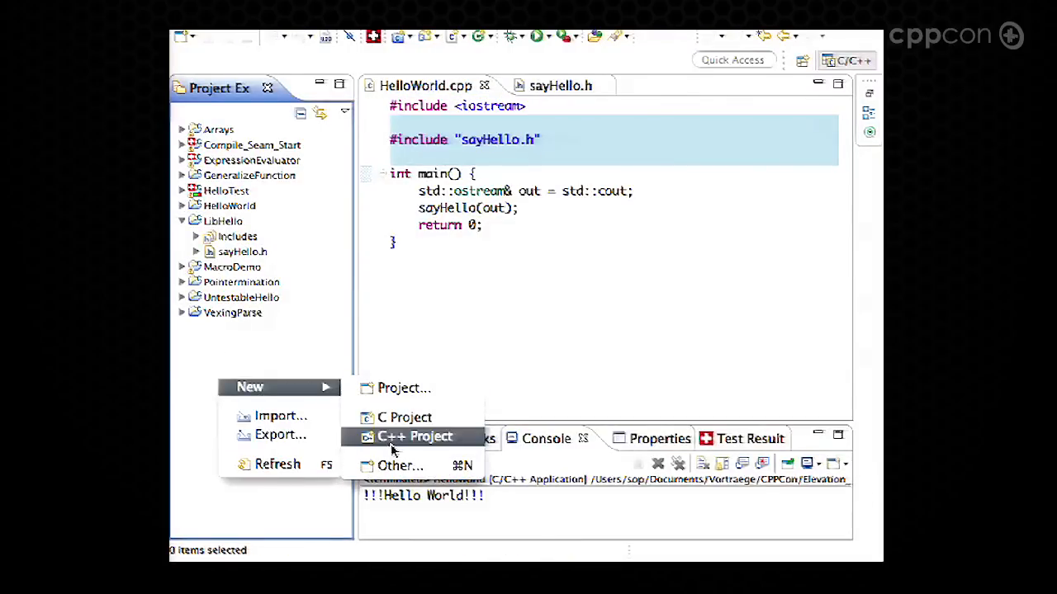
pyautogui.click(414, 436)
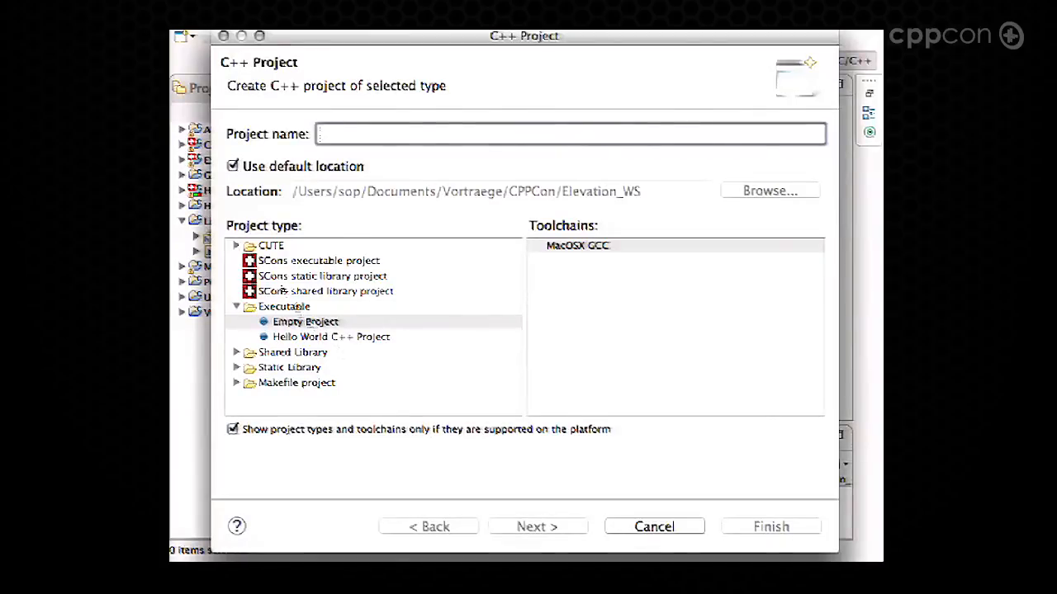
pyautogui.click(237, 245)
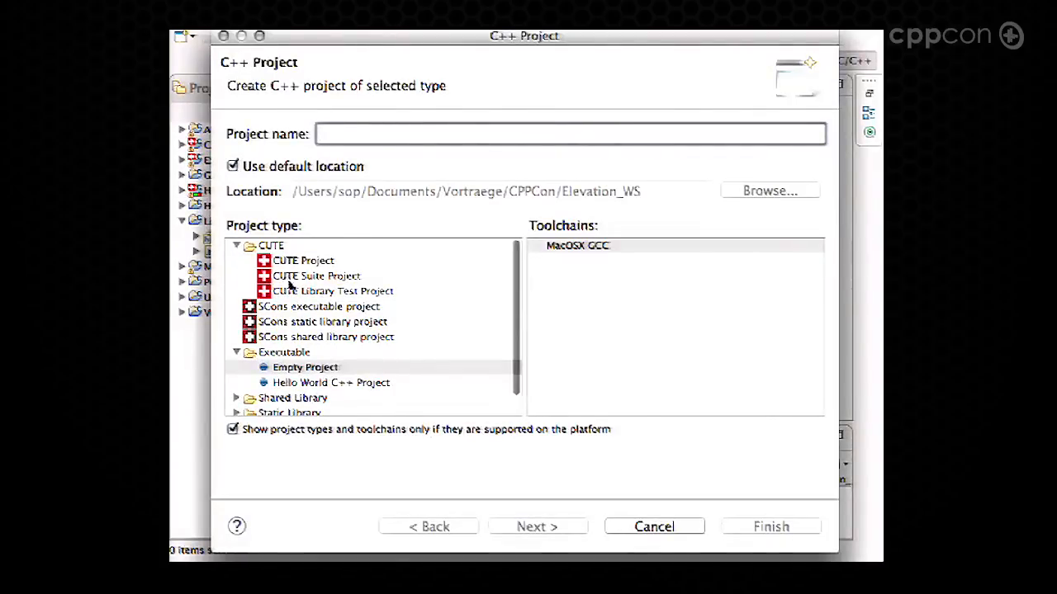
pyautogui.click(334, 290)
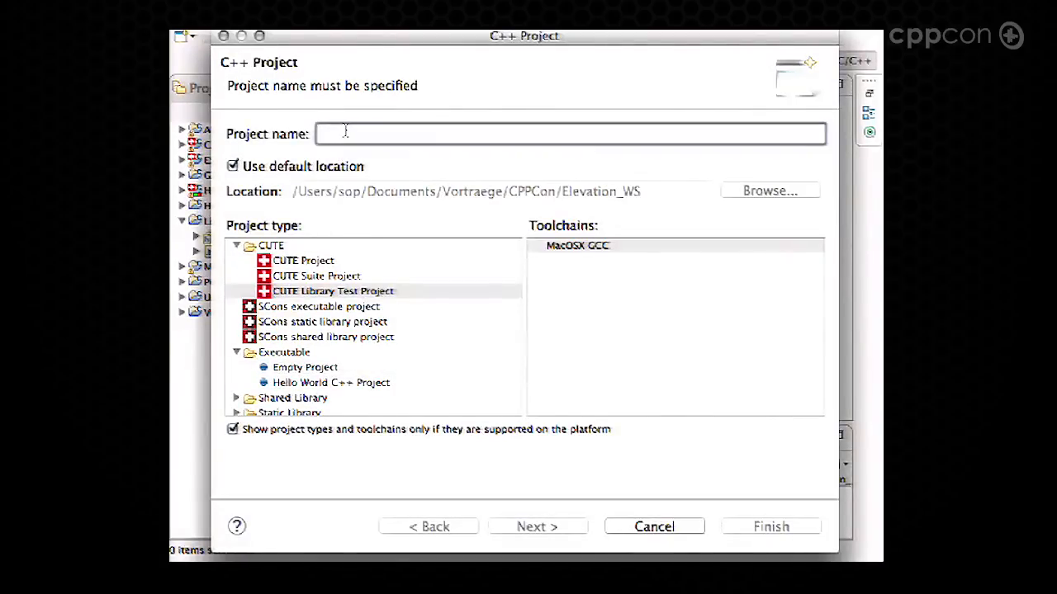
pyautogui.write('Test')
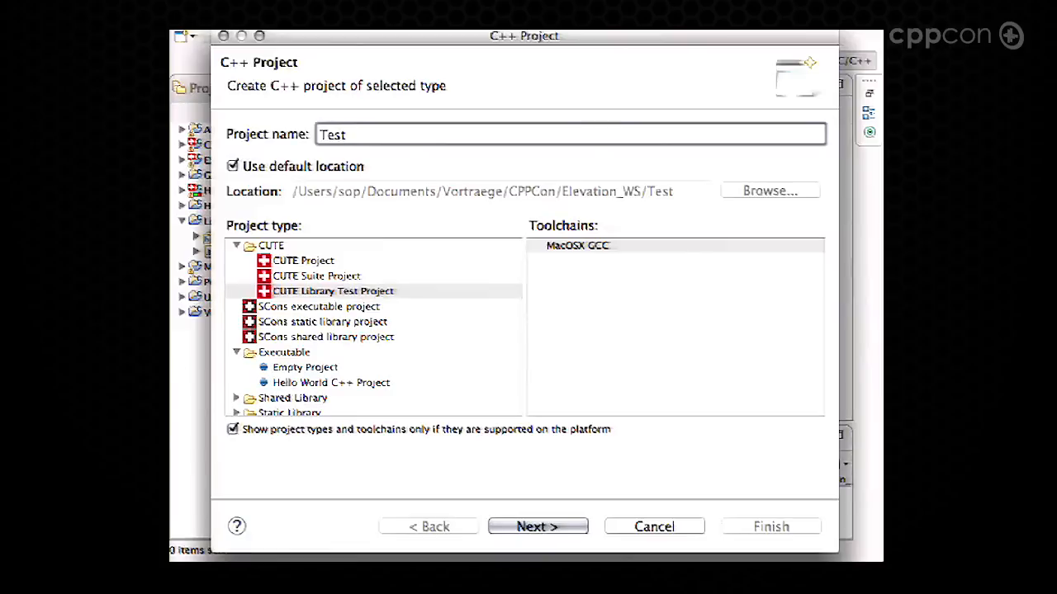
pyautogui.click(537, 526)
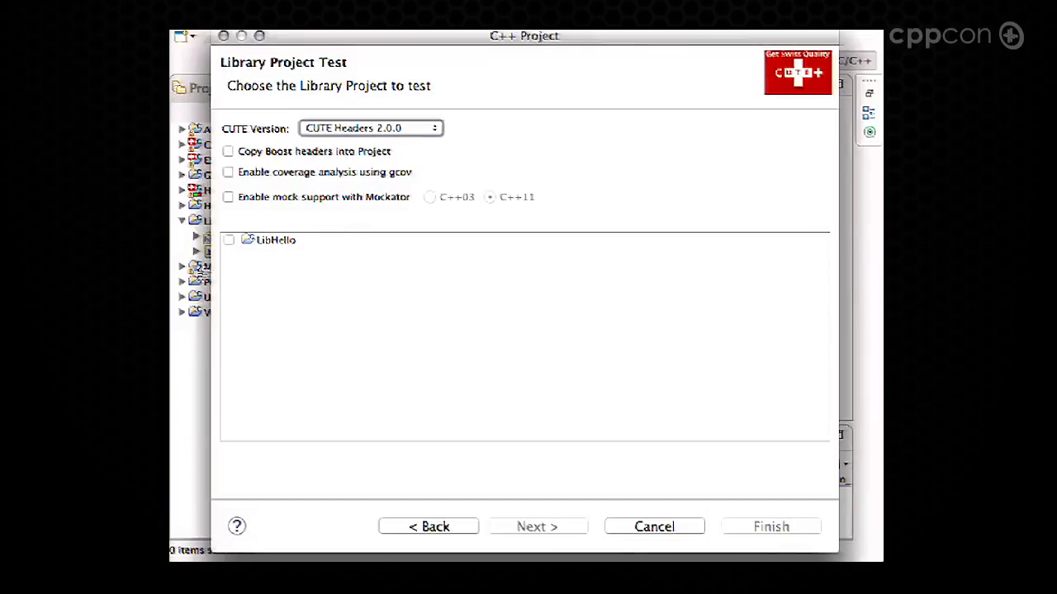
pyautogui.click(228, 240)
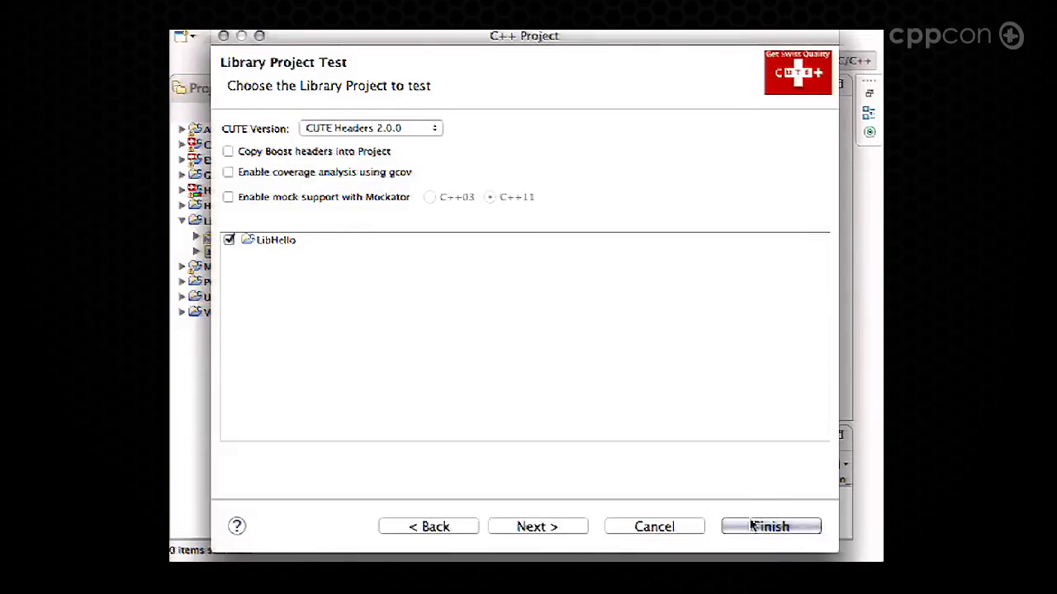
pyautogui.click(768, 527)
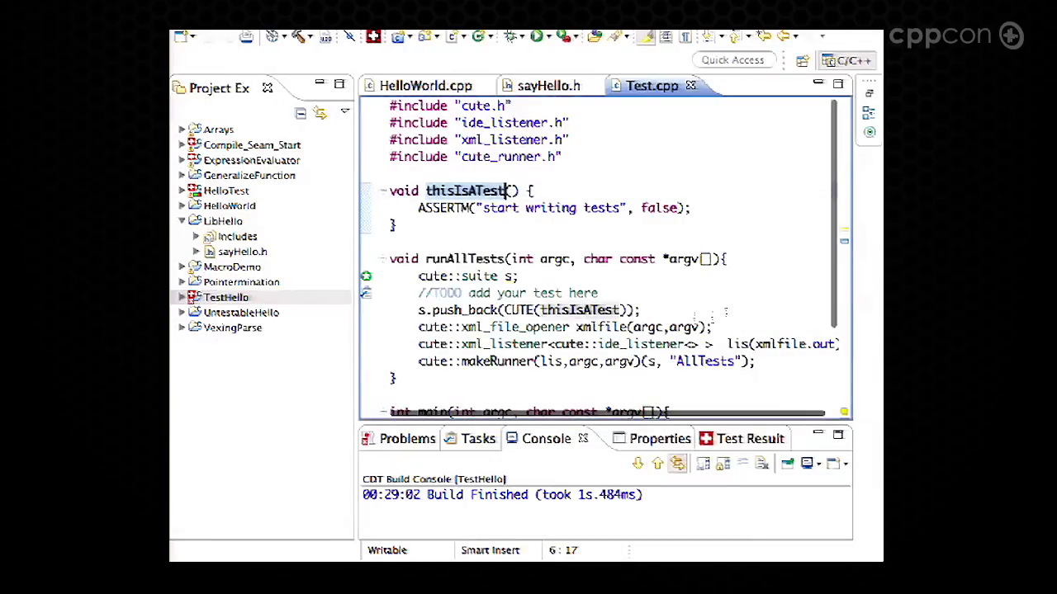
# Step: Open LibHello's sayHello.h from Project Explorer
pyautogui.rightClick(225, 297)
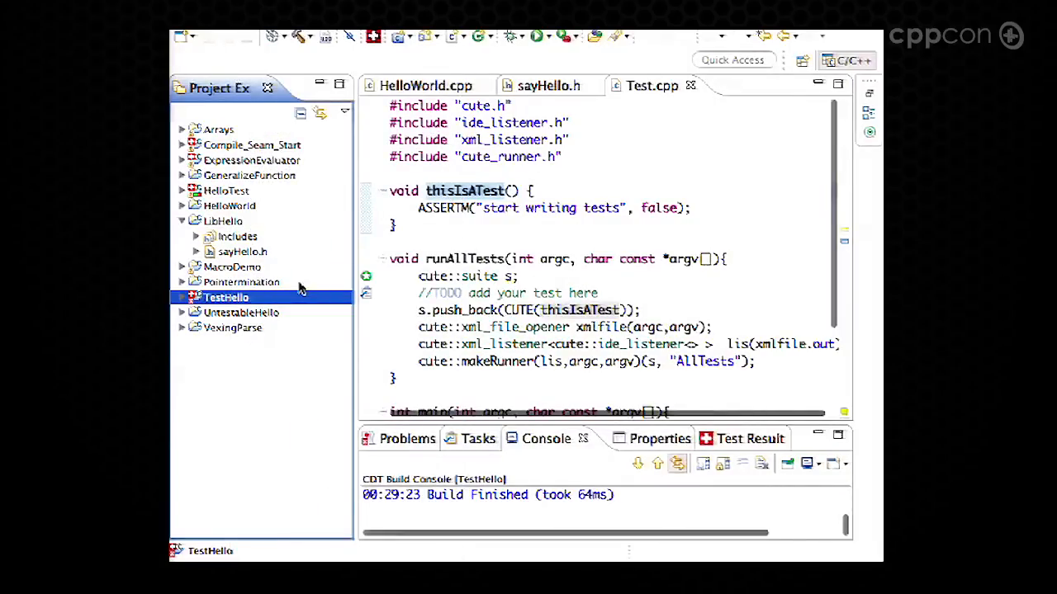
pyautogui.rightClick(225, 297)
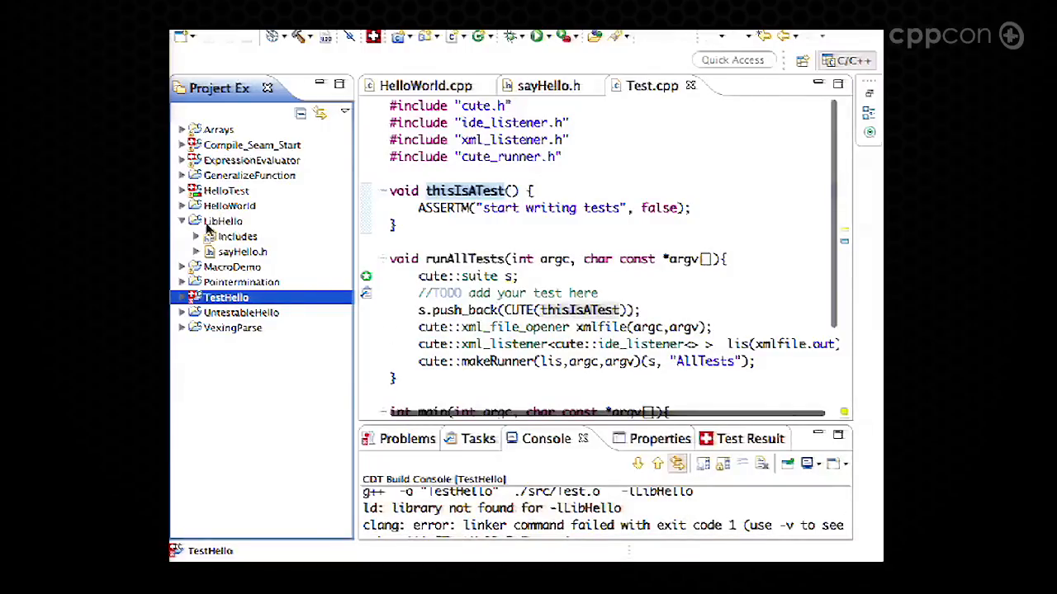
pyautogui.click(223, 220)
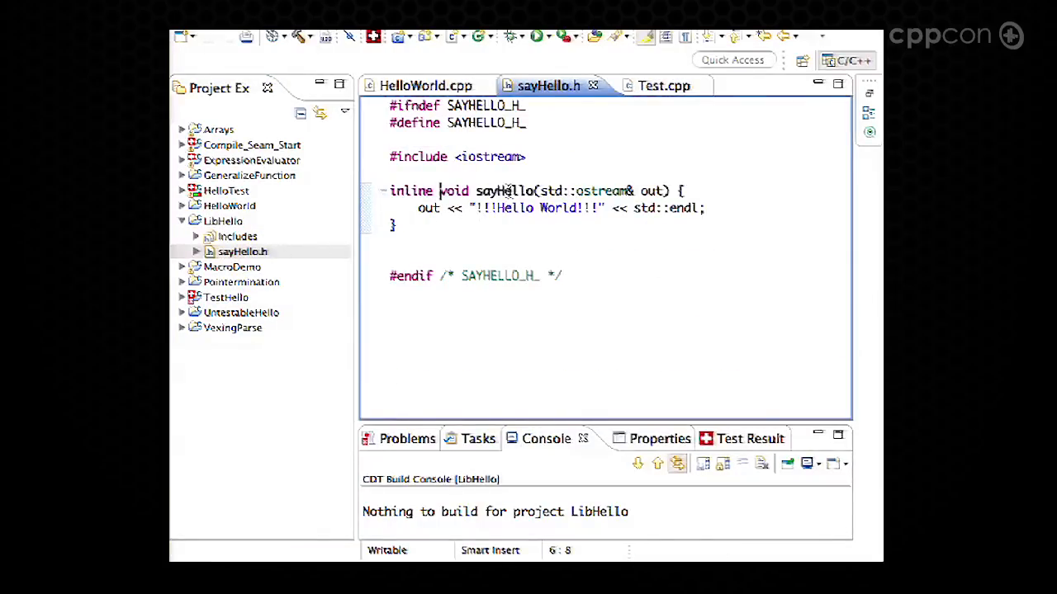
pyautogui.rightClick(504, 190)
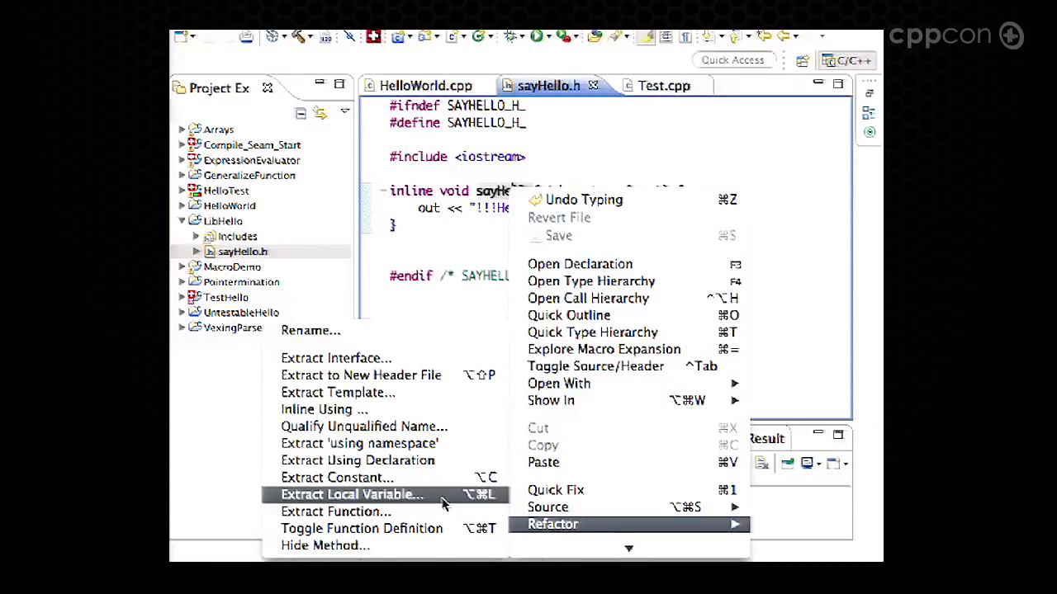
pyautogui.click(361, 528)
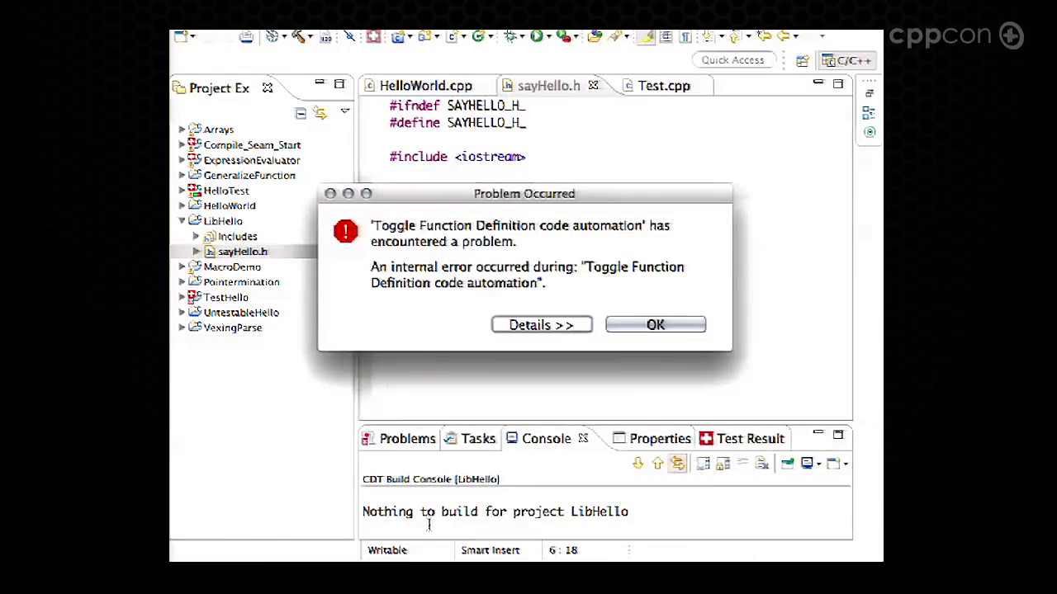
pyautogui.click(654, 323)
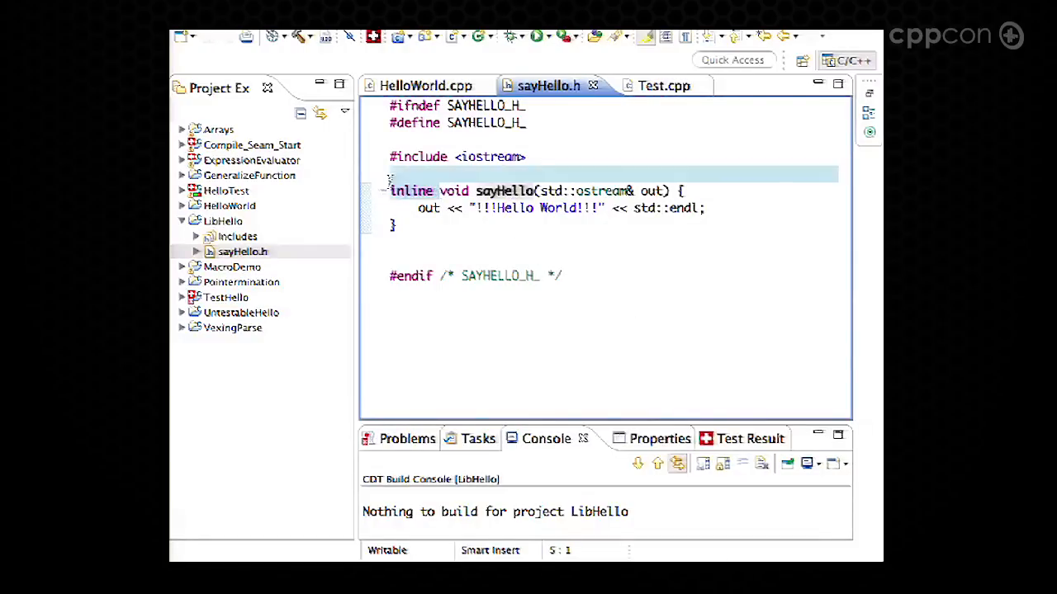
pyautogui.click(222, 220)
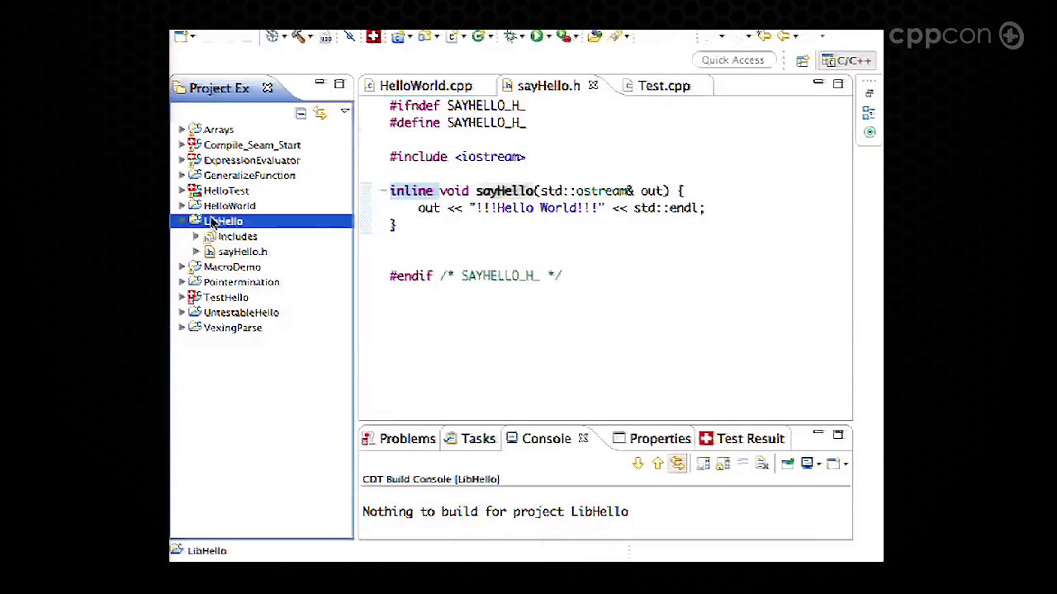
# Step: Create a new source file named sayHello.cpp in LibHello
pyautogui.rightClick(223, 220)
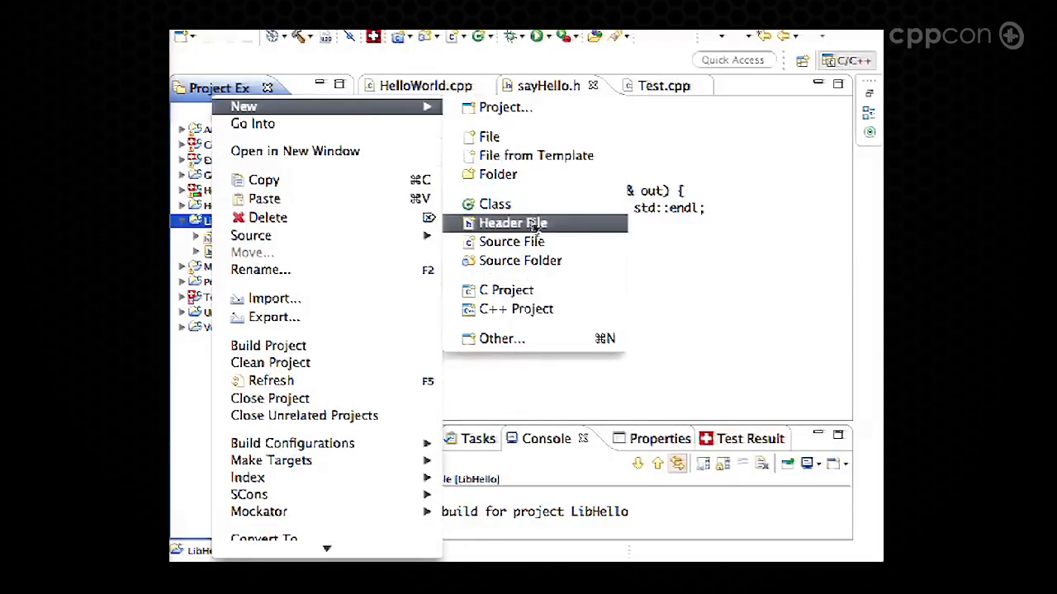
pyautogui.click(511, 241)
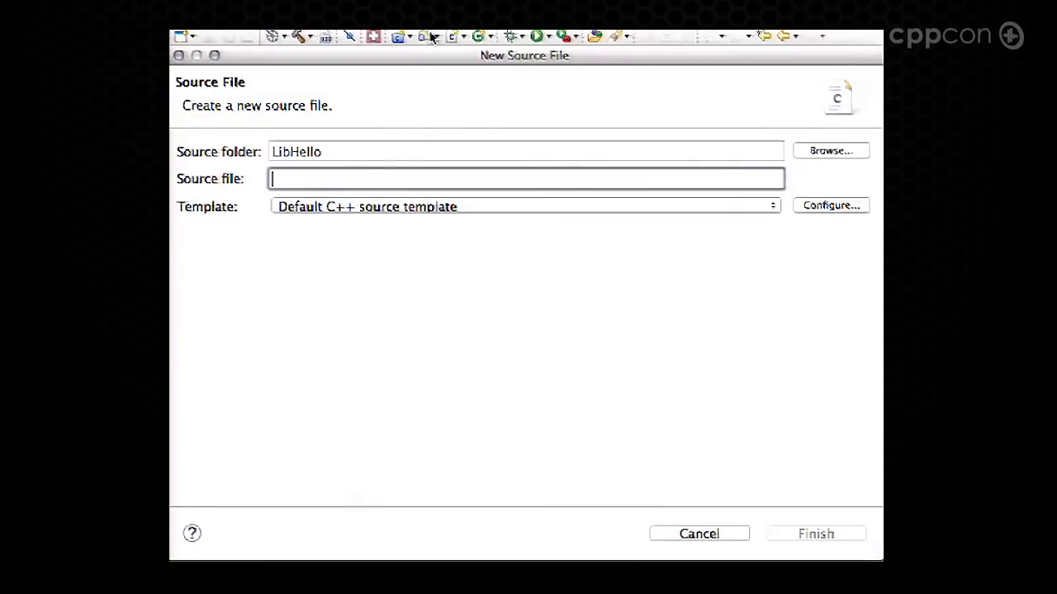
pyautogui.write('sayHelo')
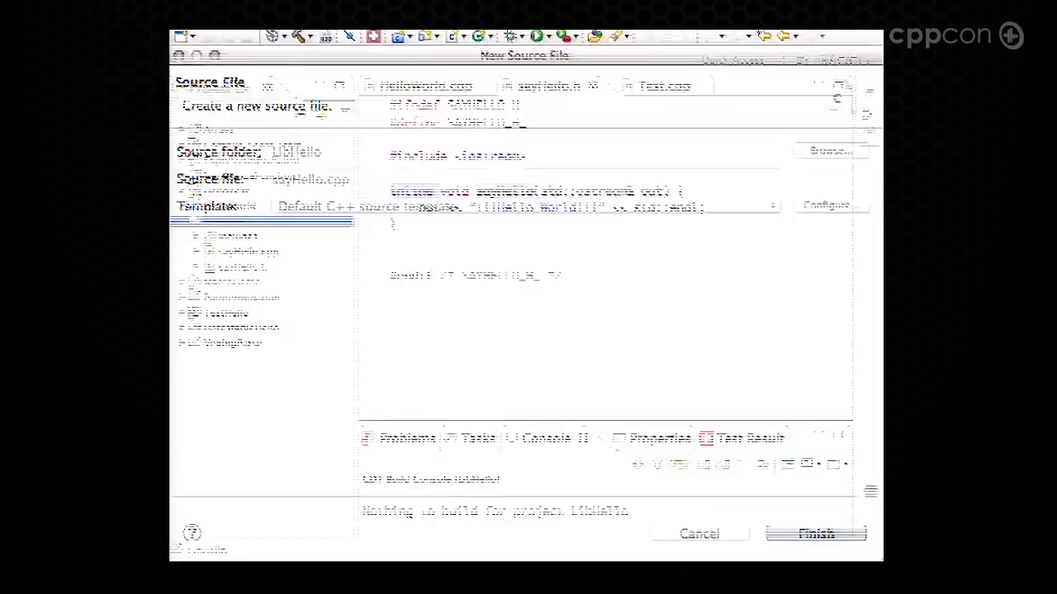
pyautogui.click(815, 533)
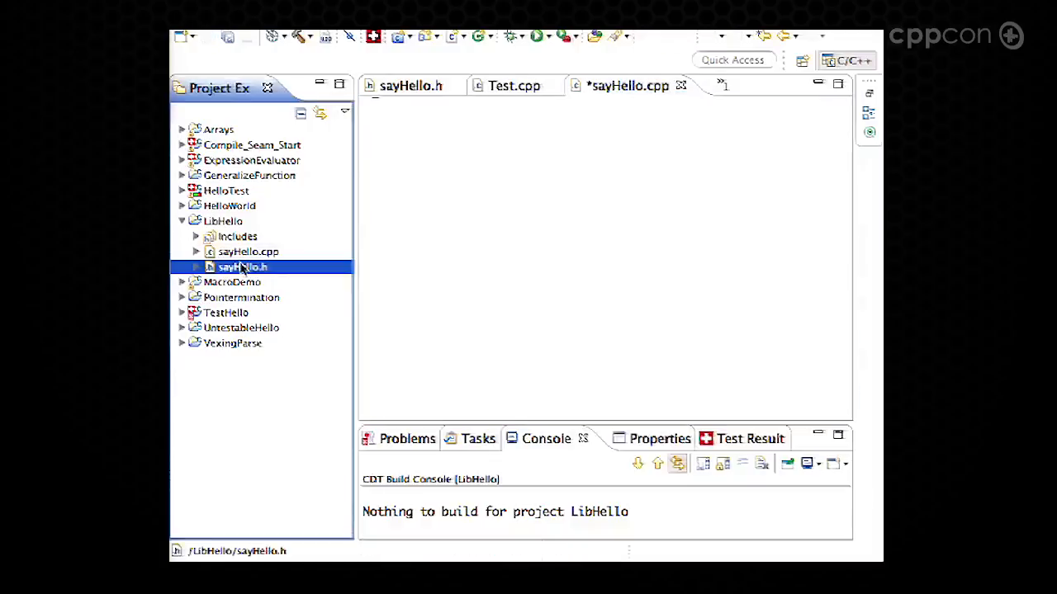
# Step: Add #include "sayHello.h" to sayHello.cpp and save it
pyautogui.doubleClick(242, 266)
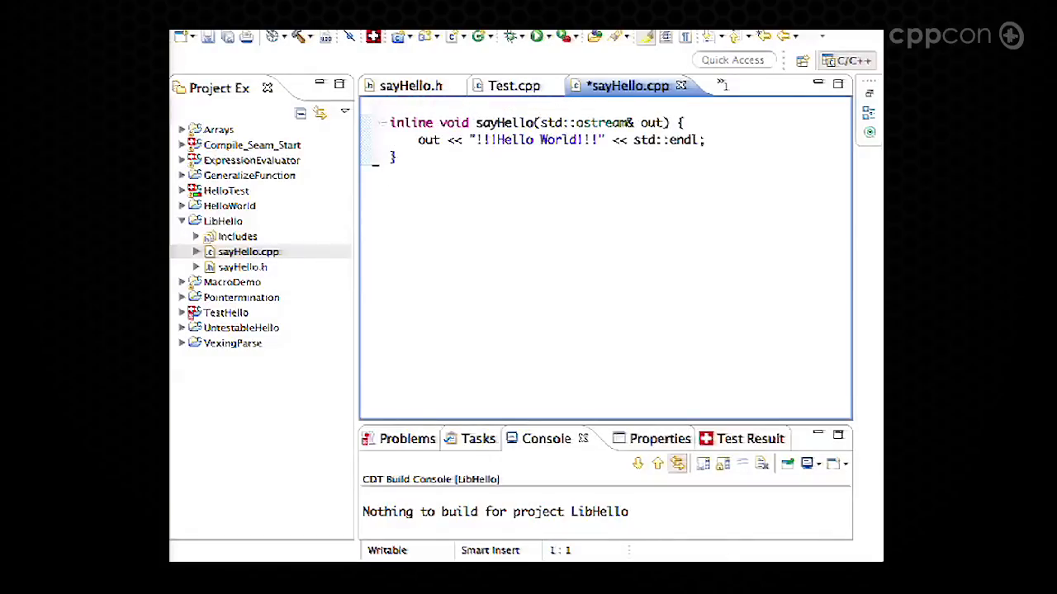
pyautogui.write('#incl')
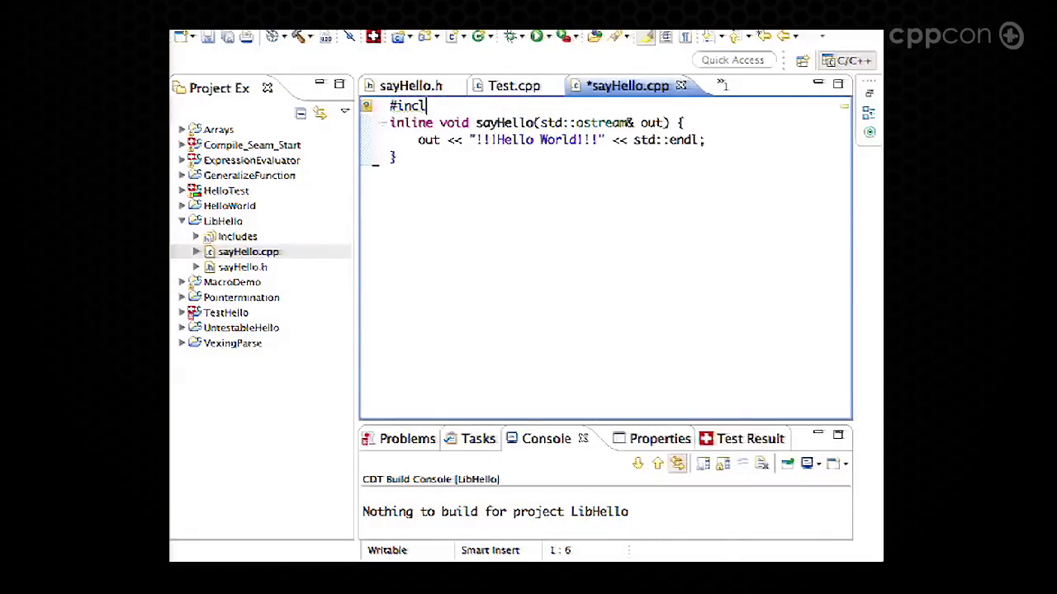
pyautogui.write('ude <>')
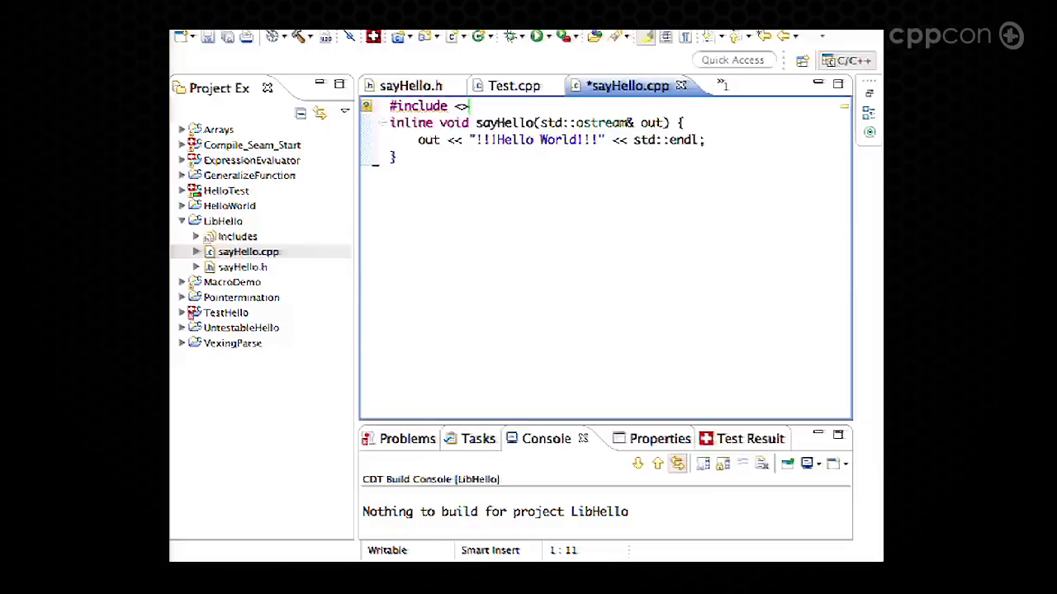
pyautogui.write('so')
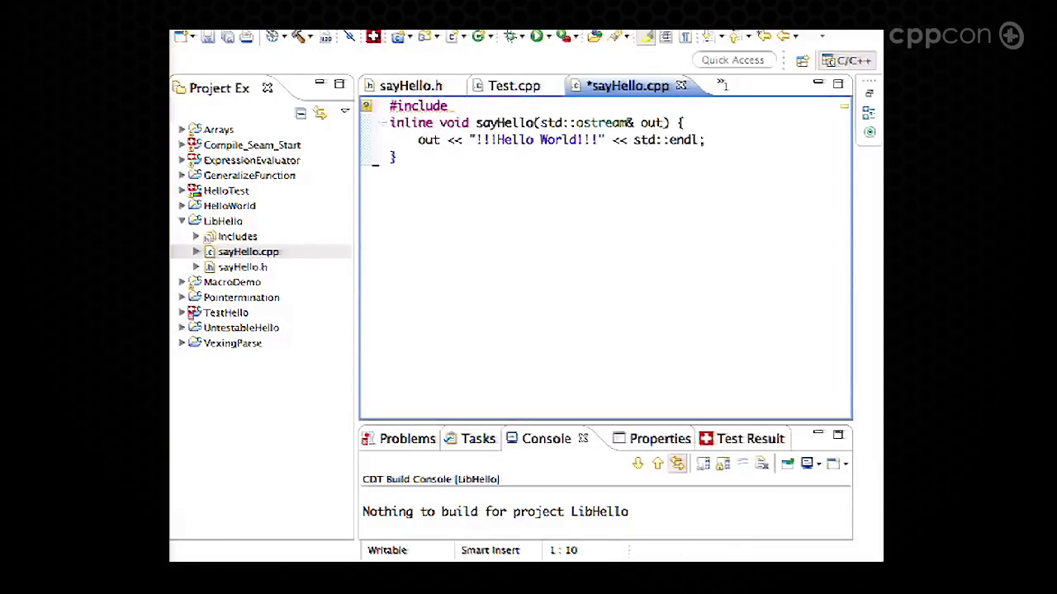
pyautogui.write('"sayHello.h"')
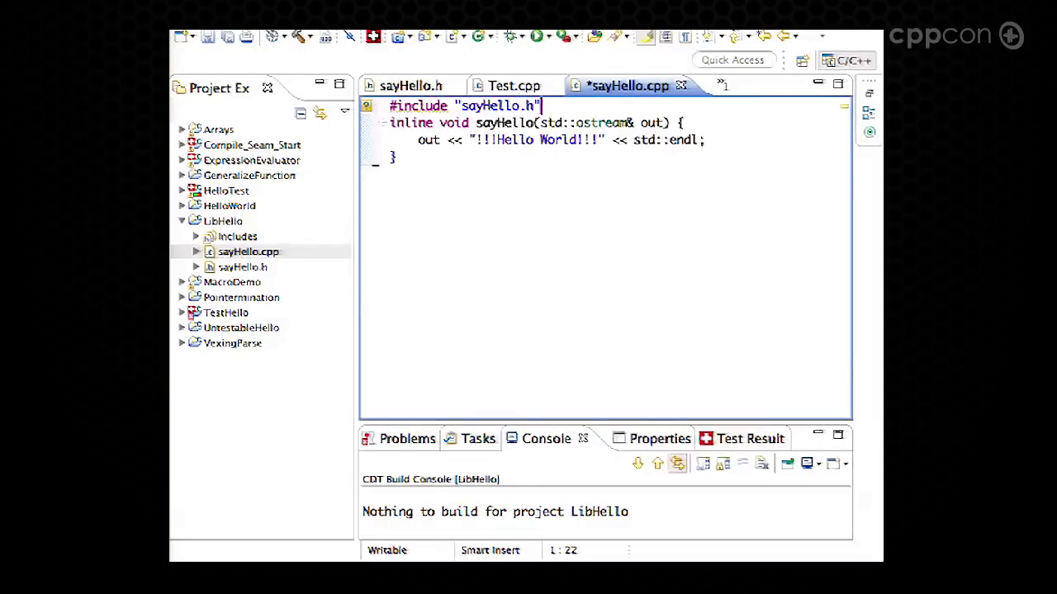
pyautogui.press('ctrl+s')
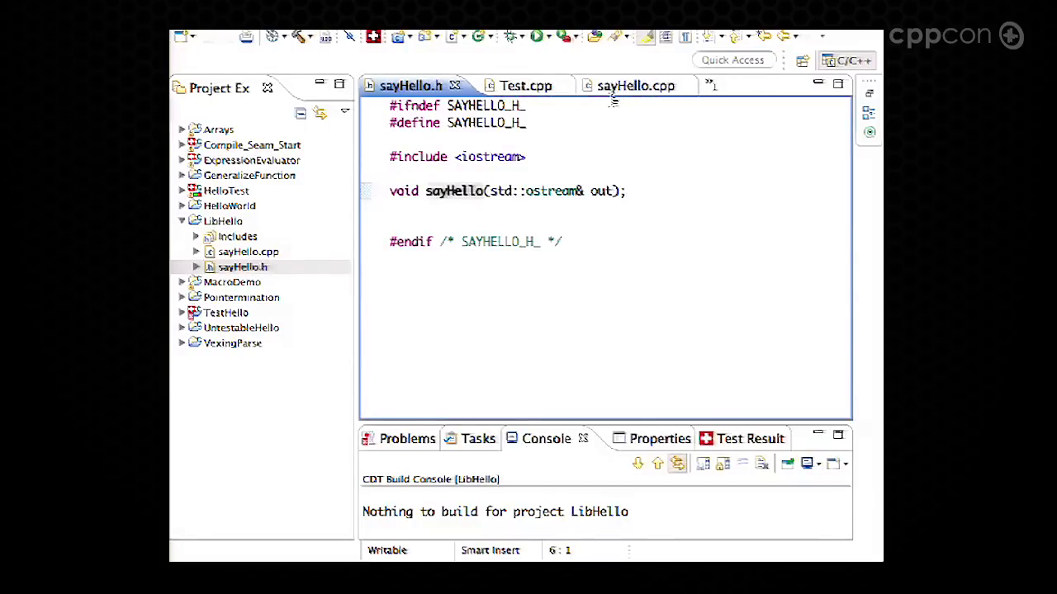
# Step: Run TestHello as a CUTE test, dismiss the binary-not-found error, and open failing thisIsATest
pyautogui.click(624, 85)
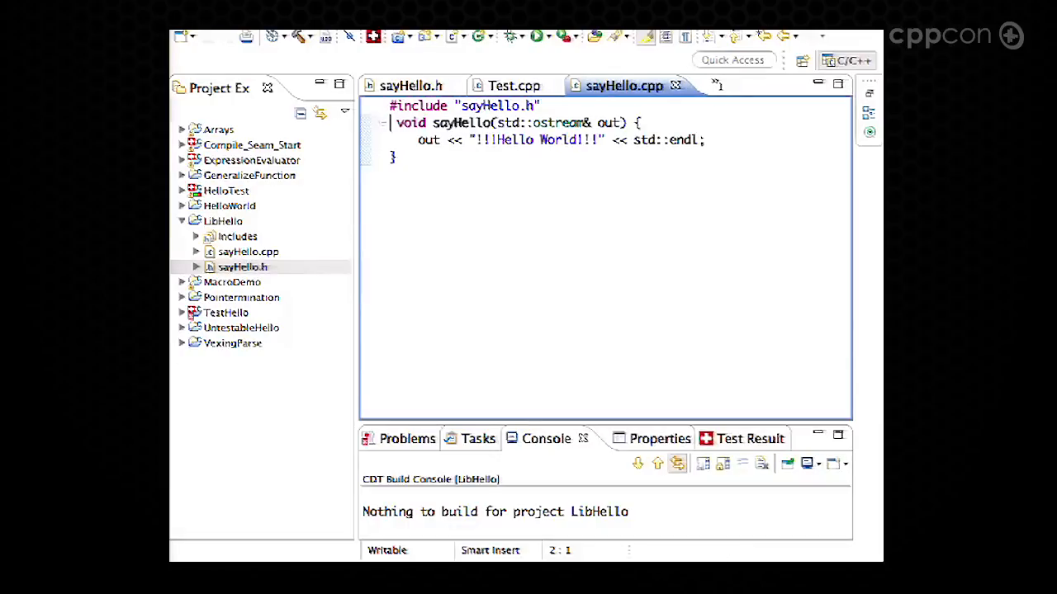
pyautogui.click(300, 37)
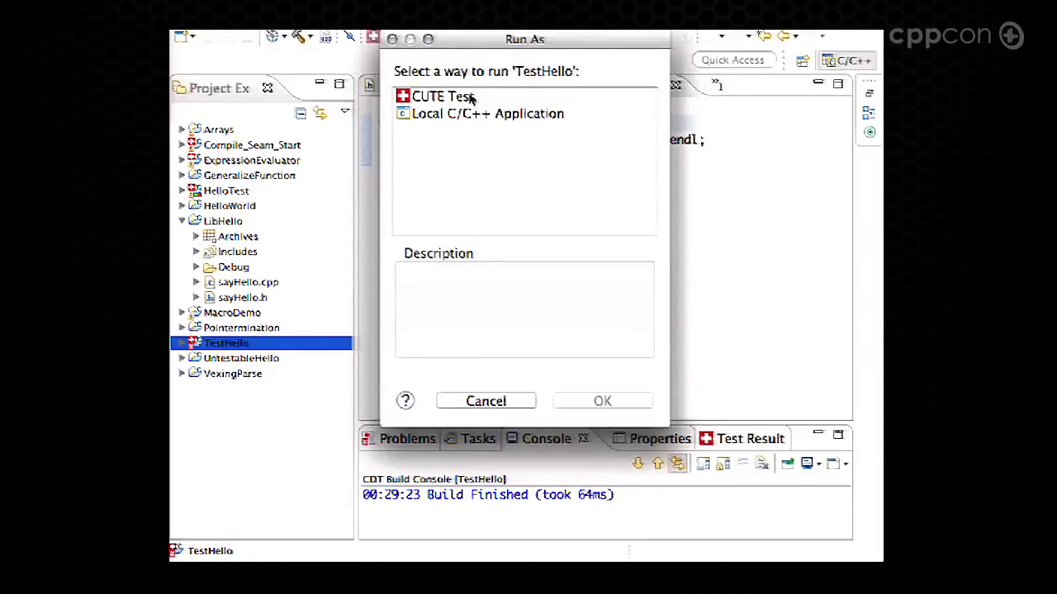
pyautogui.click(602, 400)
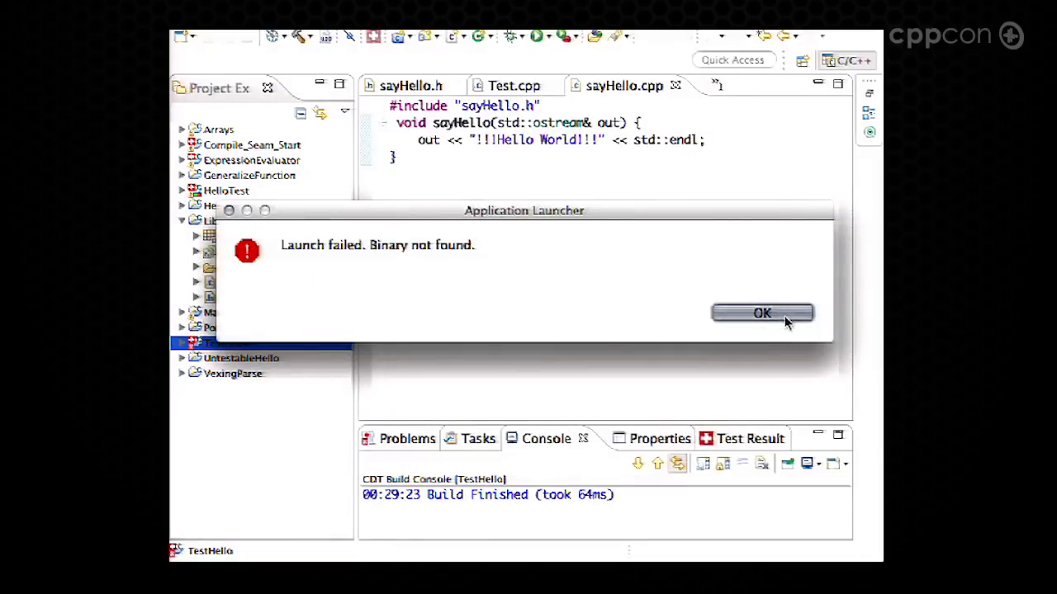
pyautogui.click(761, 313)
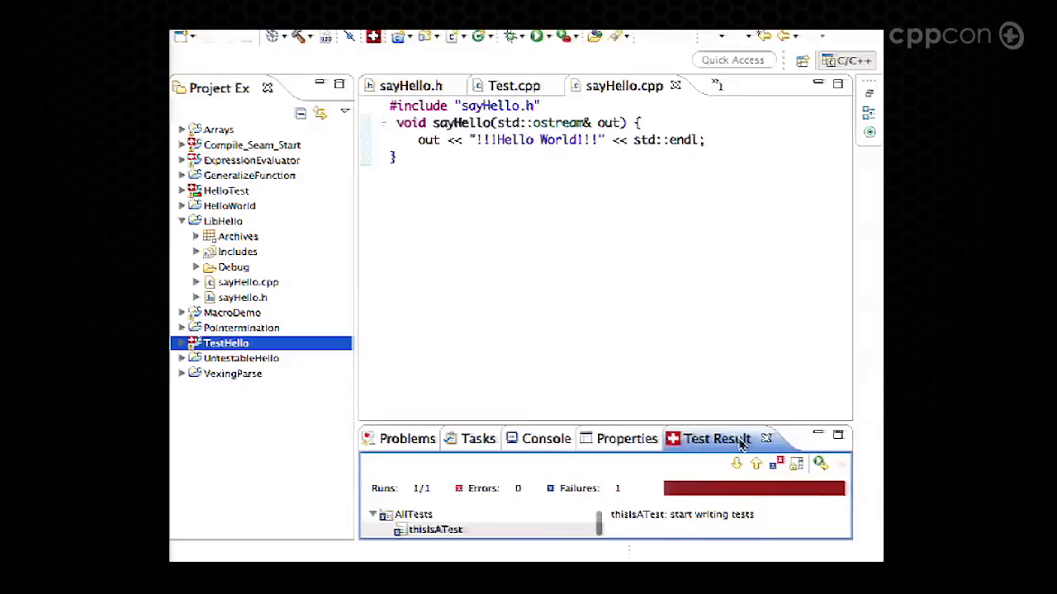
pyautogui.doubleClick(435, 529)
pyautogui.write('#include "sayHello.h"')
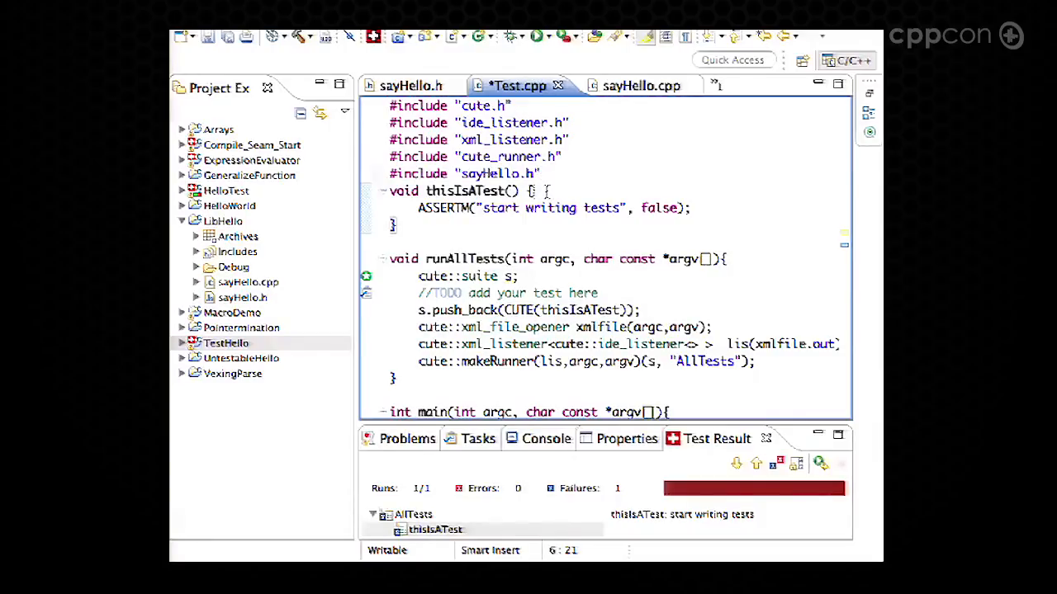
# Step: Rewrite the placeholder assertion as ASSERT_EQUAL("Hello, world!\n", out.str())
pyautogui.press('Enter')
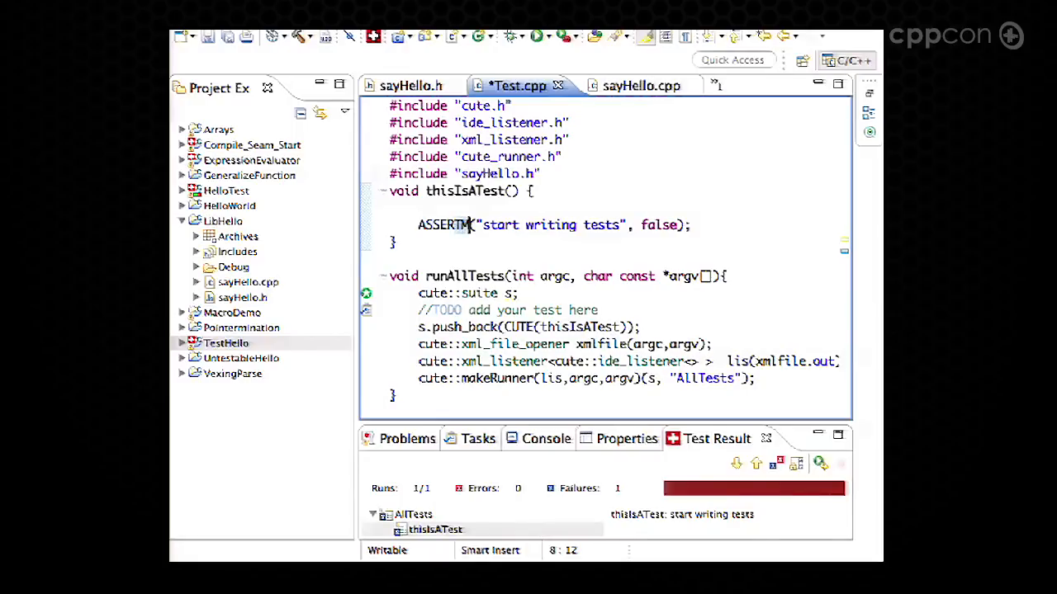
pyautogui.press('BackSpace')
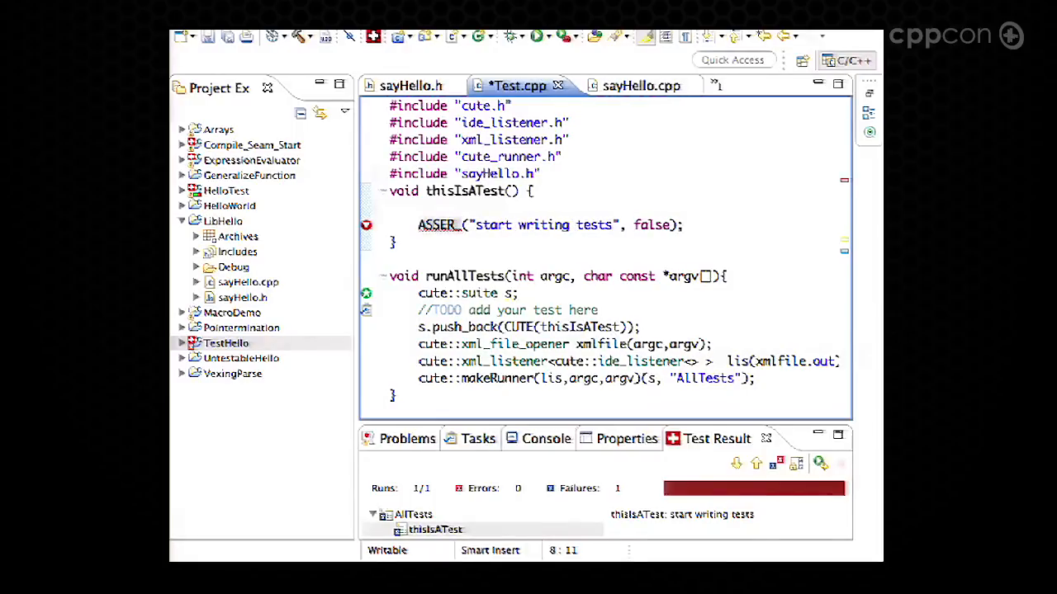
pyautogui.write('_')
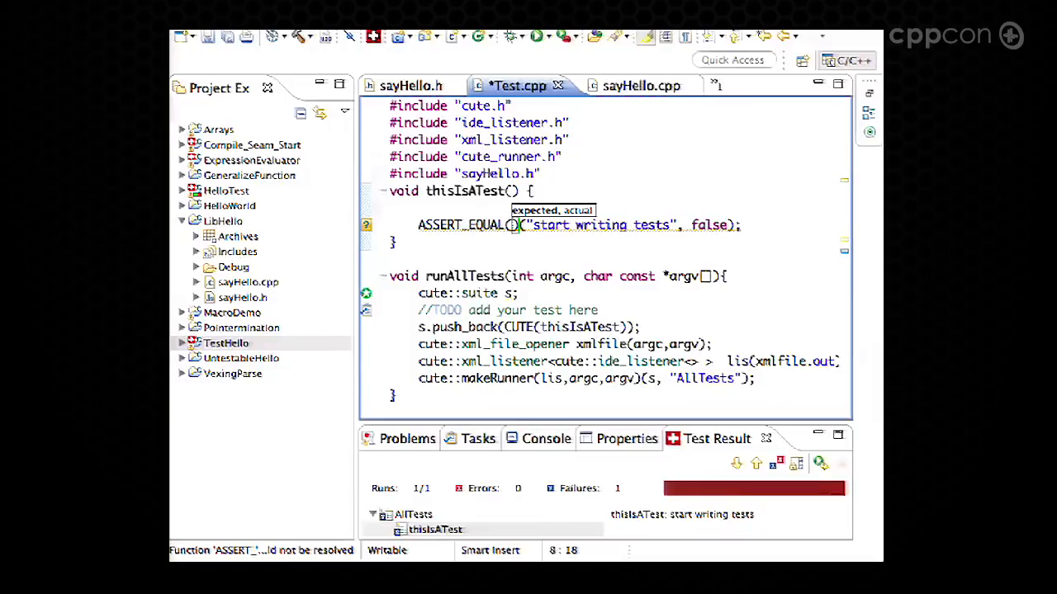
pyautogui.write('""')
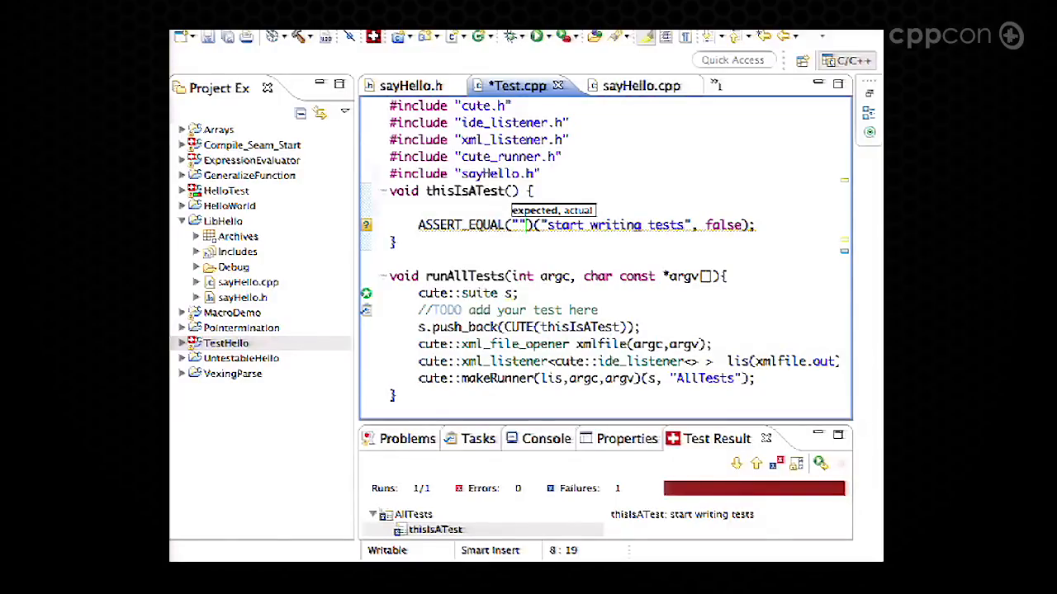
pyautogui.write('Hello, world')
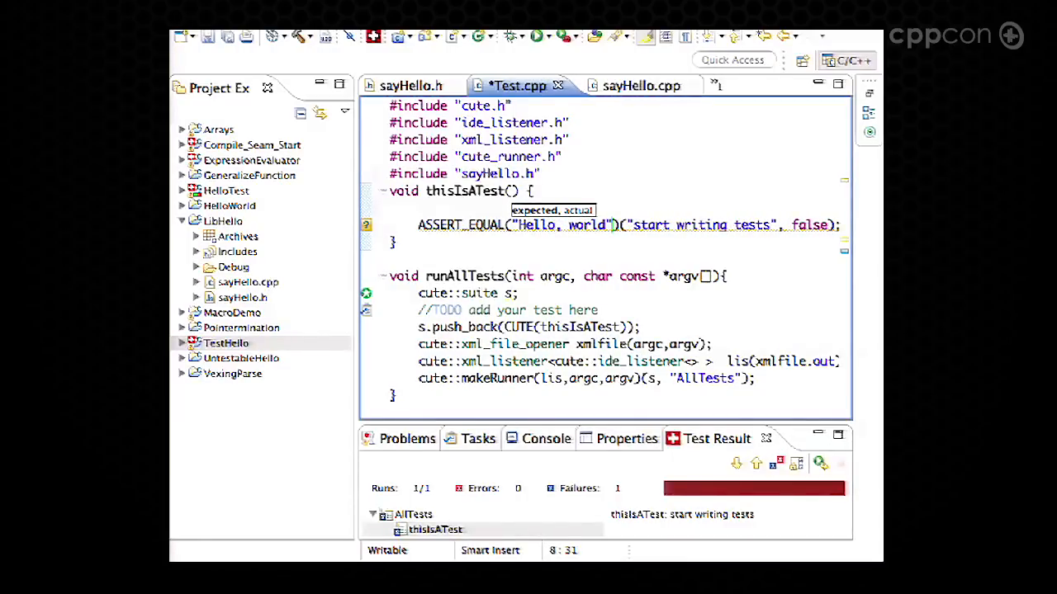
pyautogui.write('!')
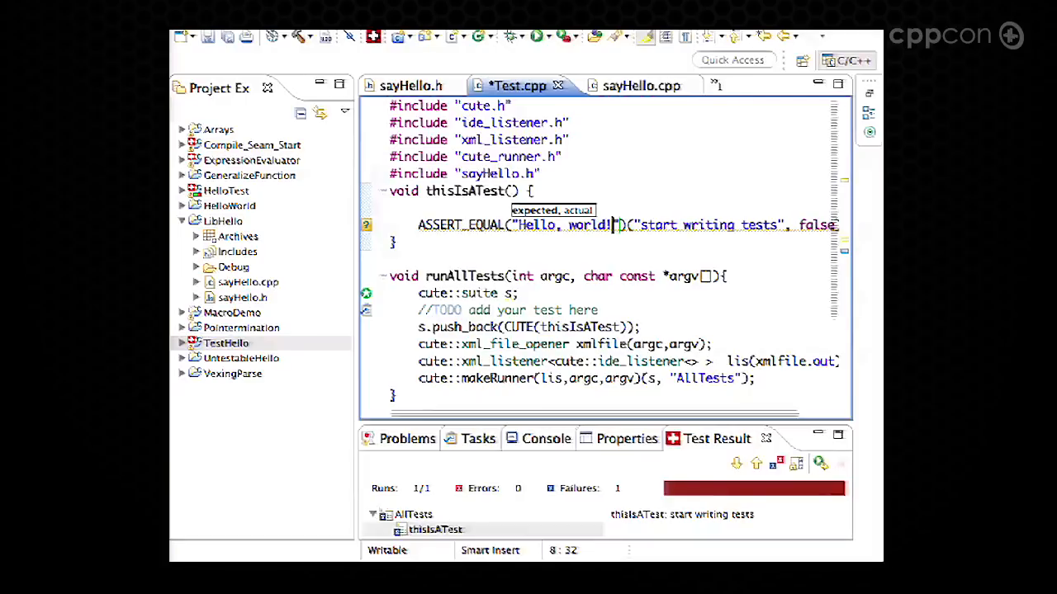
pyautogui.write('\\n')
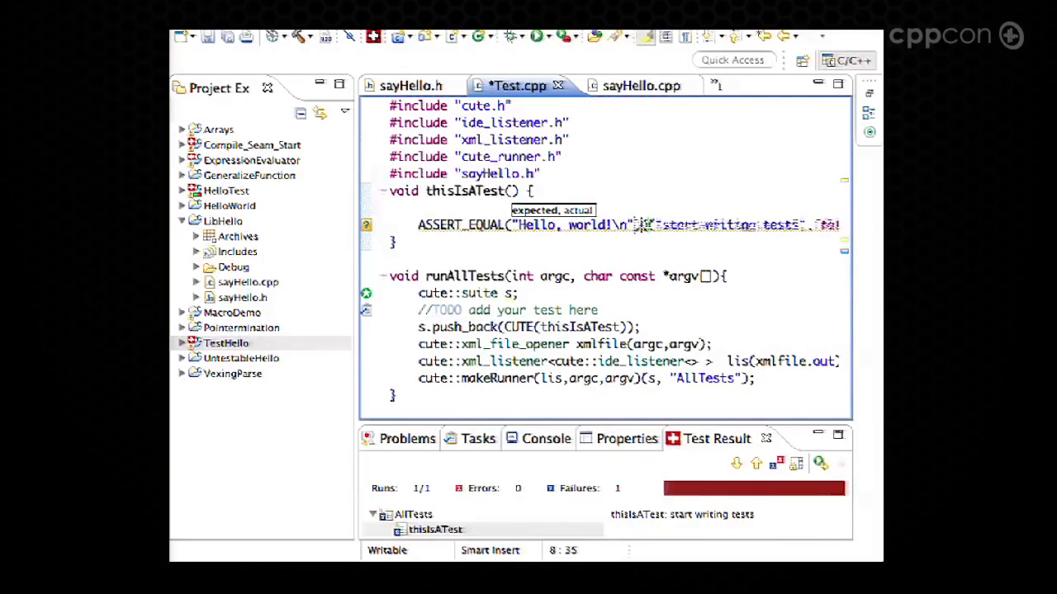
pyautogui.write(',out.')
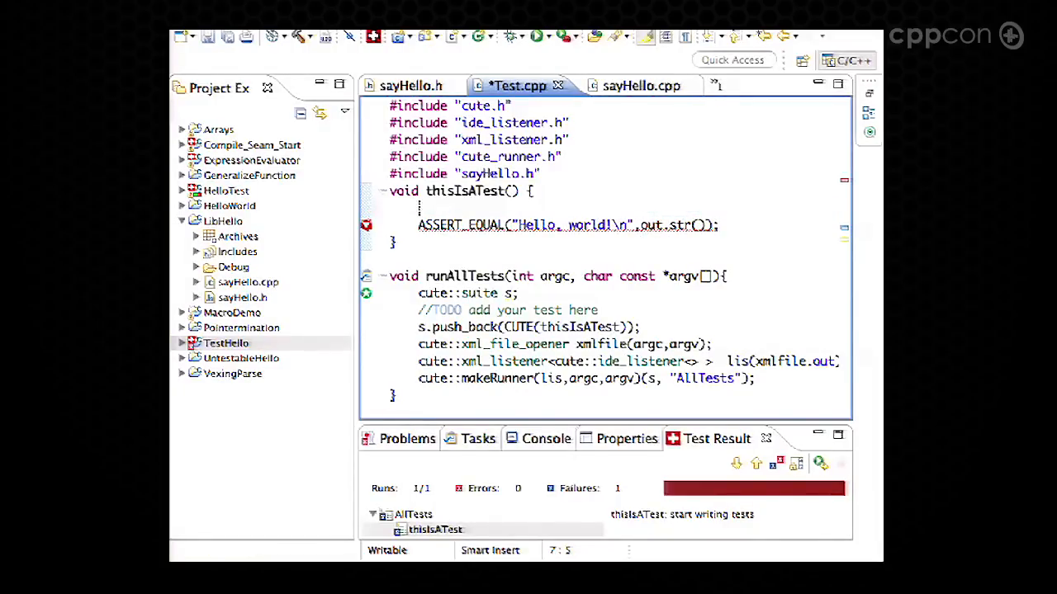
# Step: In thisIsATest, declare 'std::ostringstream out;' and call 'sayHello(out);'
pyautogui.write('std::ostr')
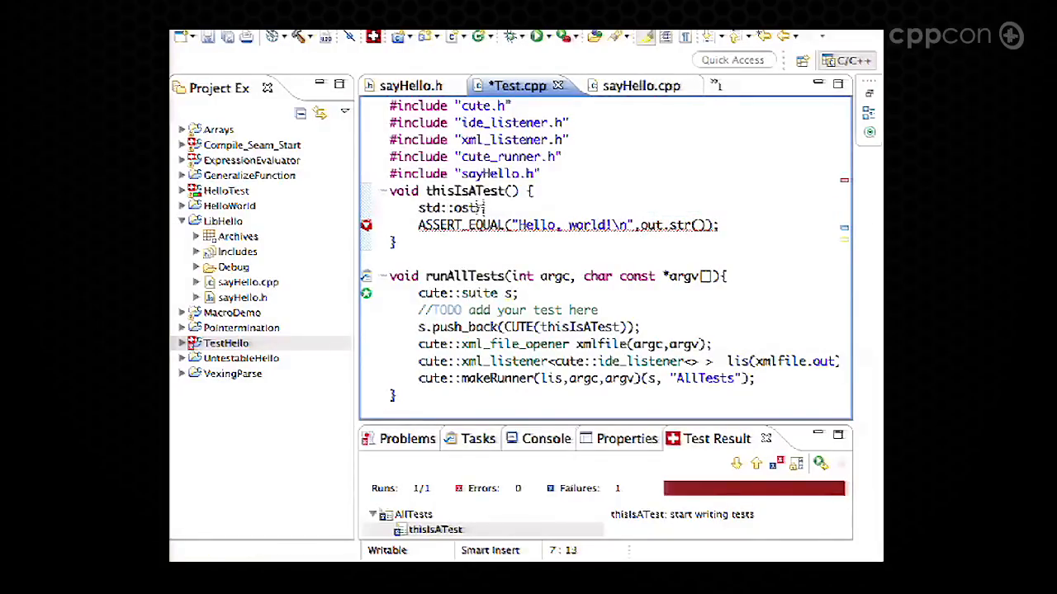
pyautogui.write('ingstream out;')
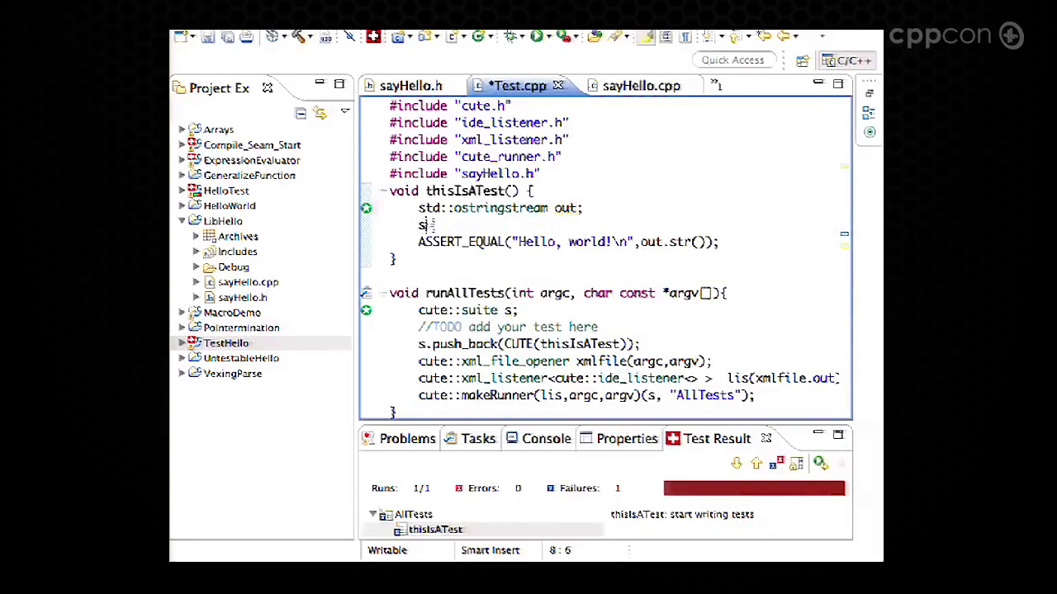
pyautogui.write('ayHell')
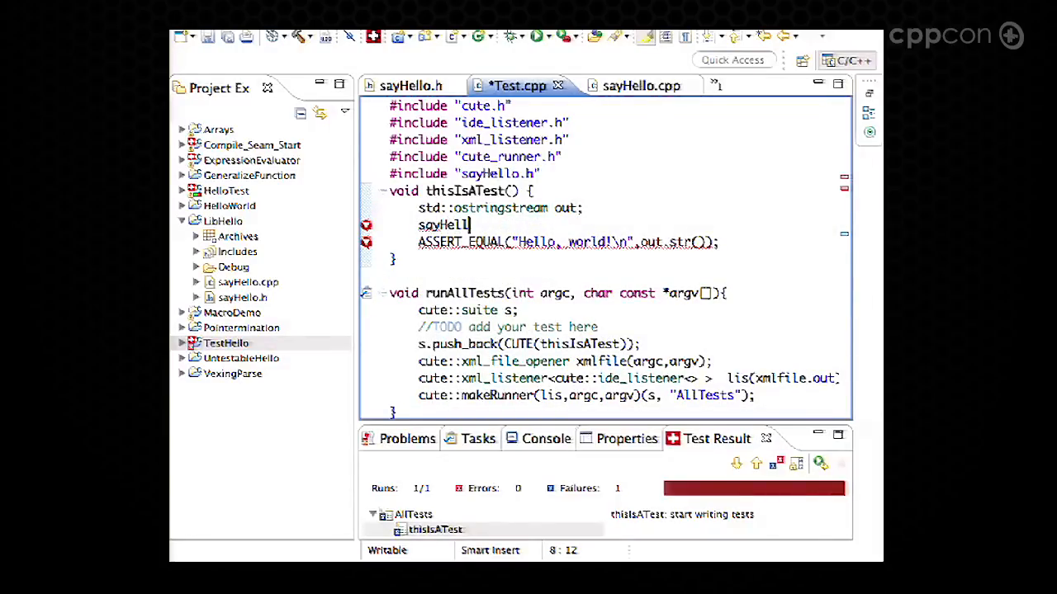
pyautogui.write('o(out)')
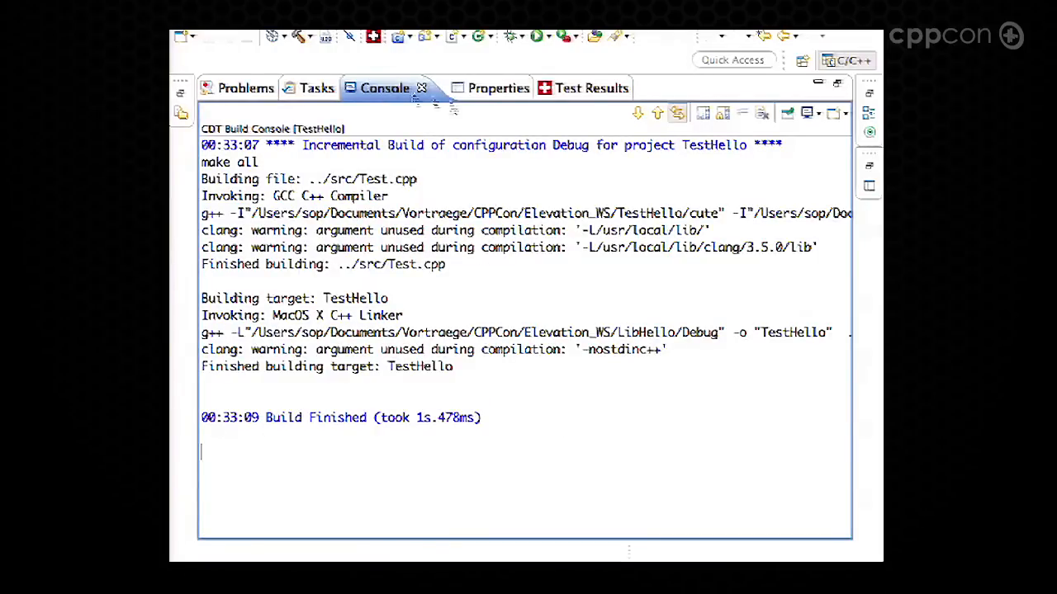
# Step: Rerun TestHello's tests from Test Results, exposing the '!!!Hello World!!!' mismatch
pyautogui.click(558, 88)
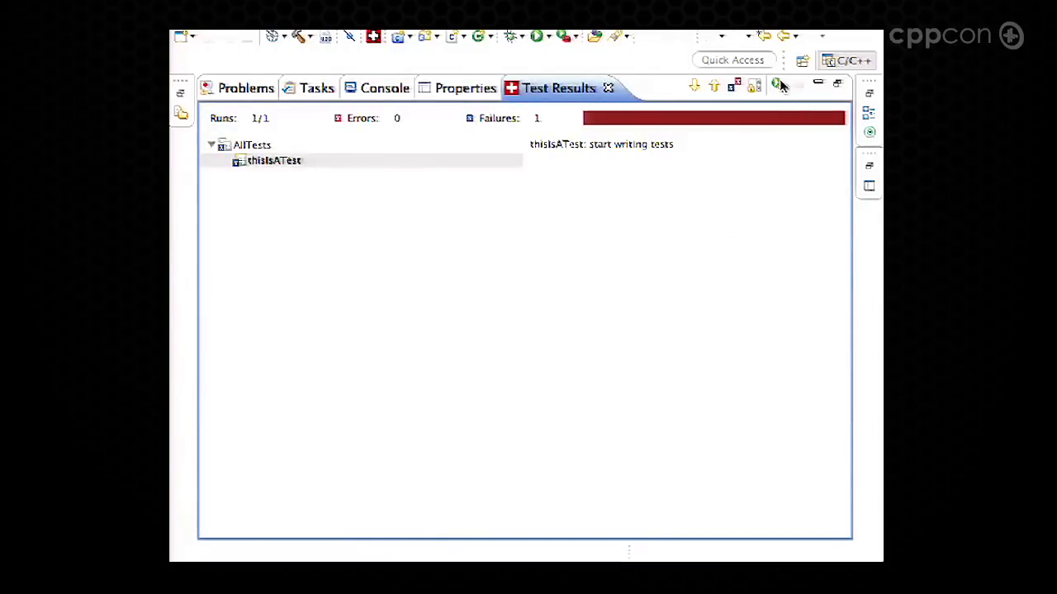
pyautogui.click(274, 161)
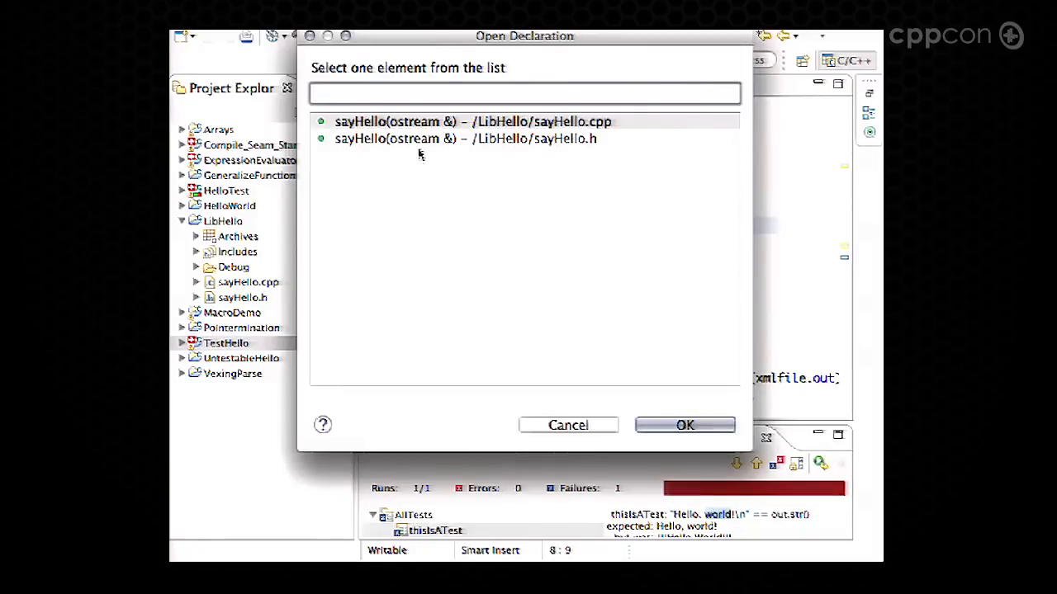
# Step: Open sayHello.cpp, change the greeting to 'Hello, World!', and rerun the tests
pyautogui.click(683, 424)
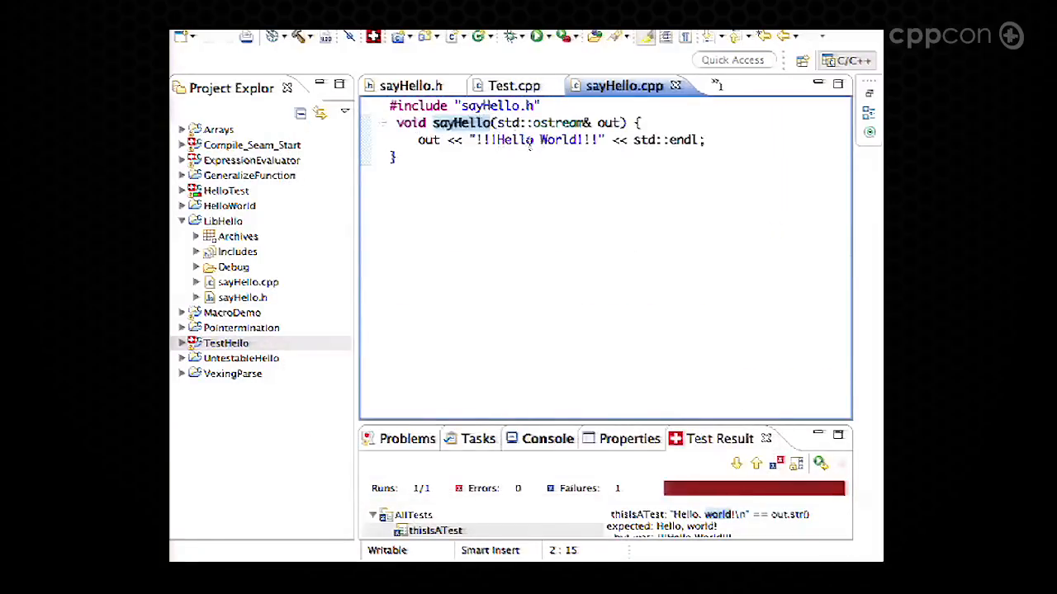
pyautogui.click(493, 139)
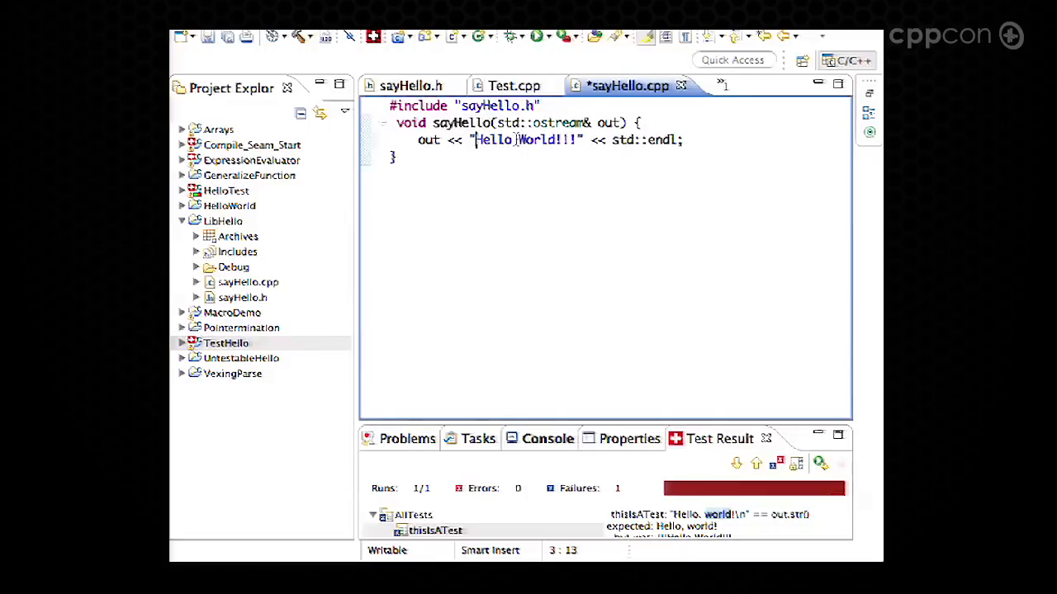
pyautogui.write(',')
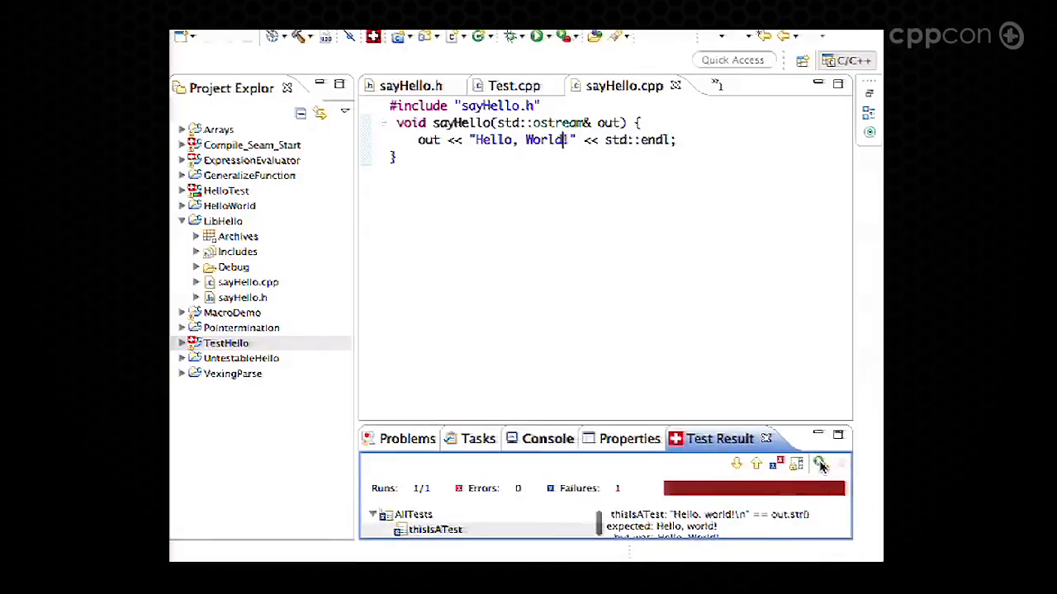
pyautogui.click(820, 463)
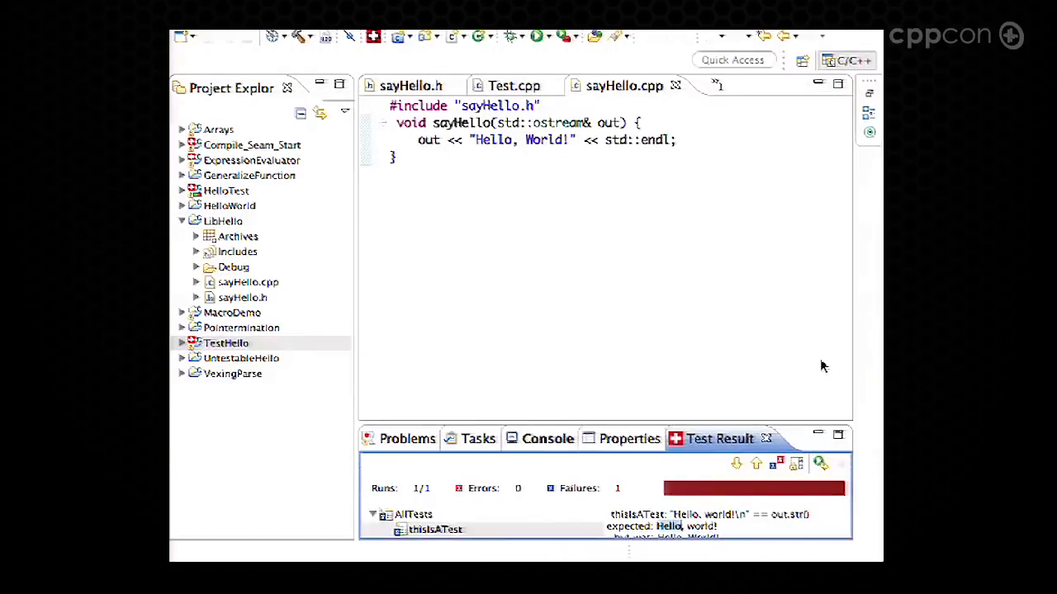
# Step: Lowercase the greeting to 'Hello, world!' and select the HelloWorld project
pyautogui.click(533, 139)
pyautogui.write('w')
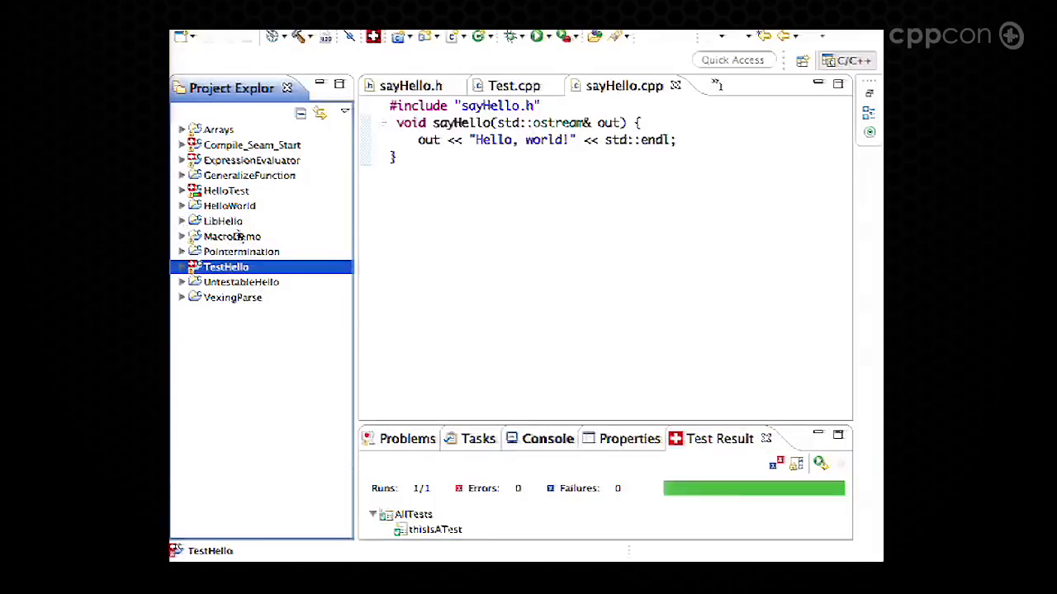
pyautogui.moveTo(233, 213)
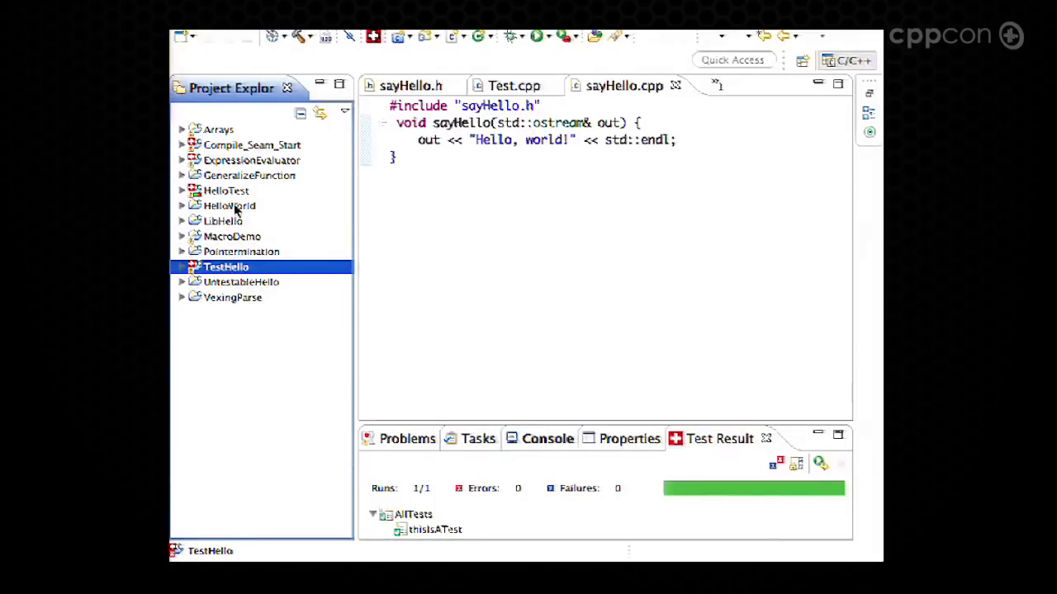
pyautogui.click(228, 206)
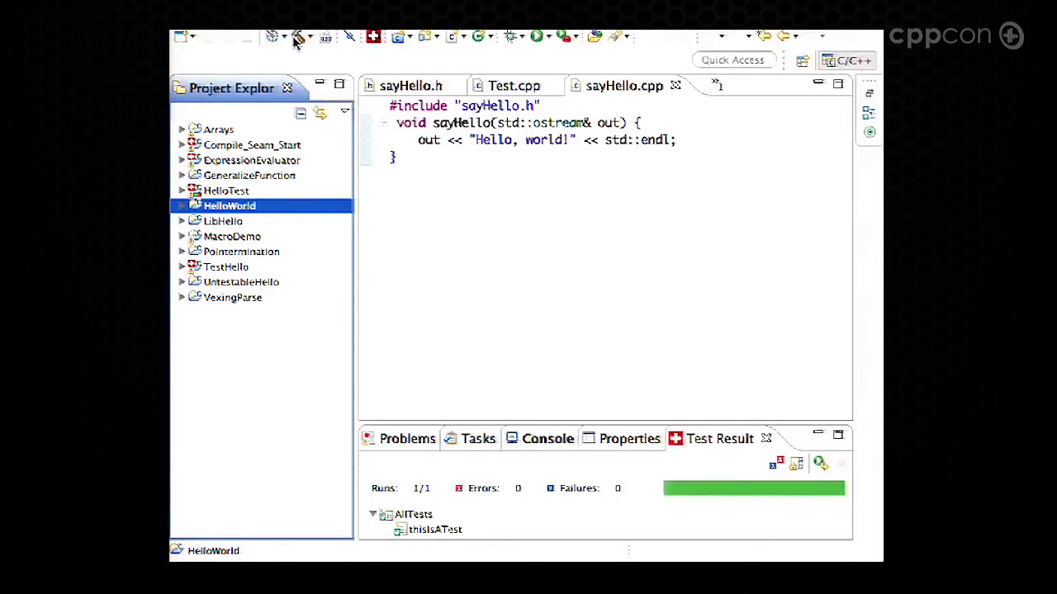
# Step: Build HelloWorld and run it as a Local C/C++ Application
pyautogui.click(545, 438)
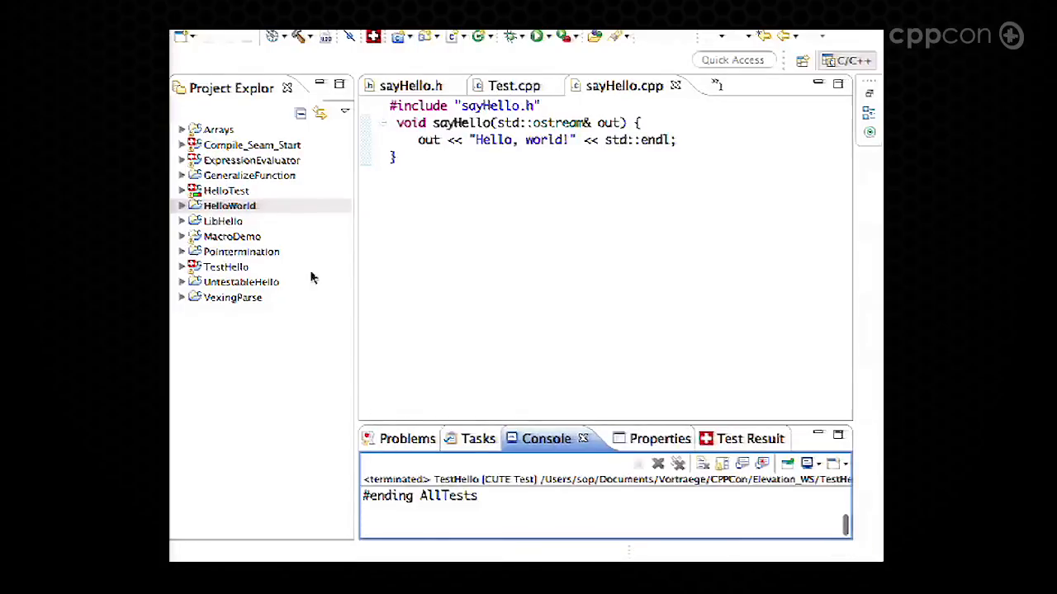
pyautogui.rightClick(229, 205)
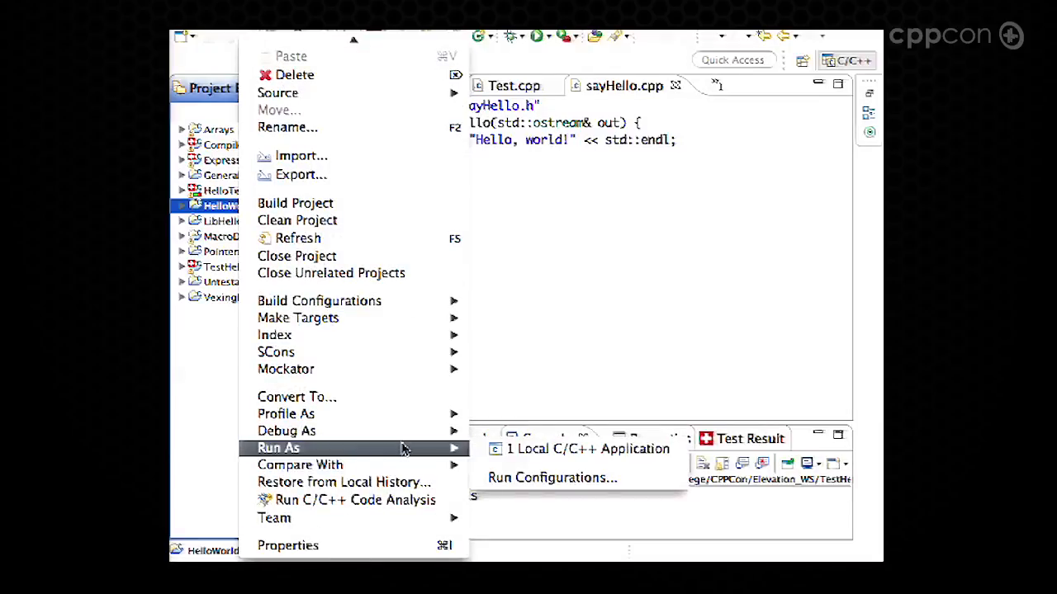
pyautogui.click(590, 448)
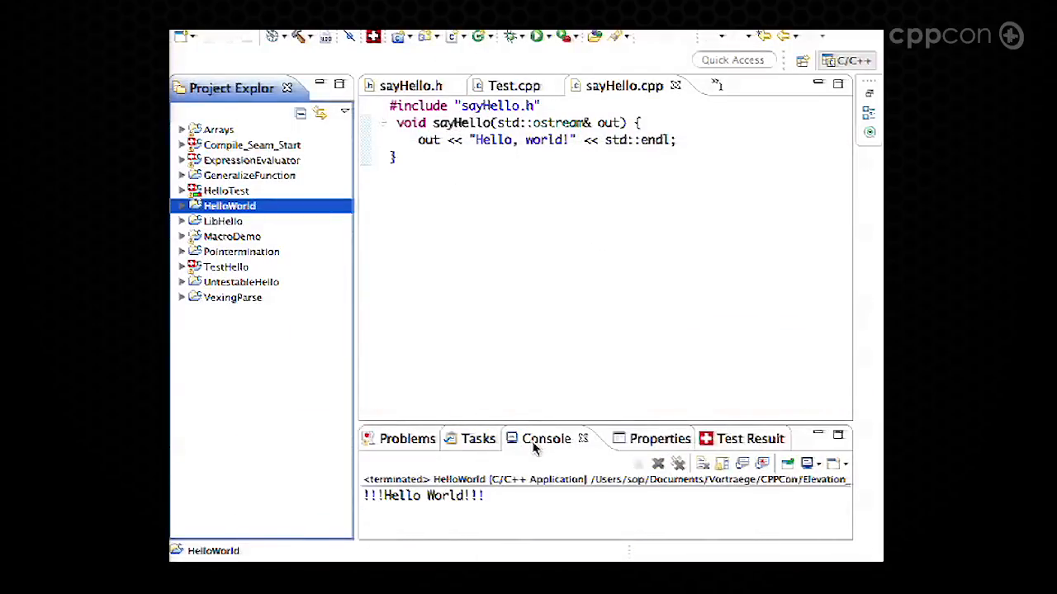
# Step: Expand the HelloWorld project and open HelloWorld.cpp in the editor
pyautogui.click(182, 206)
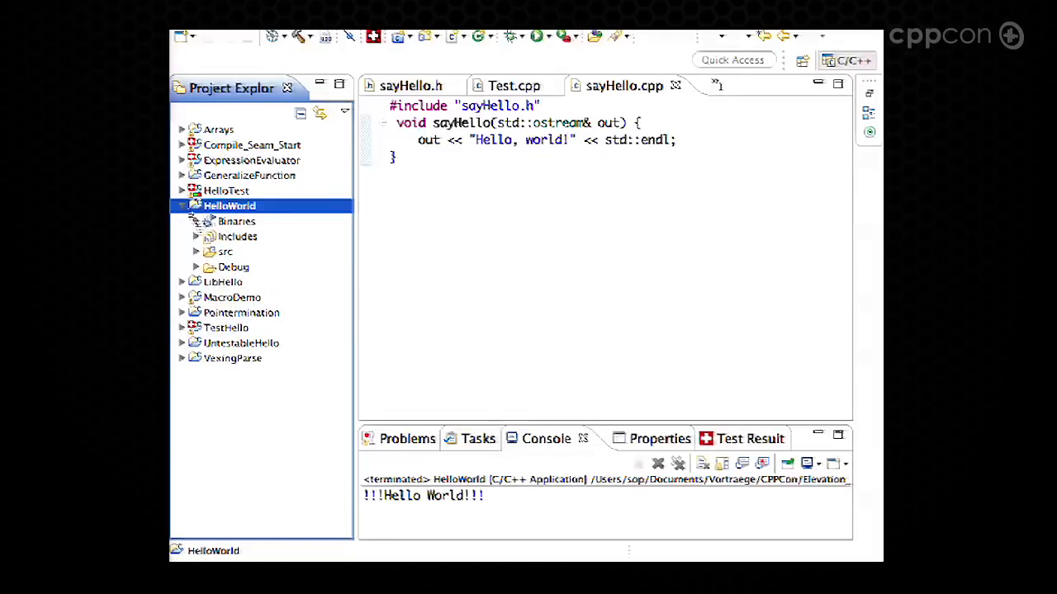
pyautogui.doubleClick(269, 266)
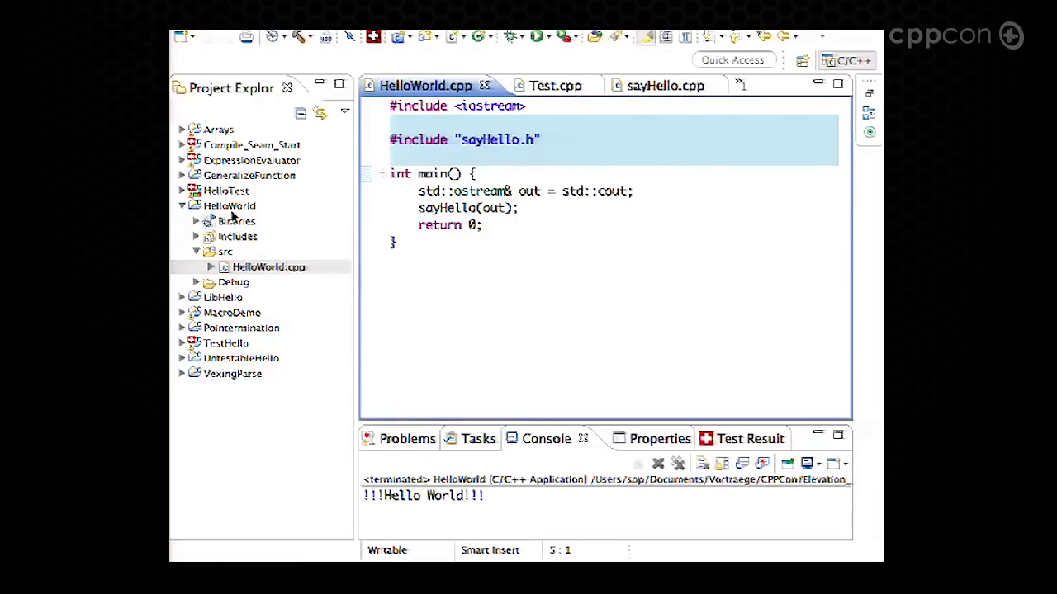
pyautogui.click(476, 161)
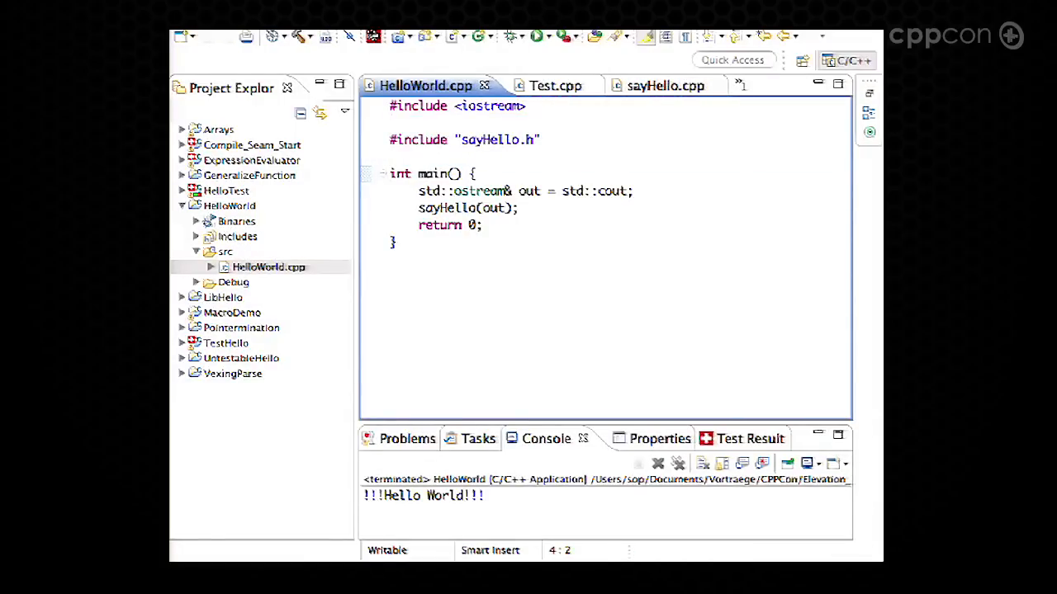
pyautogui.click(297, 37)
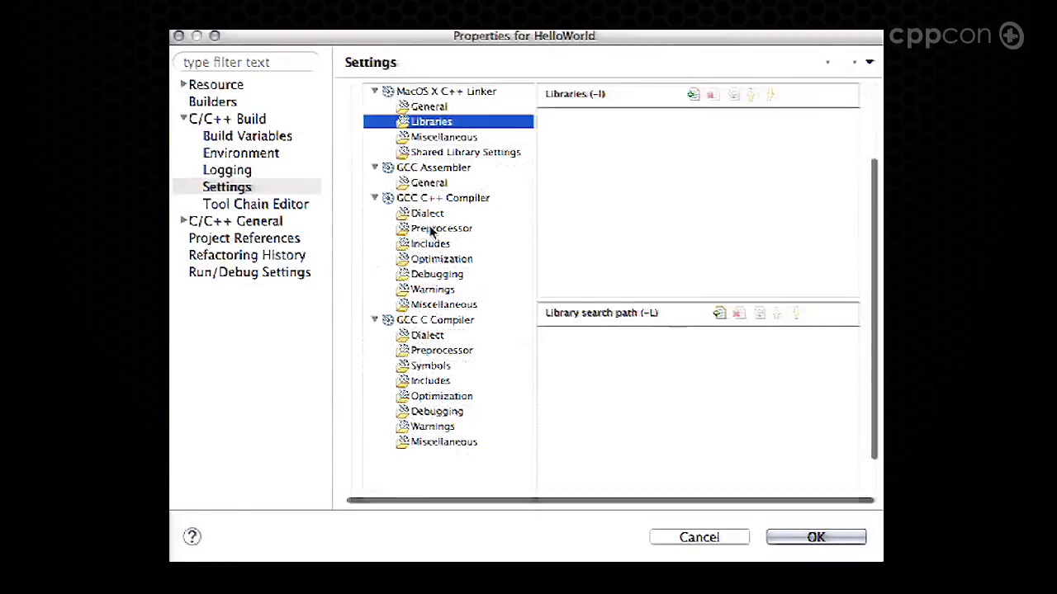
# Step: Link HelloWorld against LibHello, adding workspace folder LibHello/Debug as library search path
pyautogui.click(693, 94)
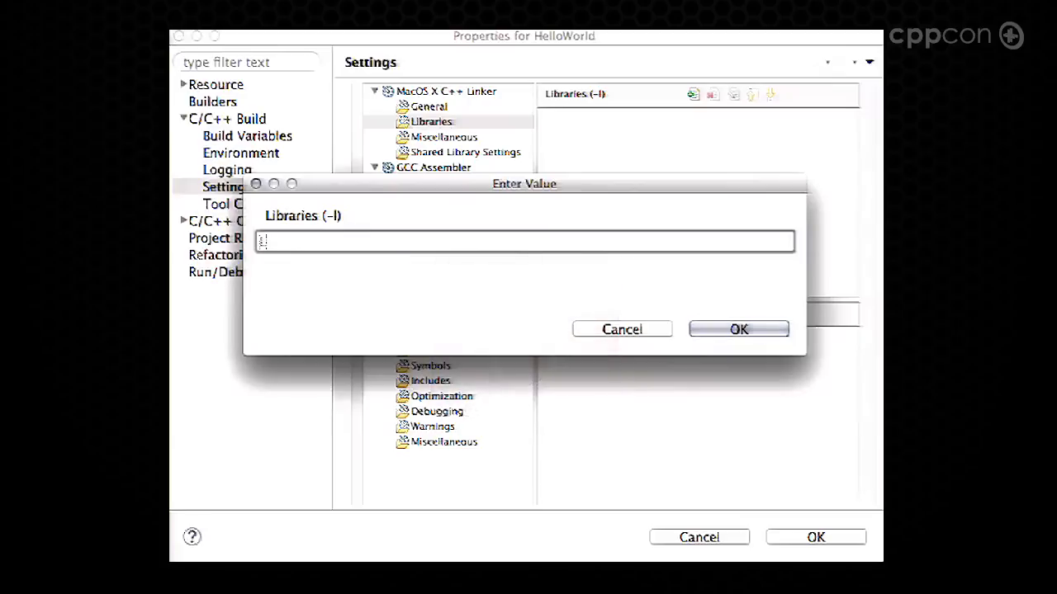
pyautogui.click(738, 328)
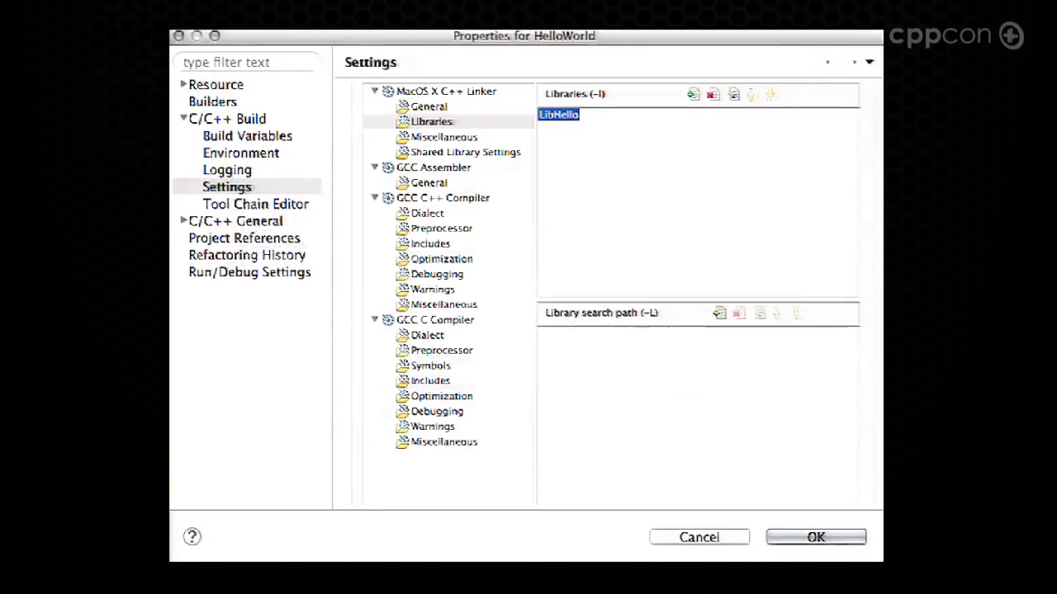
pyautogui.click(719, 313)
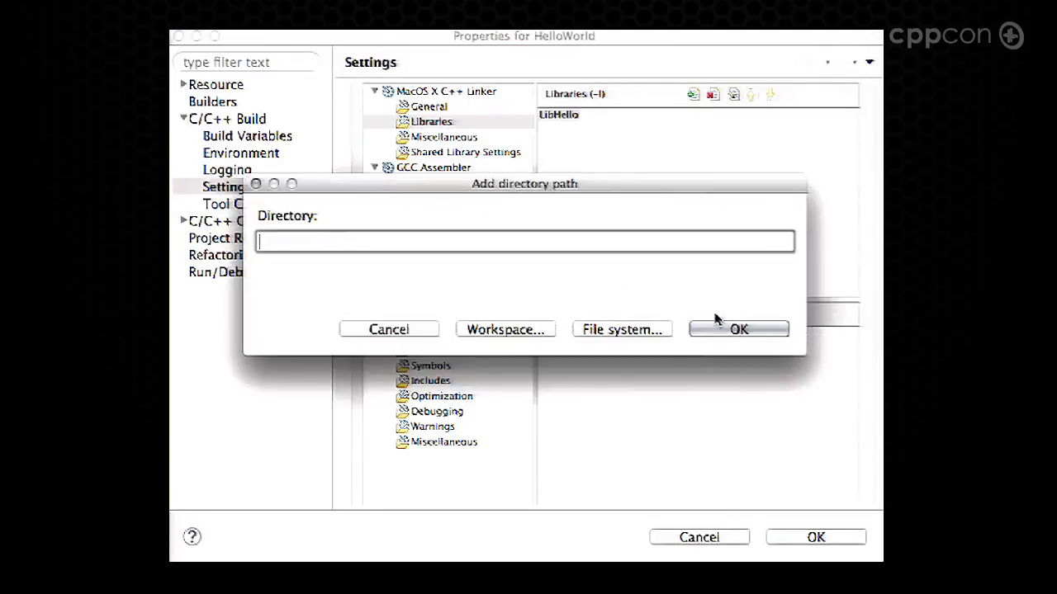
pyautogui.click(504, 328)
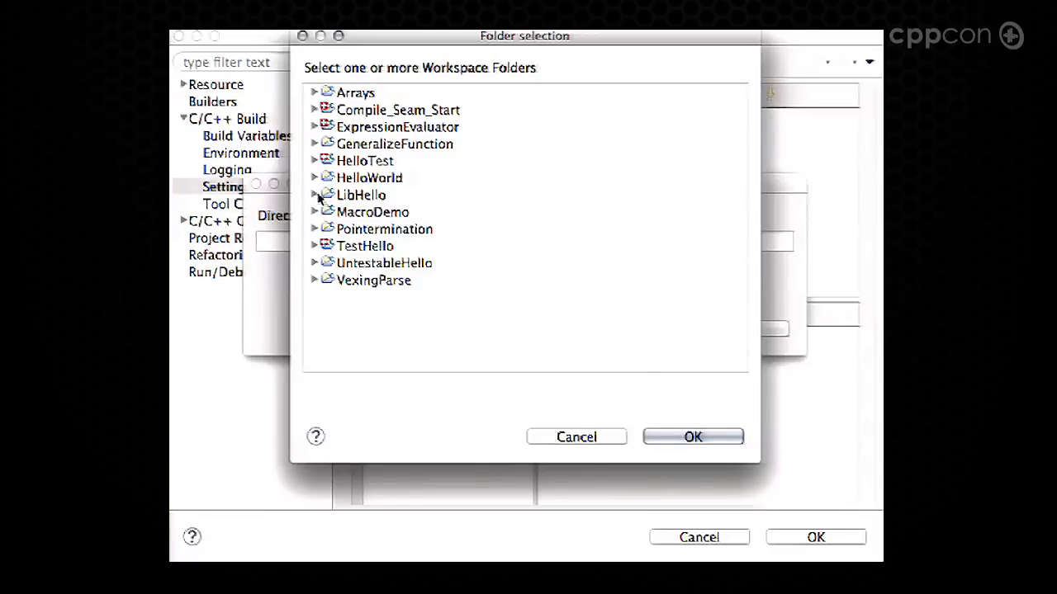
pyautogui.click(314, 195)
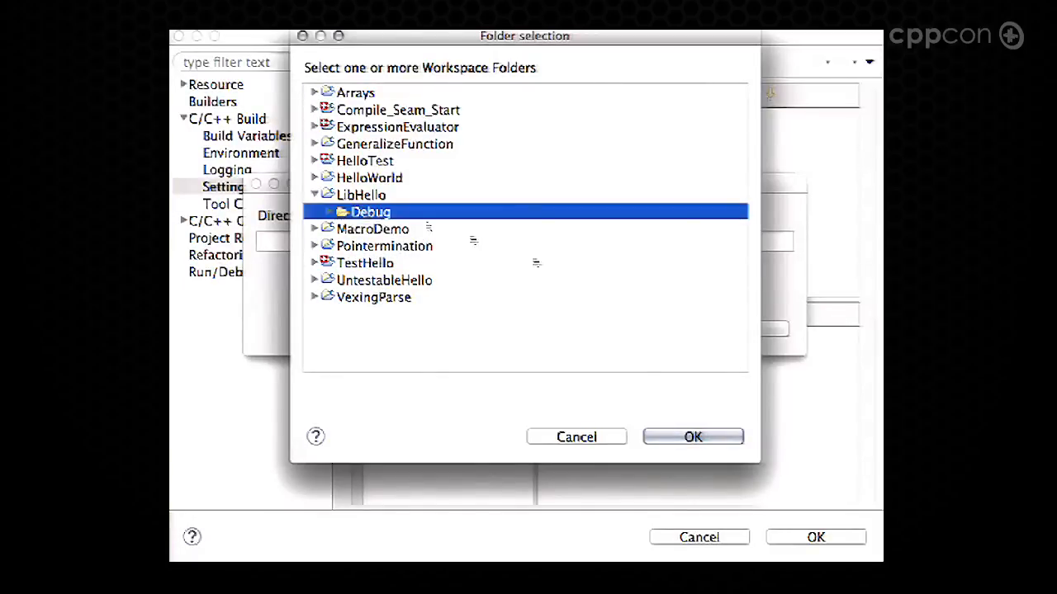
pyautogui.click(691, 436)
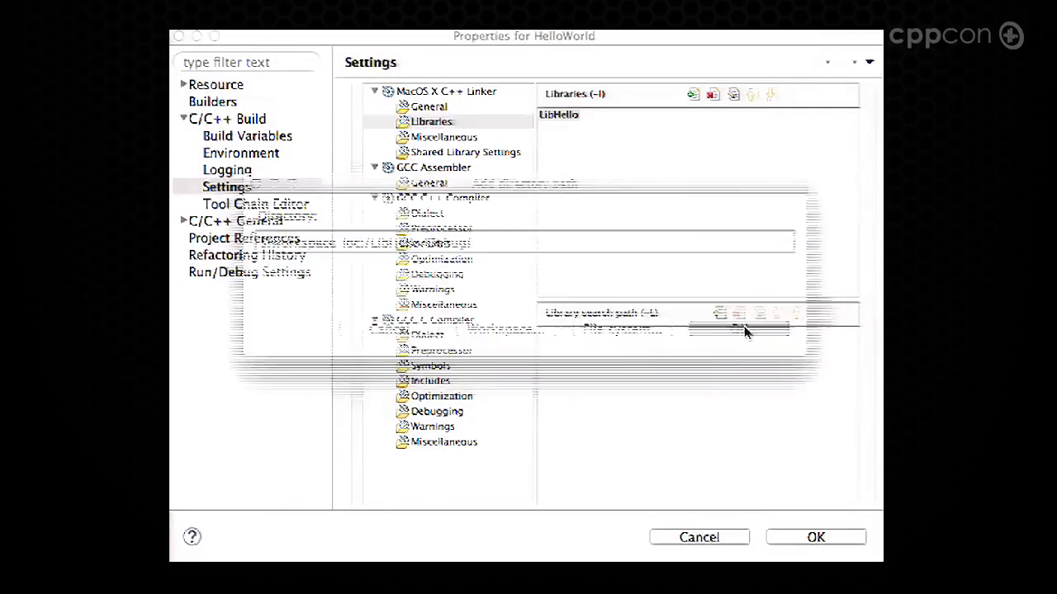
pyautogui.click(815, 537)
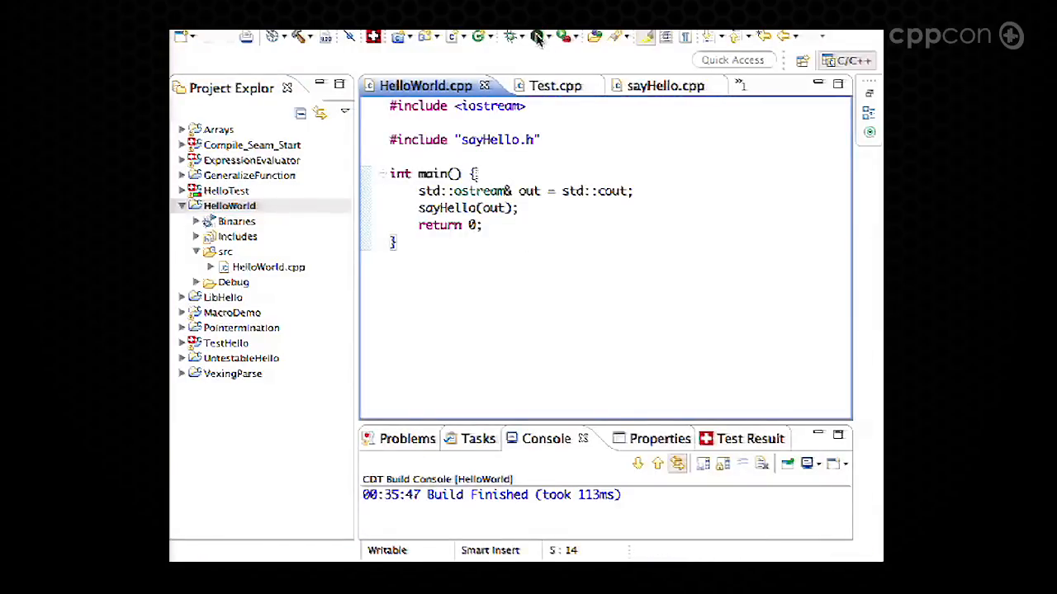
# Step: Apply the Properties dialog's linker settings and build HelloWorld
pyautogui.click(535, 37)
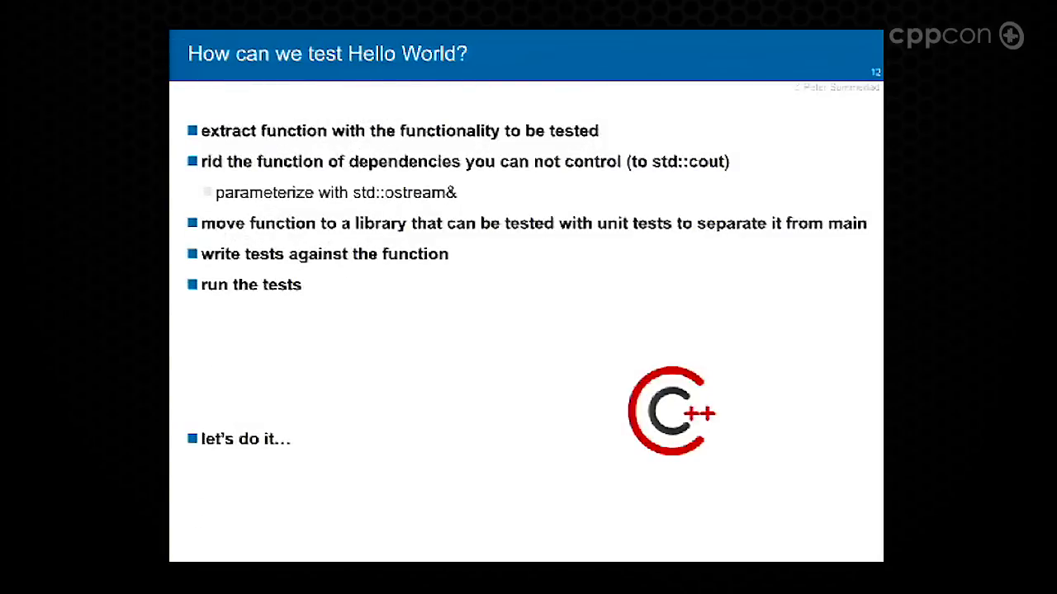
# Step: Advance the slide deck to 'How can we test Hello World?'
pyautogui.press('Right')
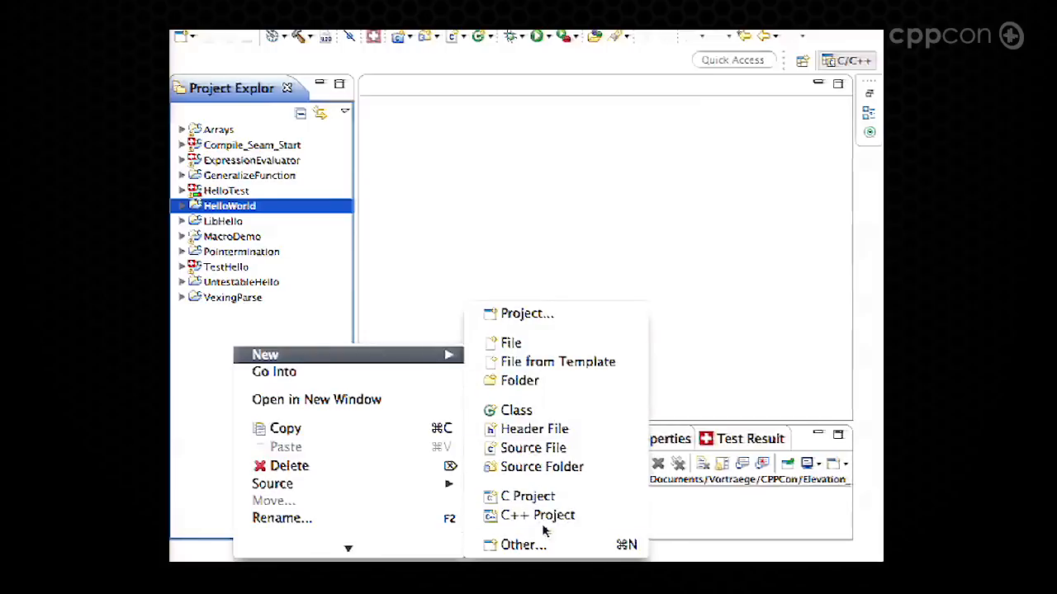
# Step: Create a new CUTE C++ project named TDDForSwitch
pyautogui.click(537, 514)
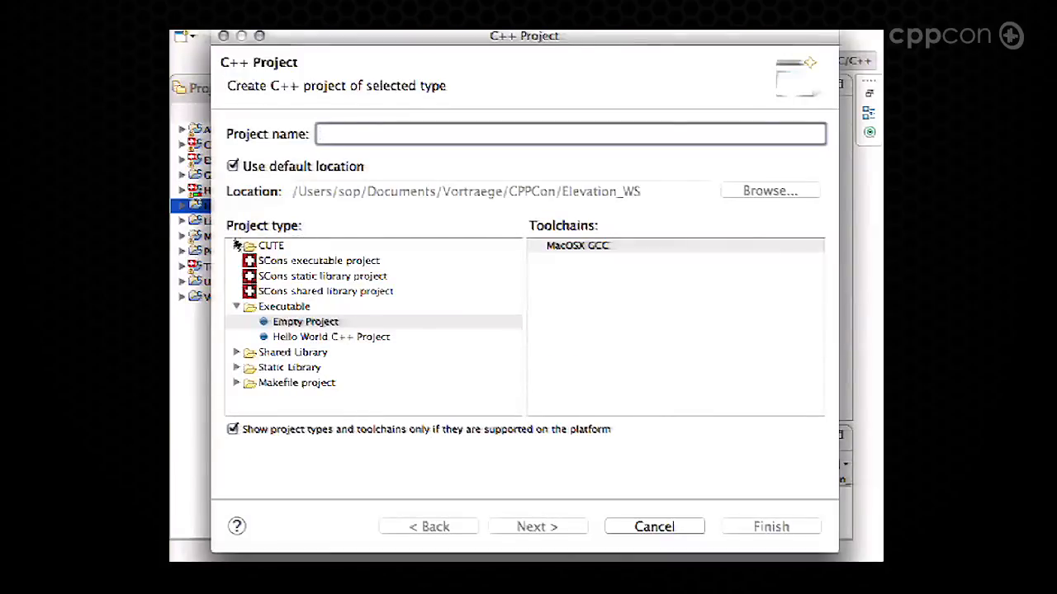
pyautogui.click(270, 245)
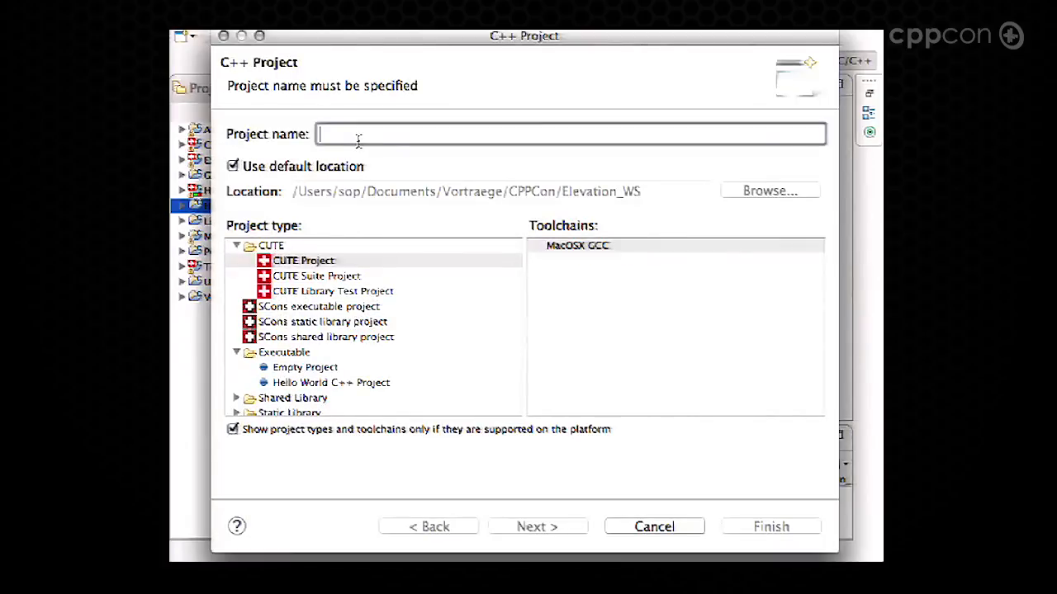
pyautogui.write('TDDForSwitch')
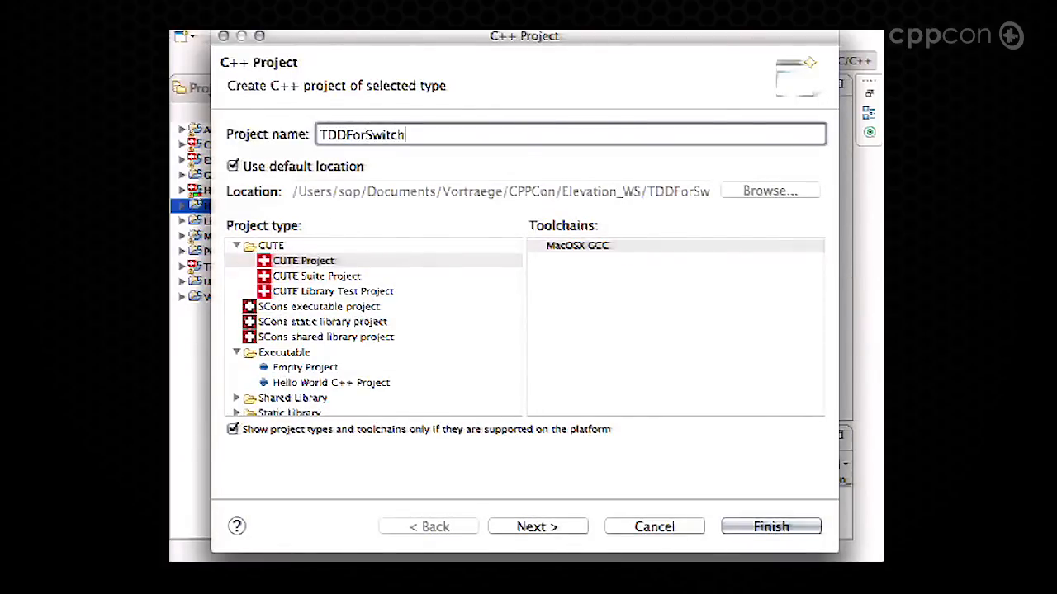
pyautogui.click(770, 526)
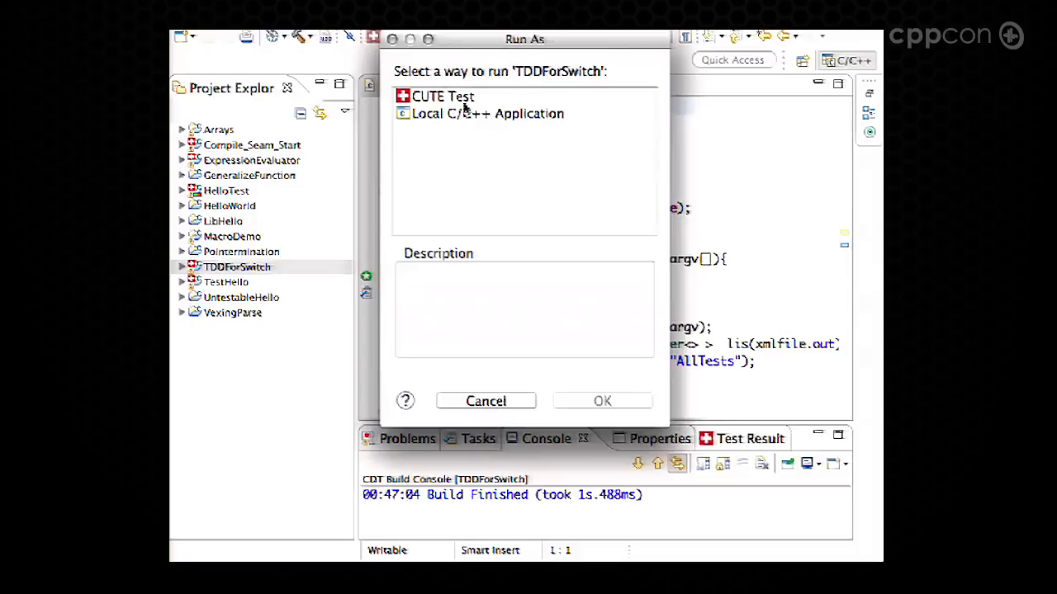
# Step: Run TDDForSwitch as a CUTE Test and dismiss the Result Comparison window
pyautogui.click(602, 401)
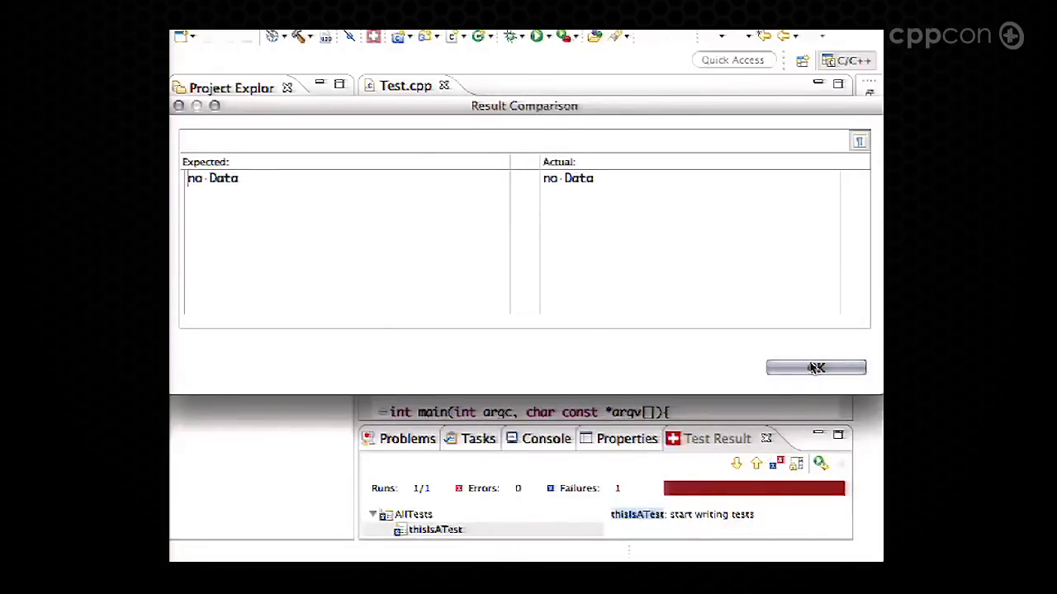
pyautogui.click(816, 367)
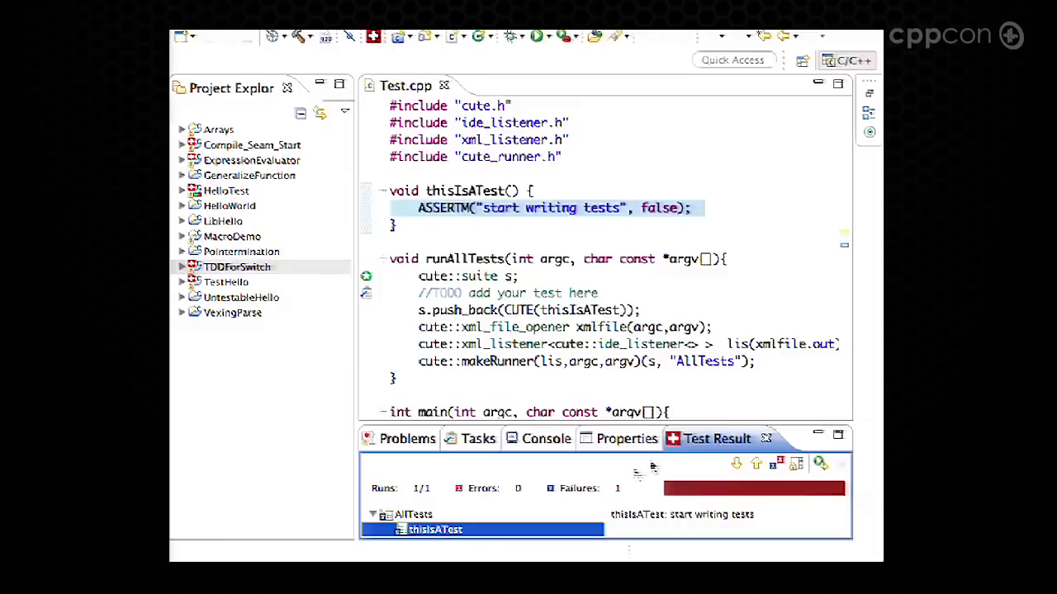
# Step: Replace the placeholder assertion with ASSERTM(not aSwitch.state(), "should be off"); and save
pyautogui.click(702, 207)
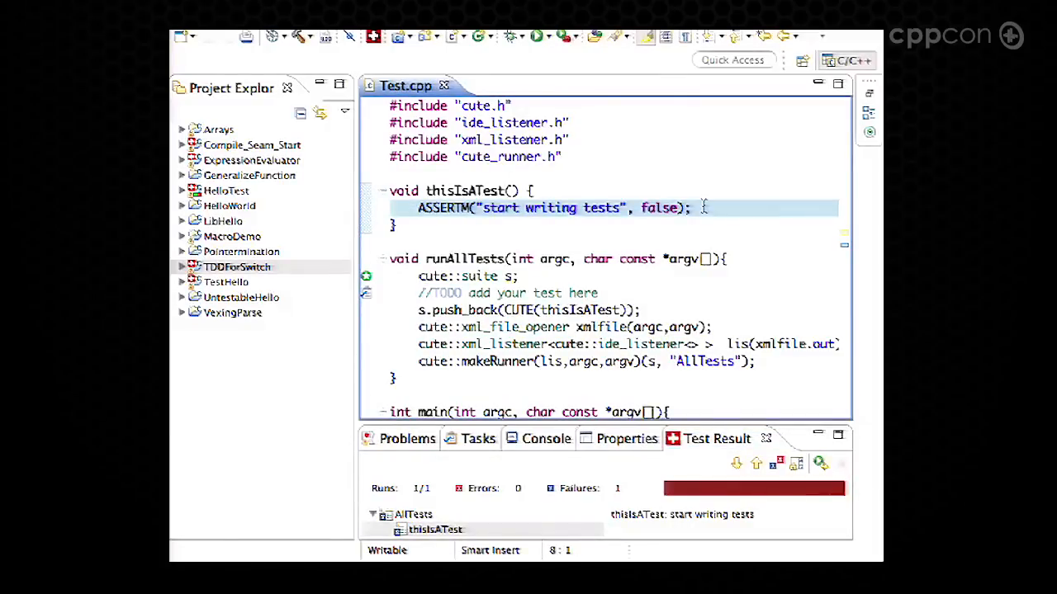
pyautogui.press('Delete')
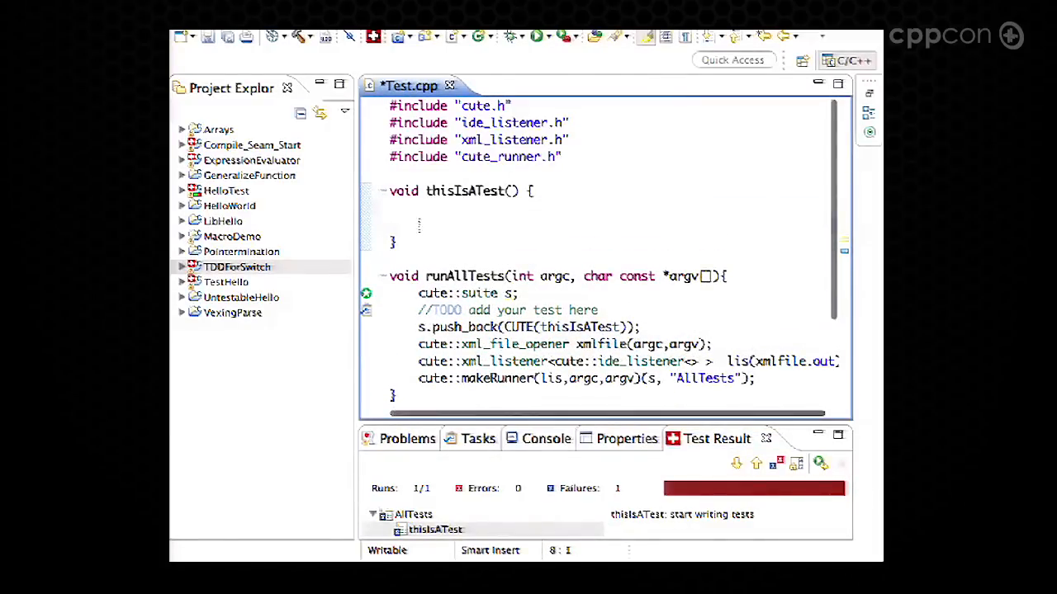
pyautogui.write('ASSERT')
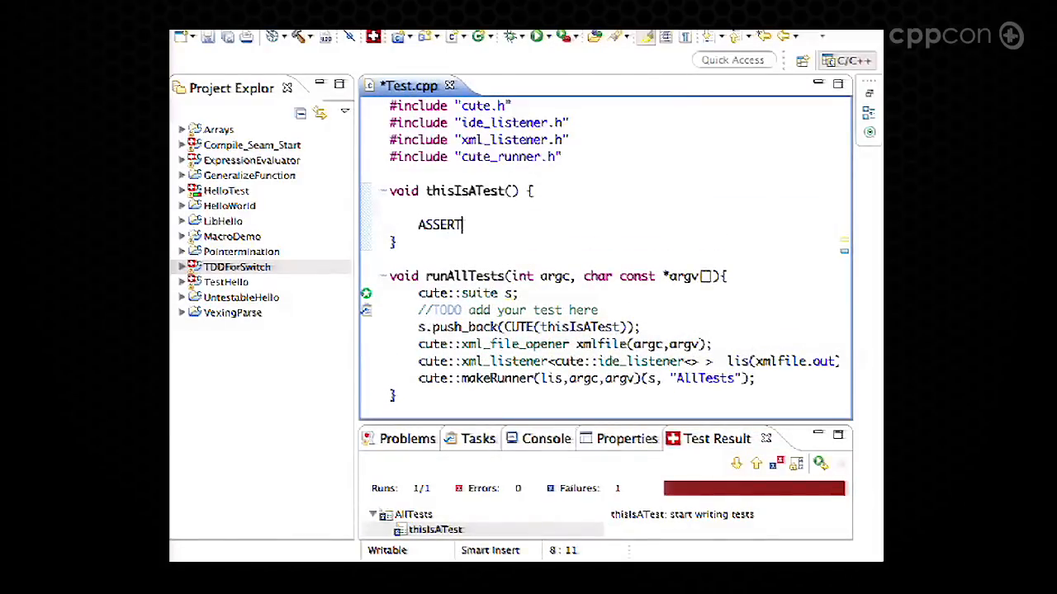
pyautogui.write('(n')
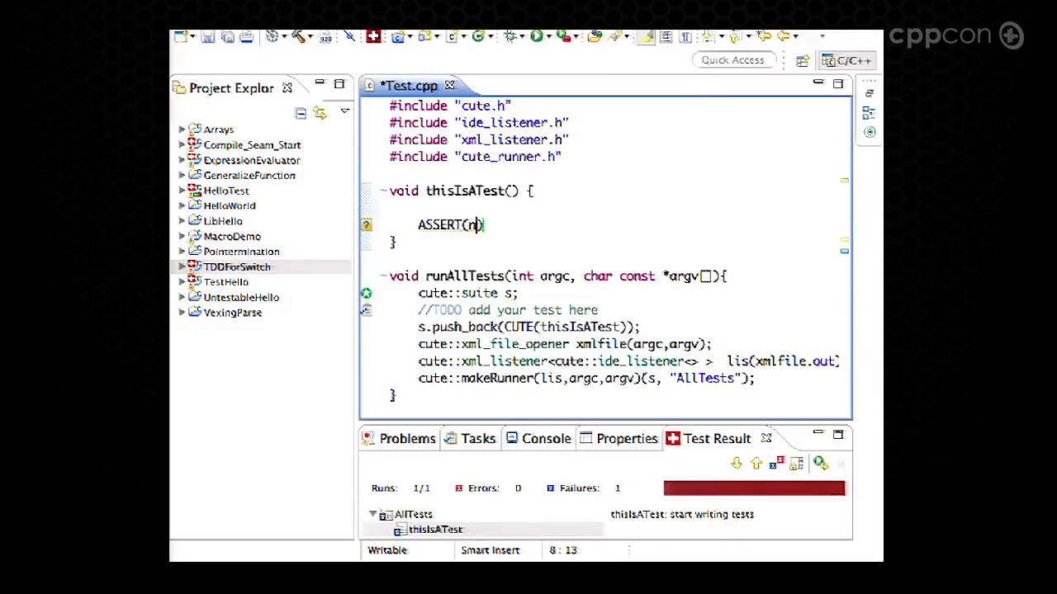
pyautogui.write('ot_s')
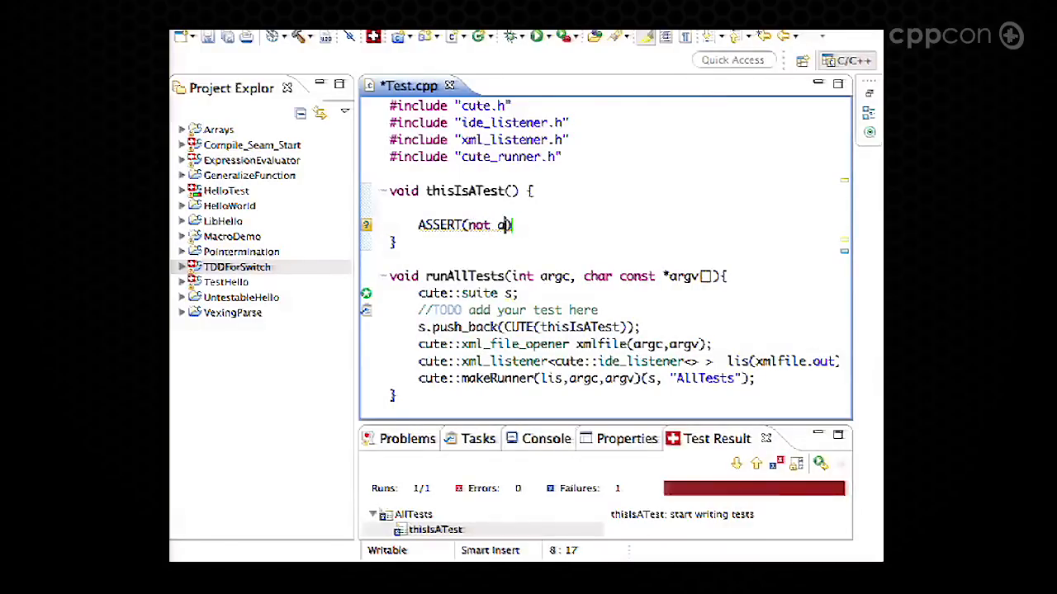
pyautogui.write('Switch.)')
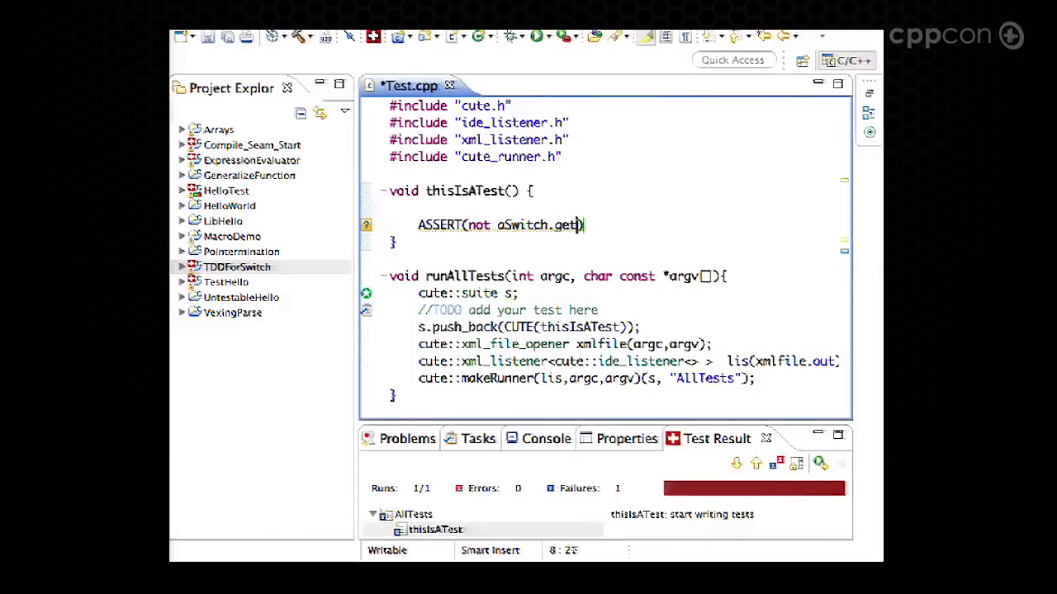
pyautogui.write('state')
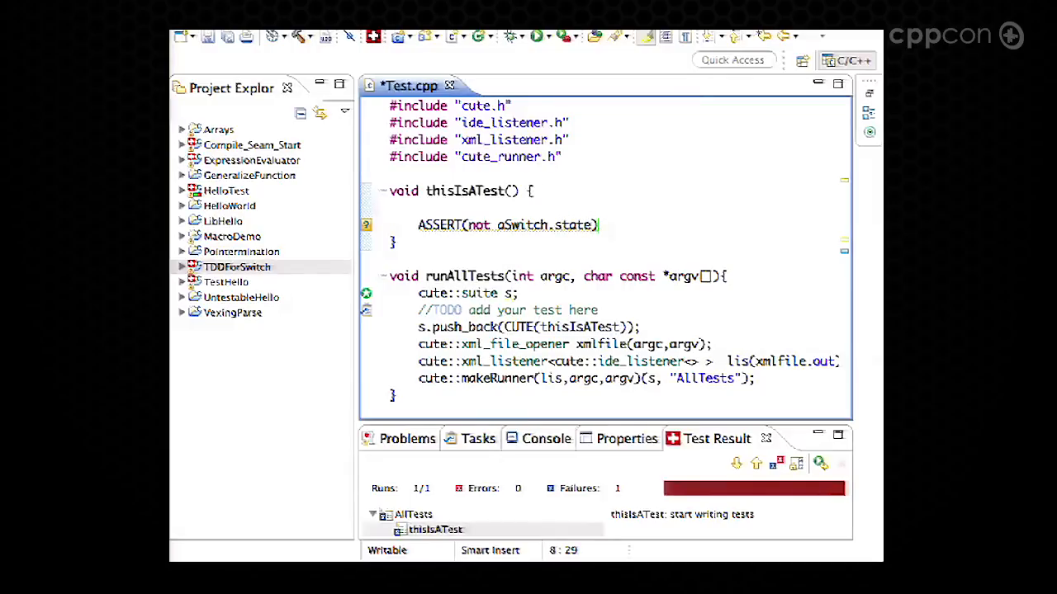
pyautogui.write('()')
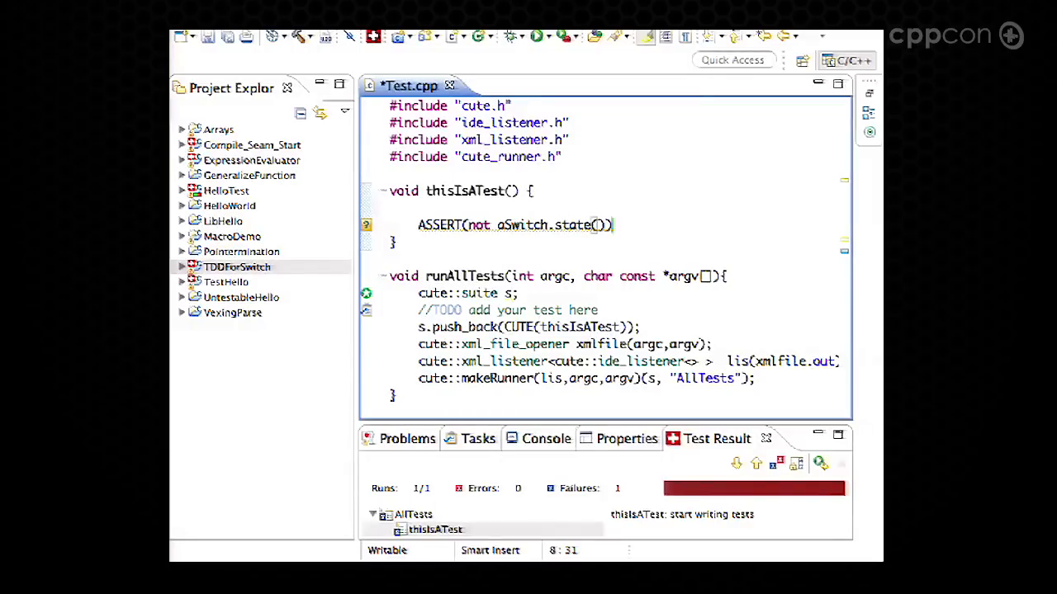
pyautogui.write(',')
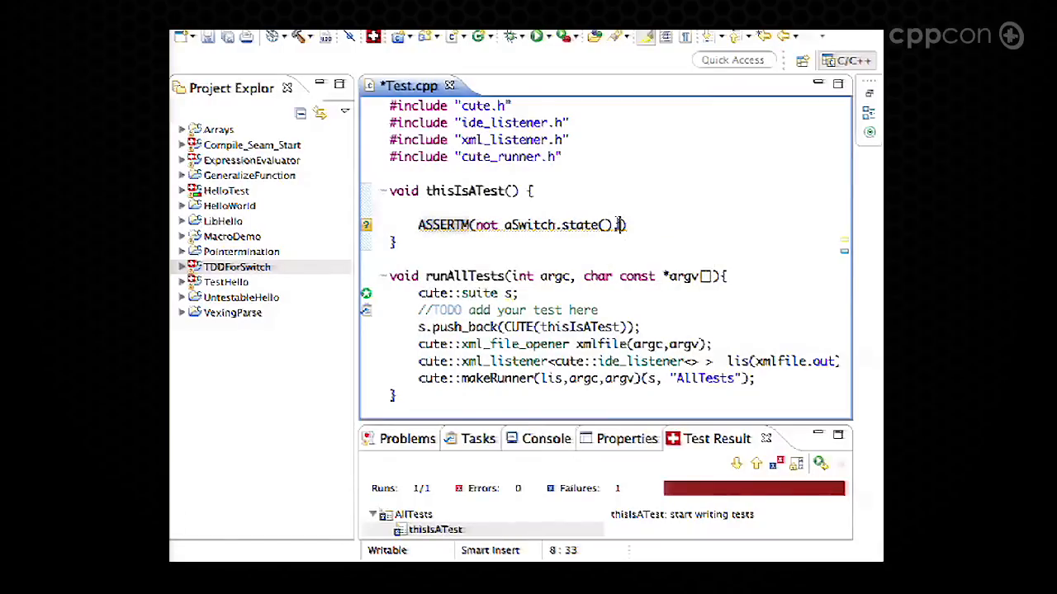
pyautogui.write(',"should be off"')
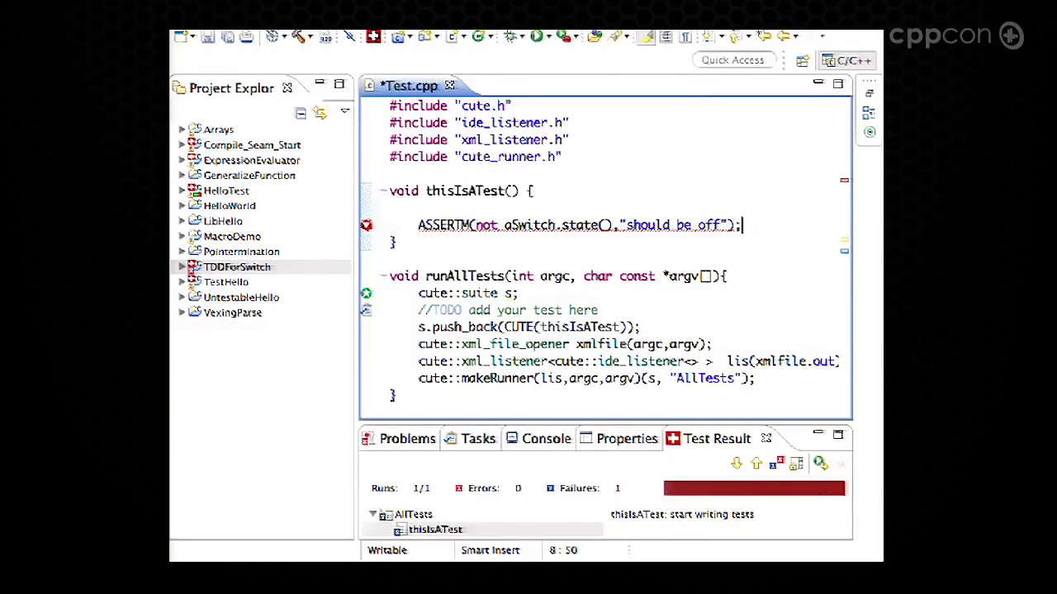
pyautogui.press('ctrl+s')
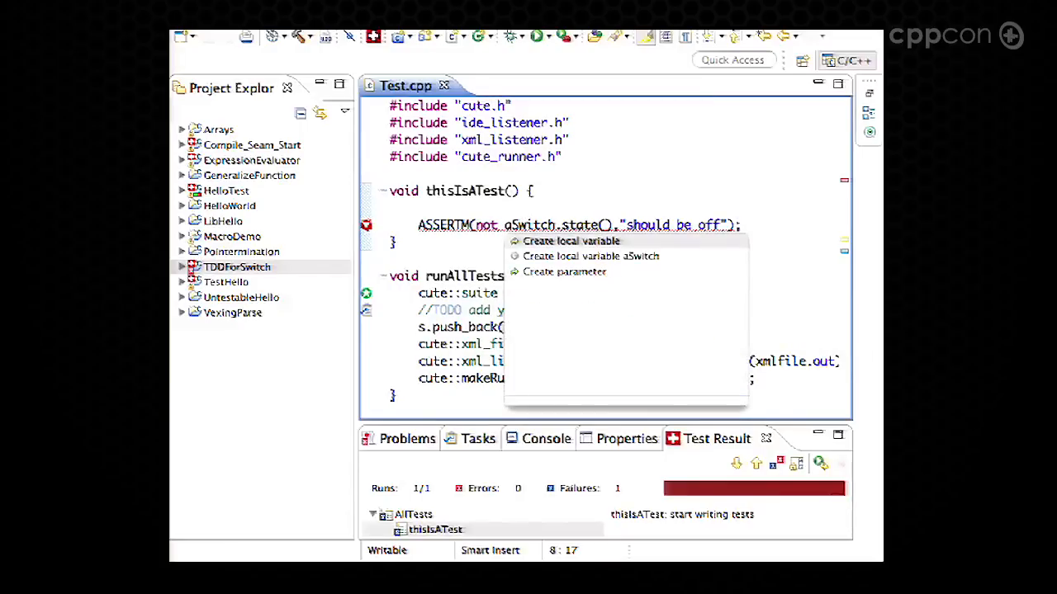
# Step: Declare Switch aSwitch, generate an empty struct Switch via Quick Fix, then save and build
pyautogui.click(570, 240)
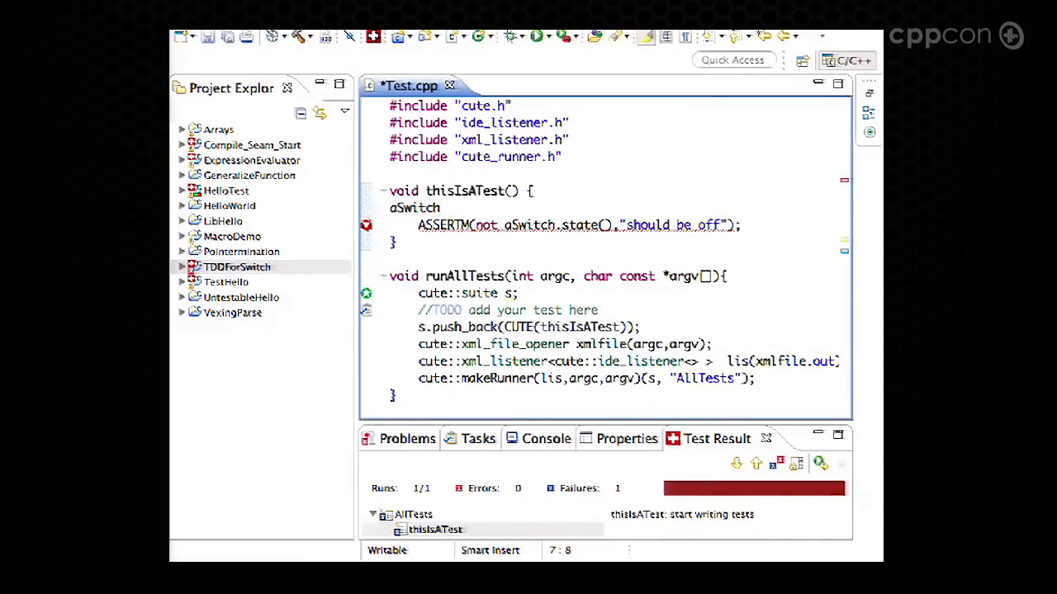
pyautogui.write(';')
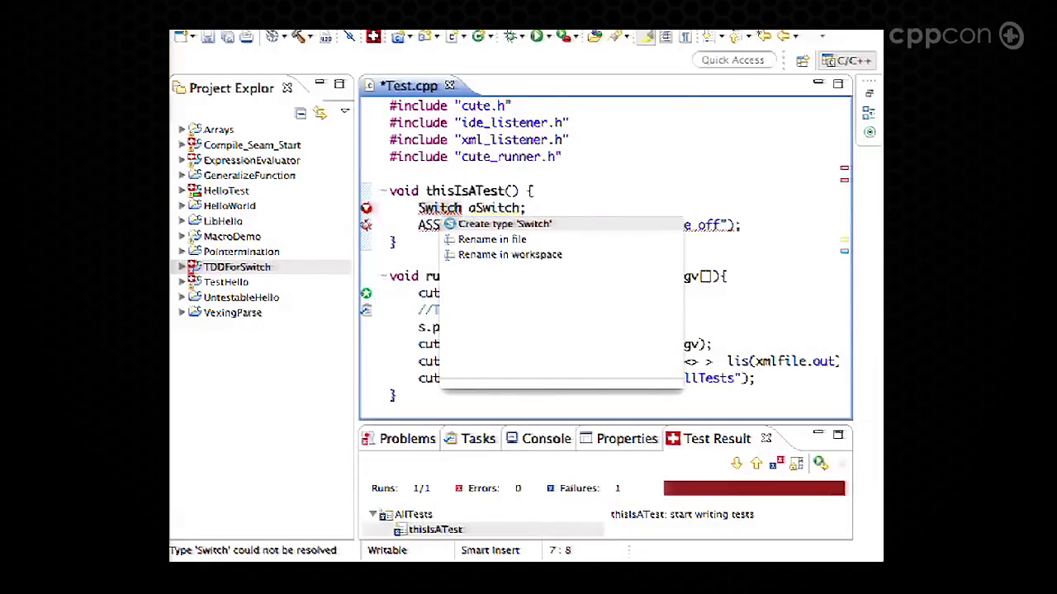
pyautogui.click(503, 224)
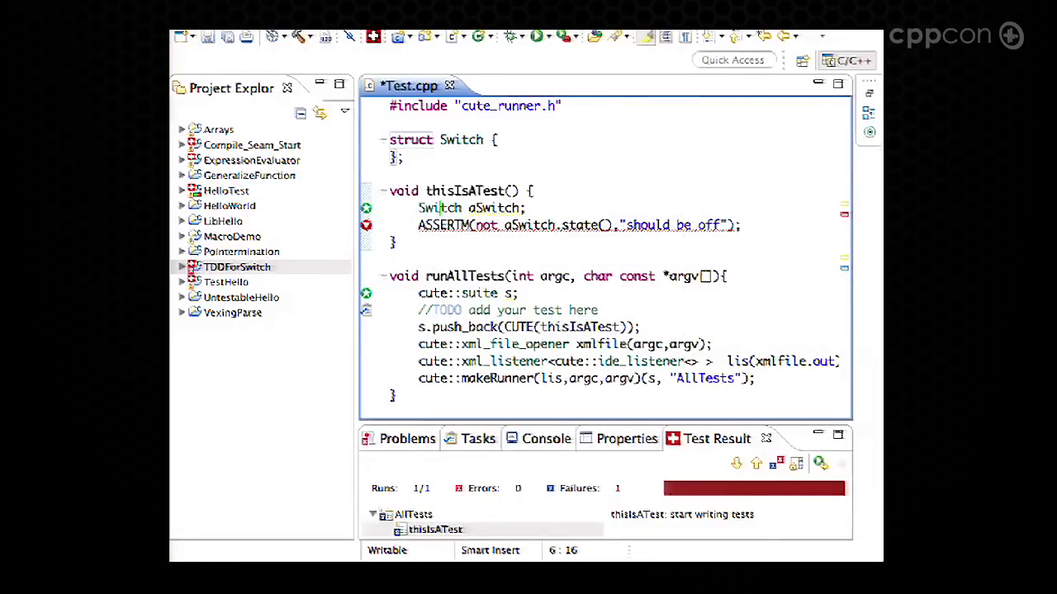
pyautogui.press('ctrl+s')
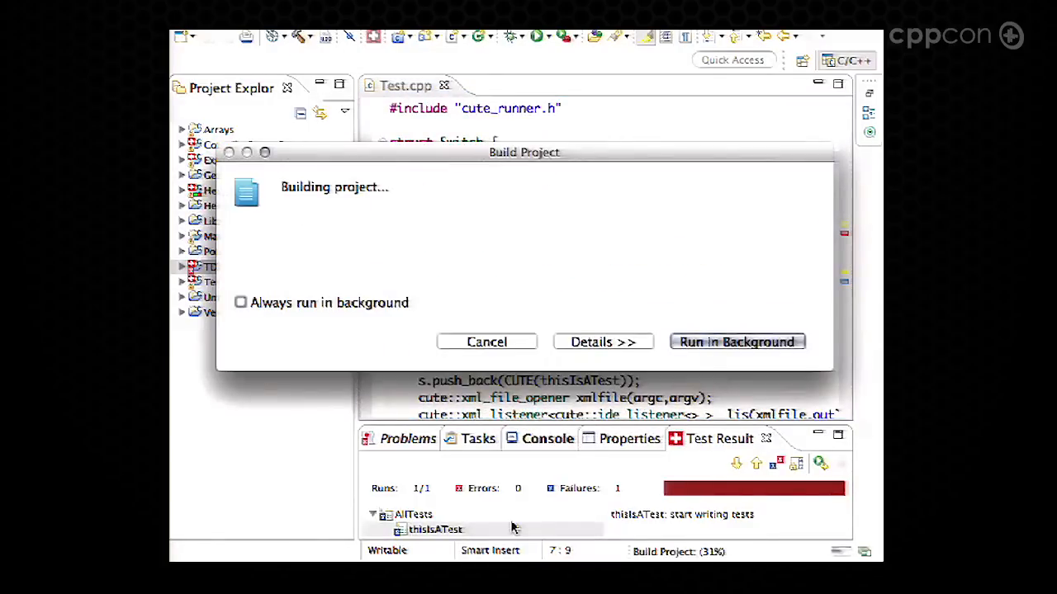
# Step: Generate a const state() member in Switch and move "should be off" to ASSERTM's first argument
pyautogui.click(735, 342)
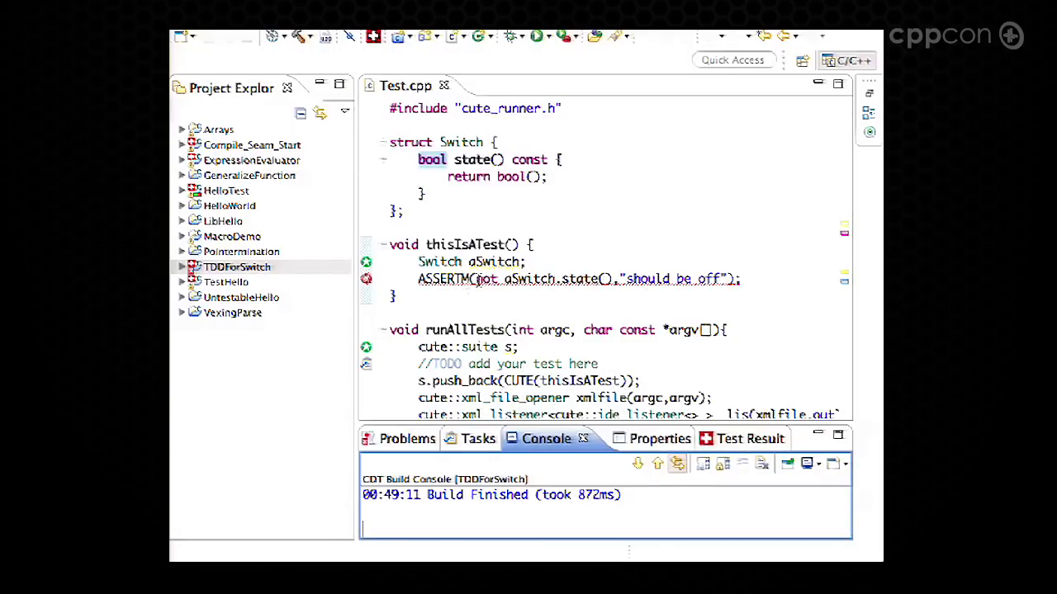
pyautogui.click(607, 278)
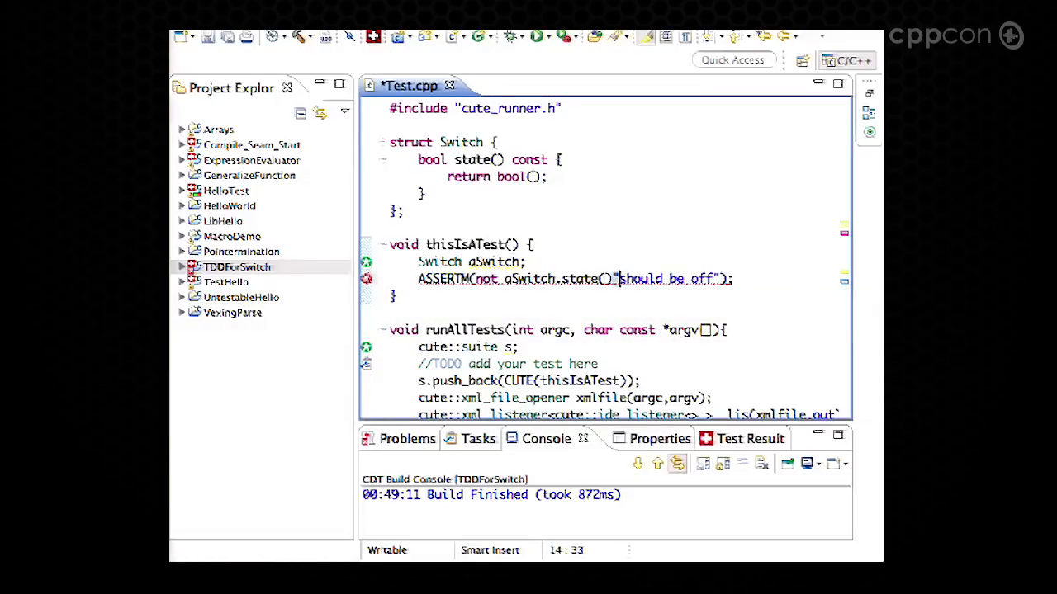
pyautogui.doubleClick(665, 279)
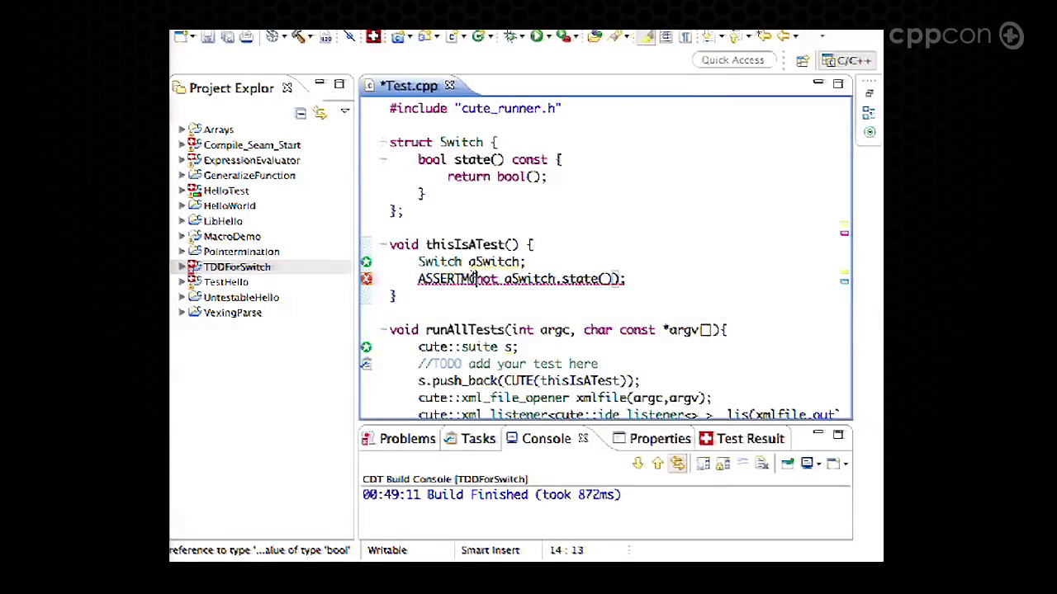
pyautogui.write('"should be off"')
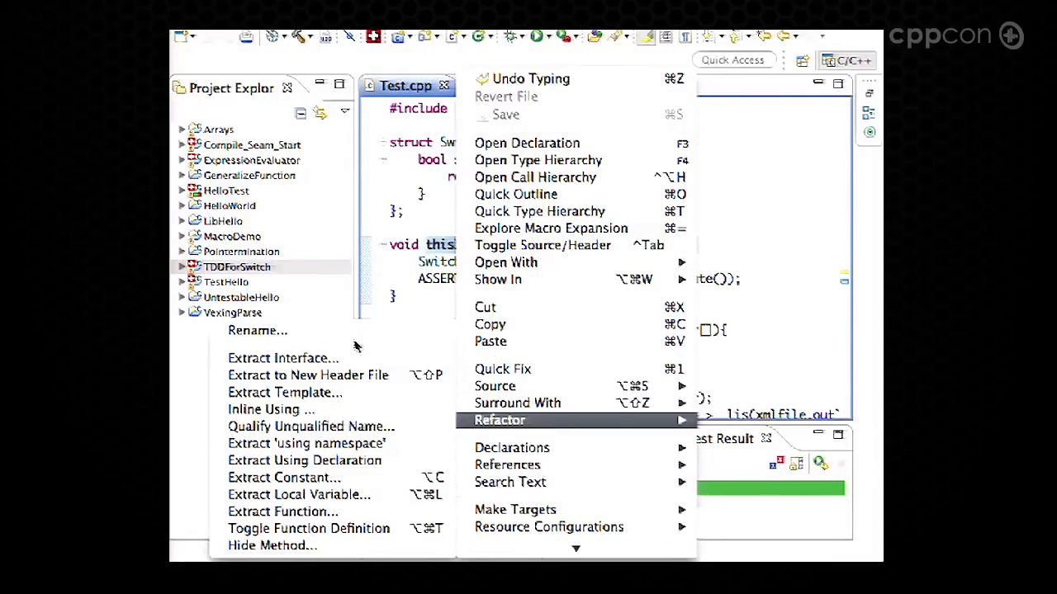
# Step: Rename thisIsATest to IntialSwitchIsOff and add a placeholder newTestFunction below it
pyautogui.click(257, 330)
pyautogui.write('IntialS')
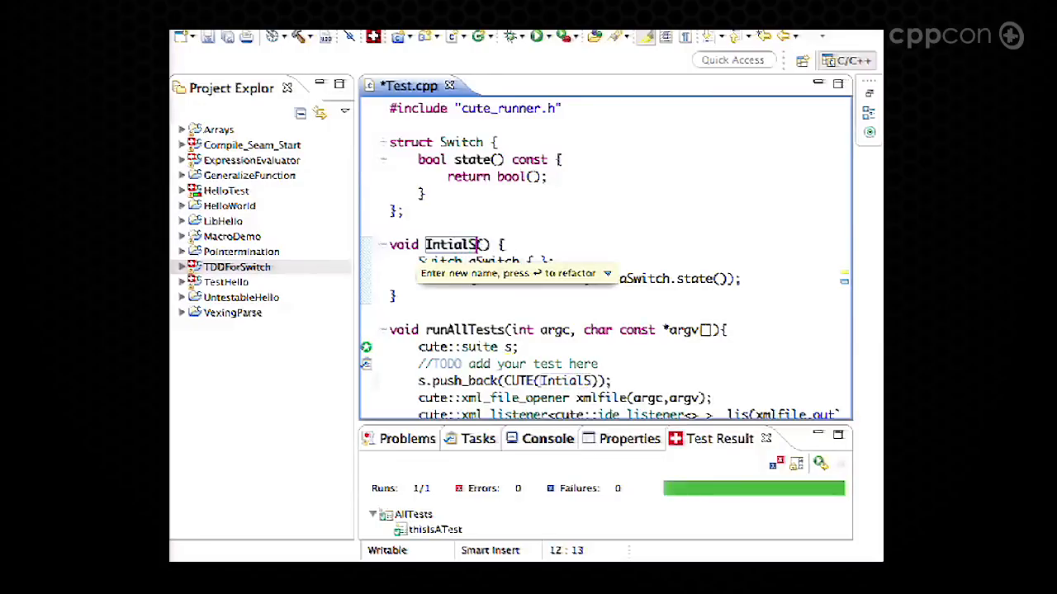
pyautogui.write('wic')
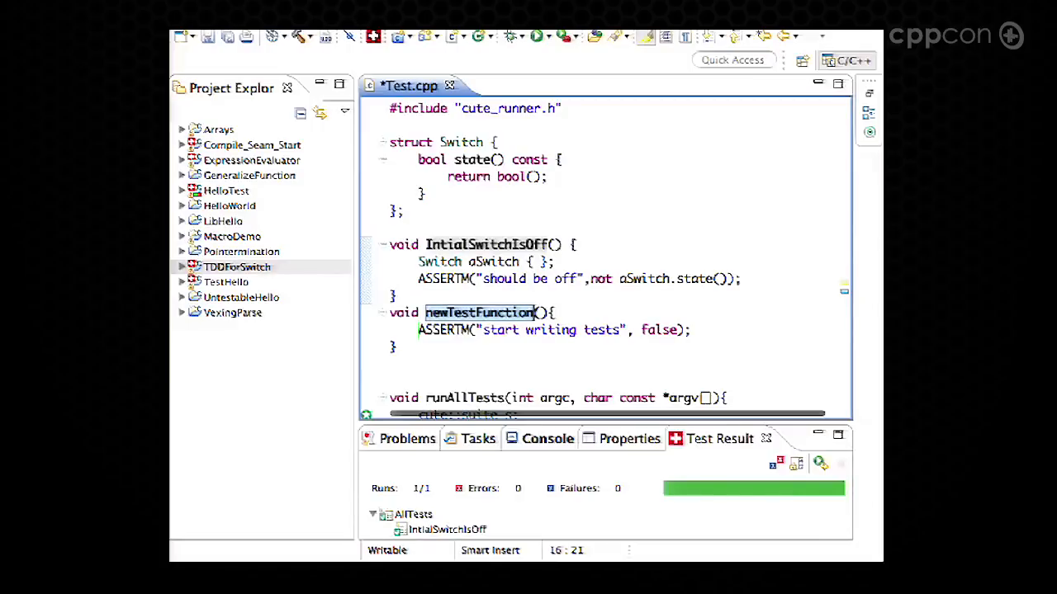
# Step: Rename newTestFunction to TurnedOnSwitchIsOn with ASSERTM("should be on", aSwitch.state()); and save
pyautogui.write('Tunn')
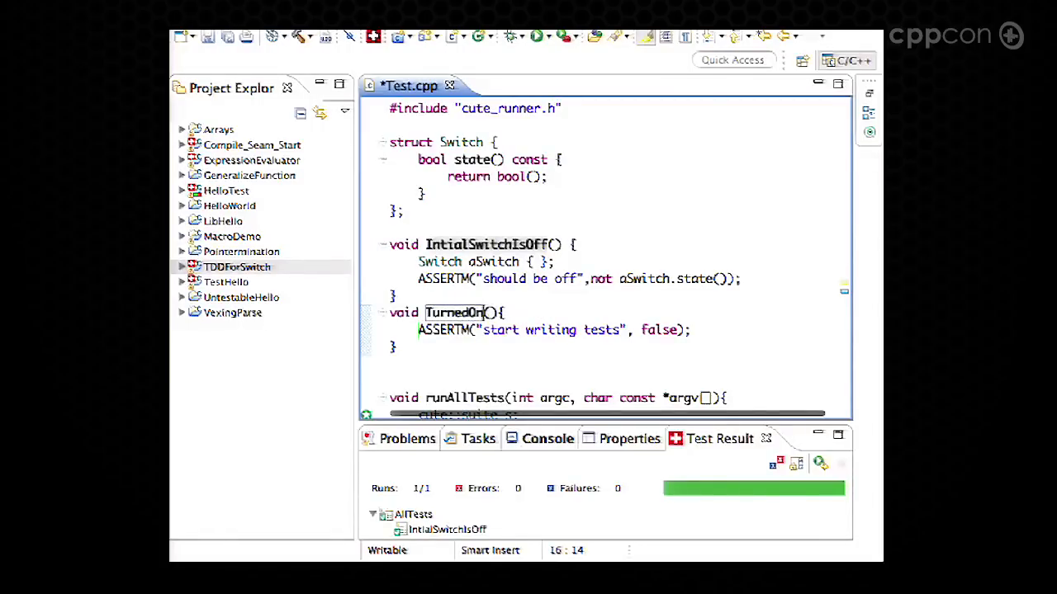
pyautogui.write('SwitchIsOn')
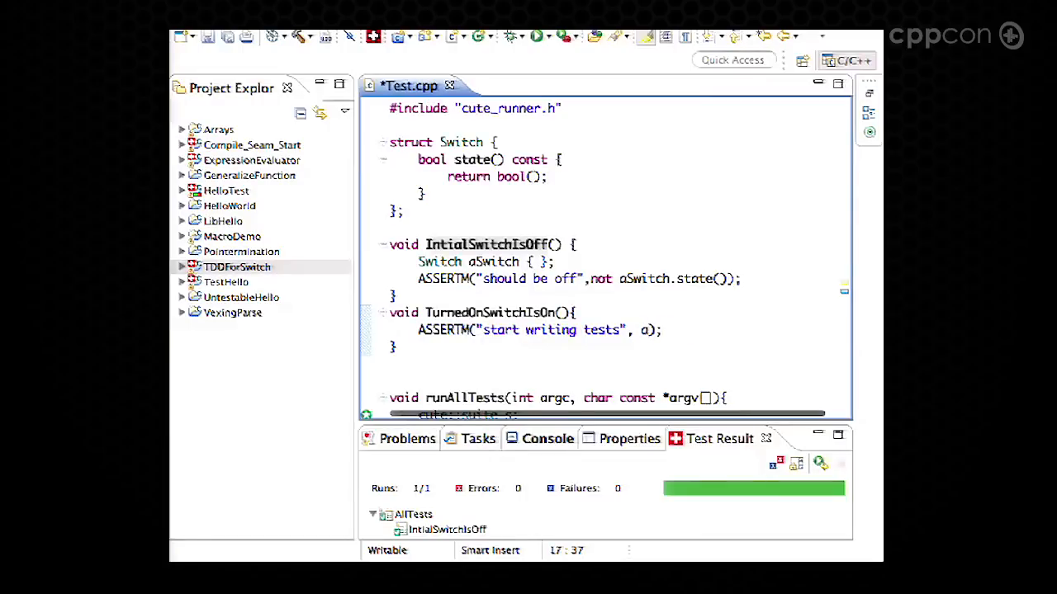
pyautogui.write('Switch.state(')
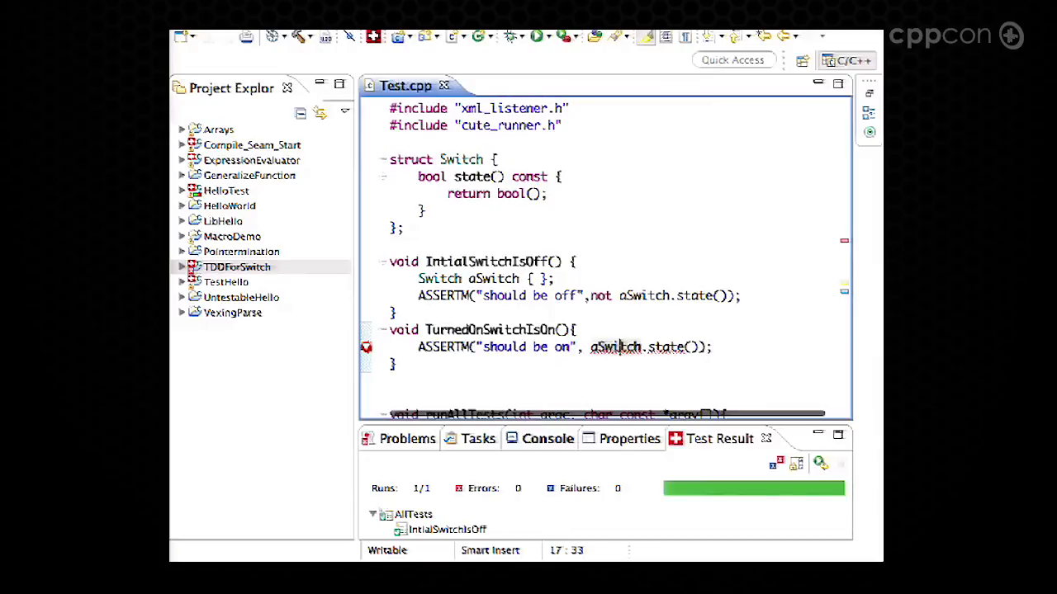
# Step: Declare a local Switch aSwitch{}; in TurnedOnSwitchIsOn and rerun the CUTE tests
pyautogui.click(366, 347)
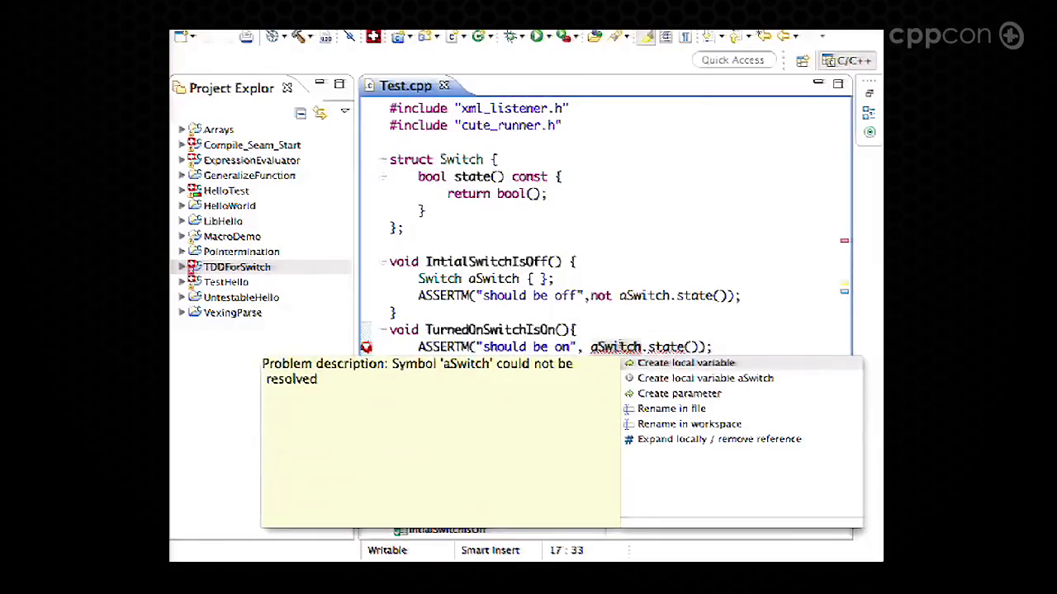
pyautogui.click(686, 362)
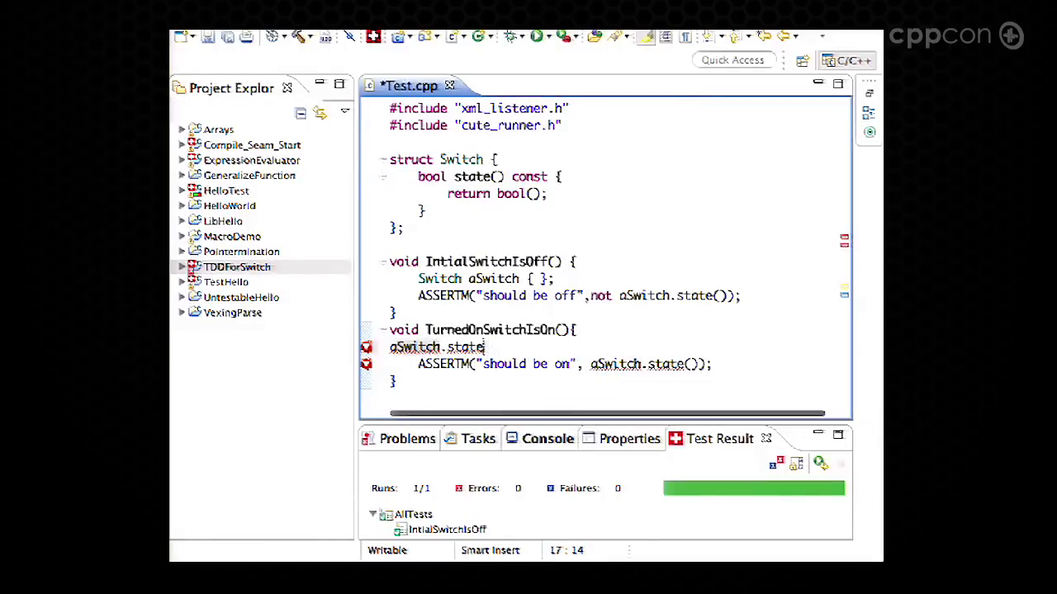
pyautogui.press('BackSpace')
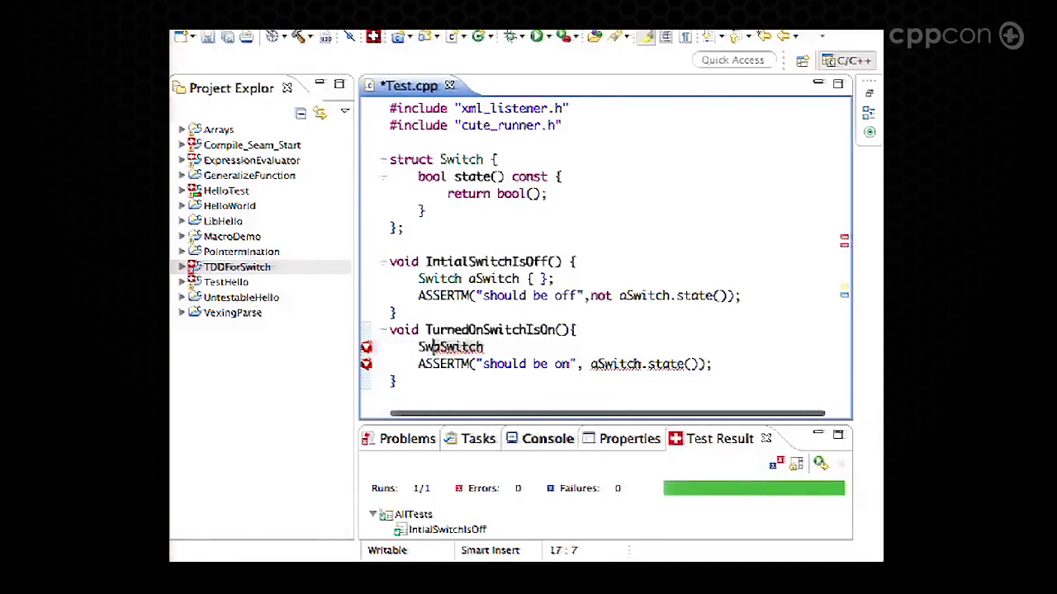
pyautogui.write('Switch aSwitch{')
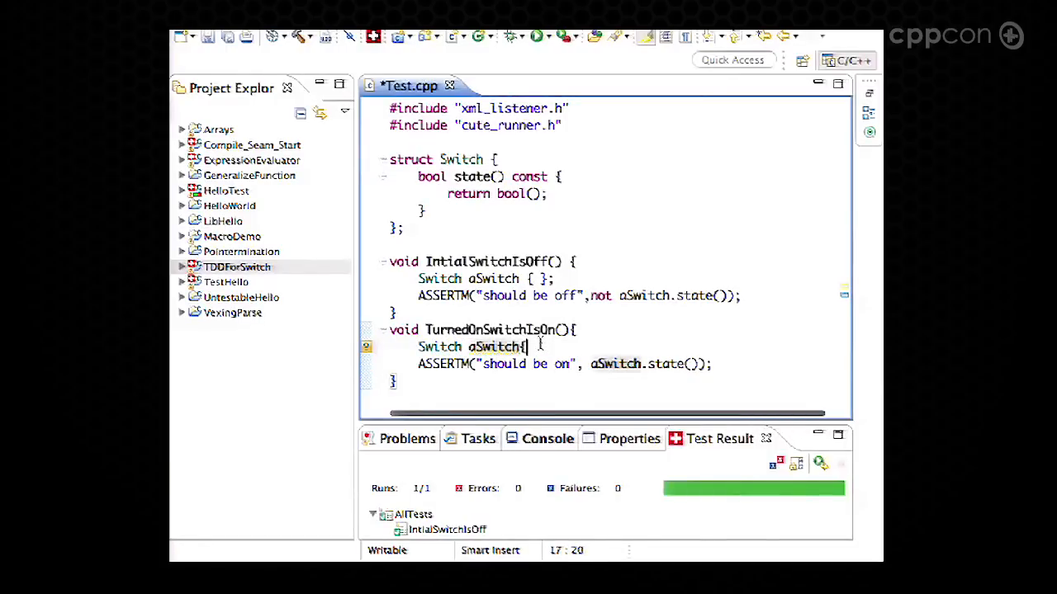
pyautogui.write('};')
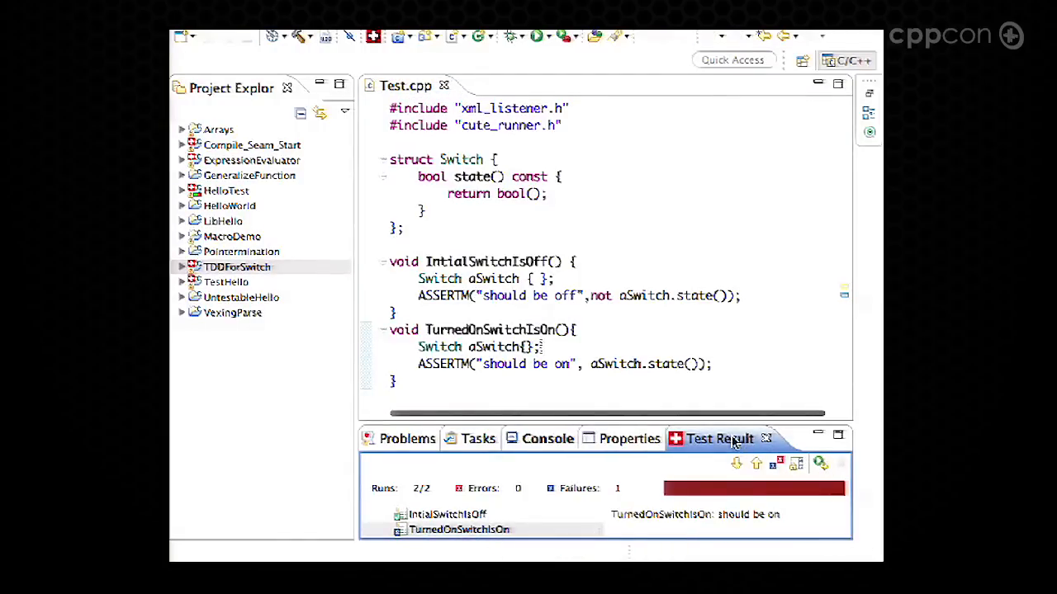
# Step: Maximize and restore the Test Results view, then add aSwitch.turnOn(); before the assertion
pyautogui.doubleClick(718, 439)
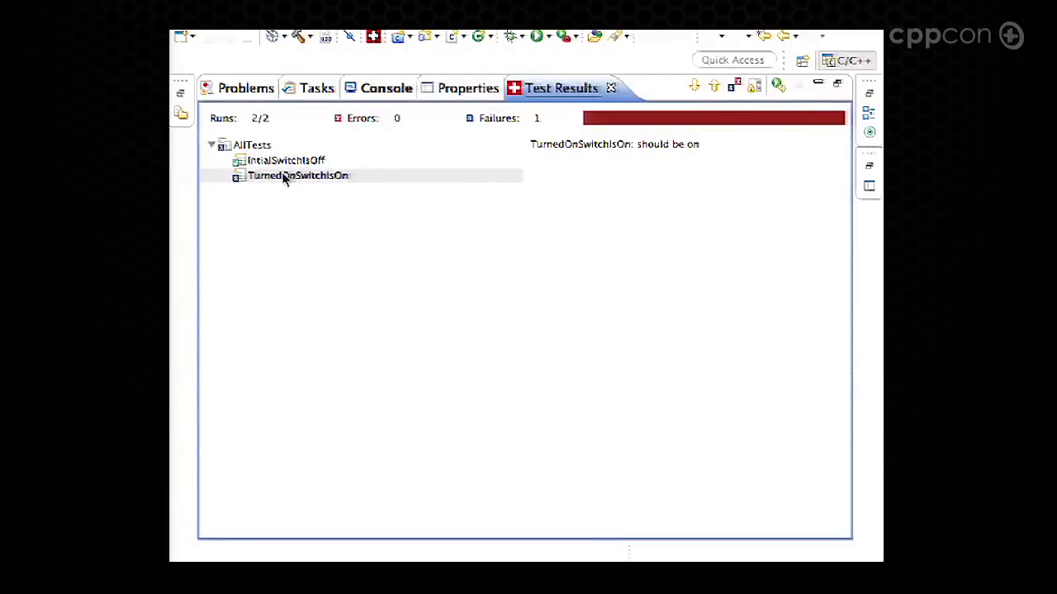
pyautogui.doubleClick(297, 175)
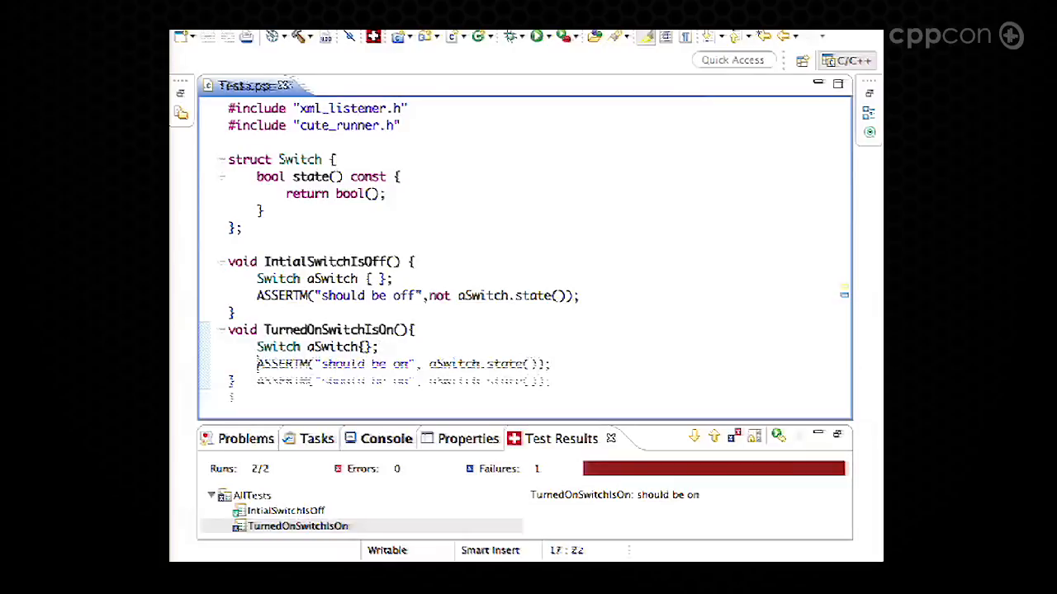
pyautogui.write('aSwitch.turnOn();')
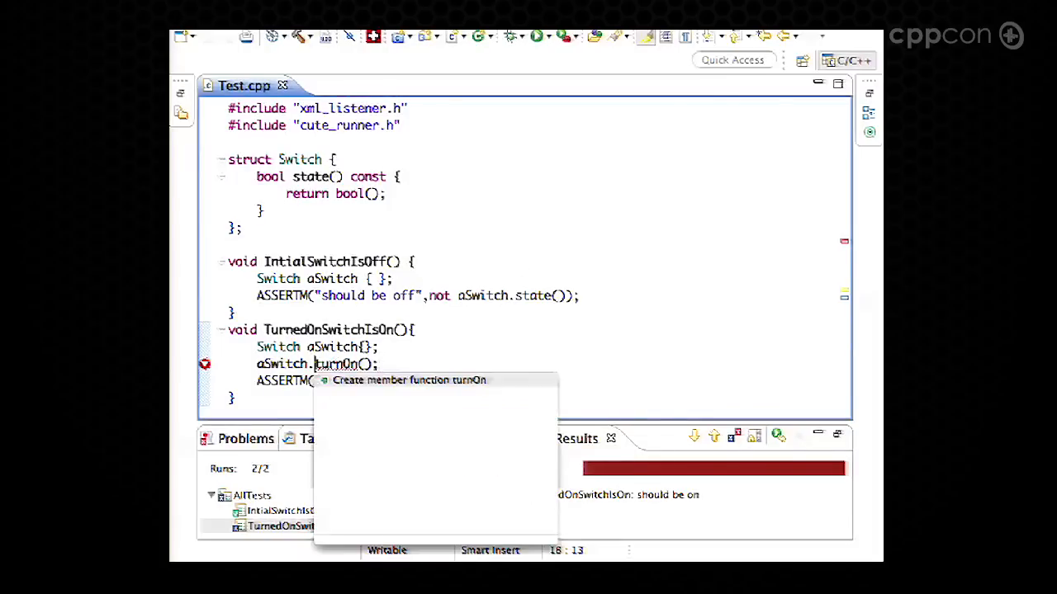
# Step: Generate an empty turnOn() member, rerun the tests, and make state() return true
pyautogui.click(408, 380)
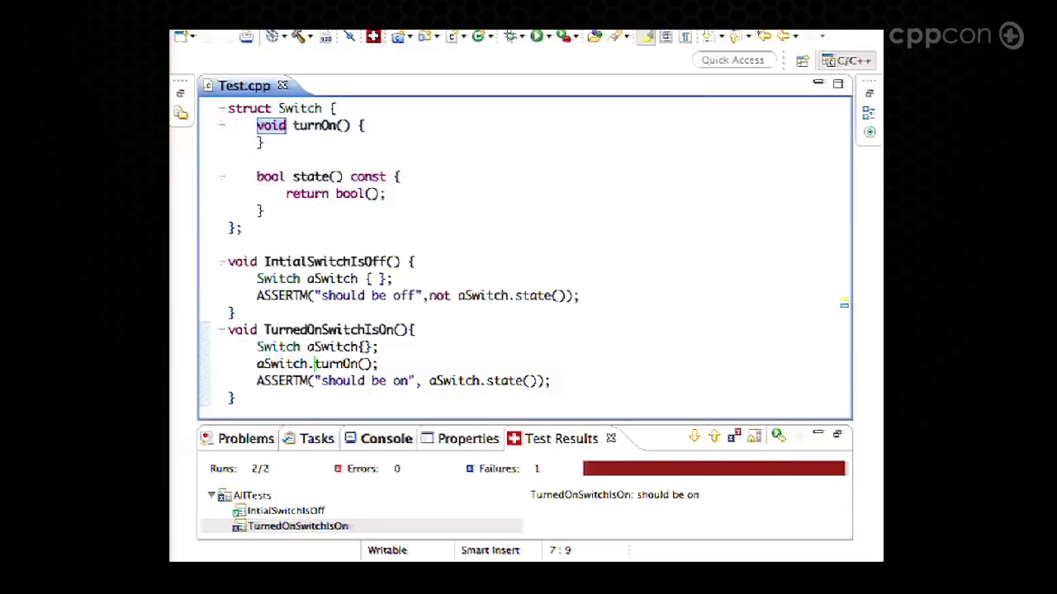
pyautogui.click(777, 436)
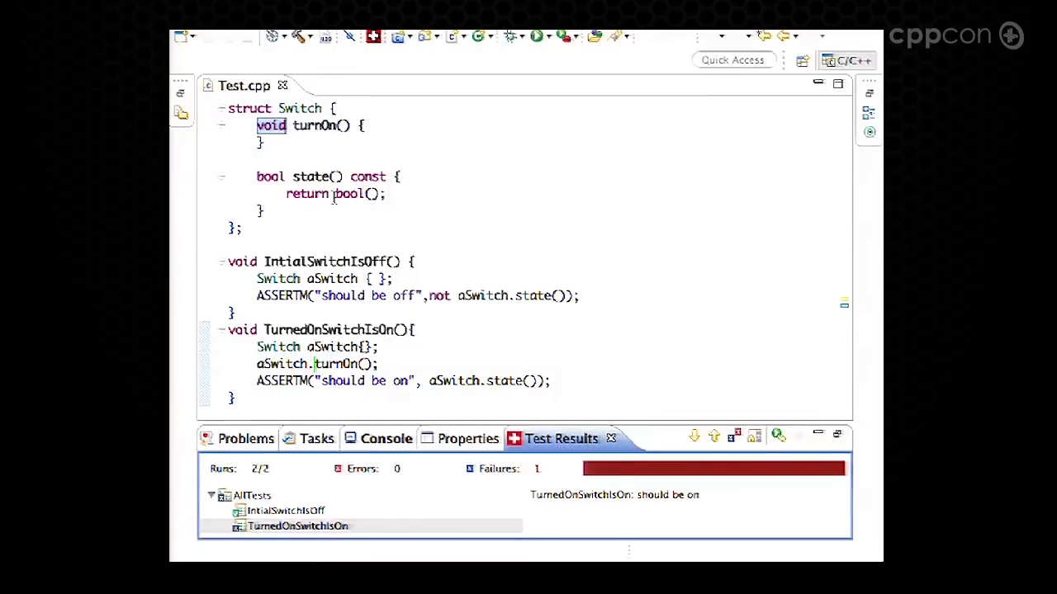
pyautogui.click(363, 194)
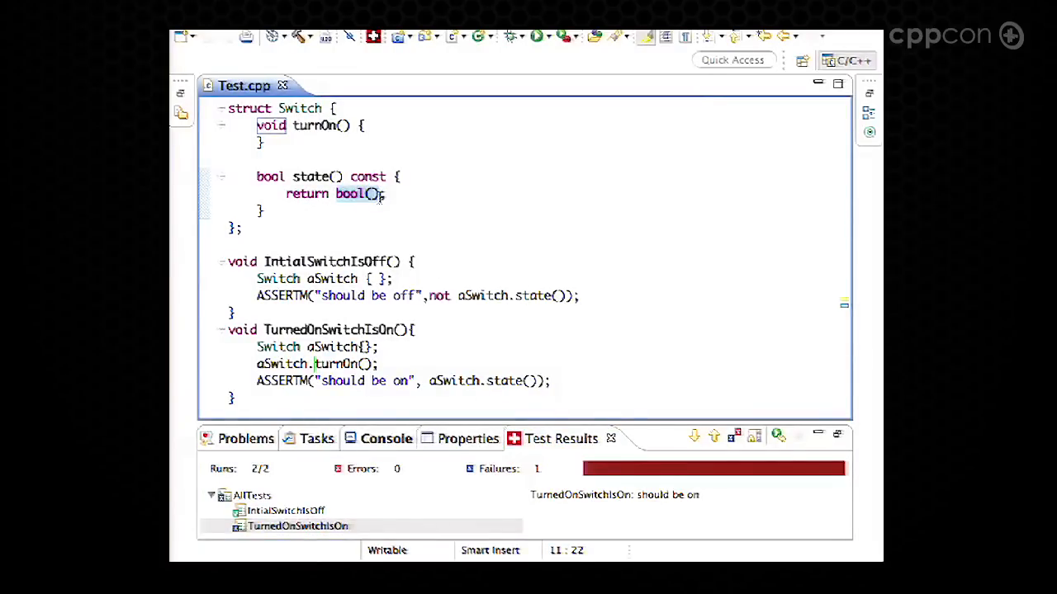
pyautogui.write('true')
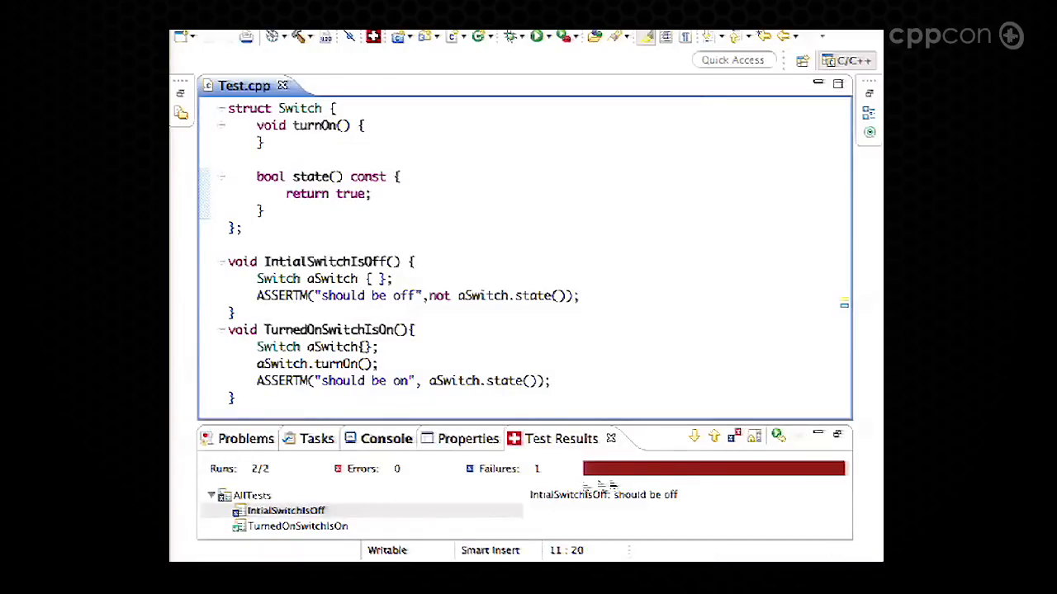
# Step: Check the TurnedOnSwitchIsOn result, then IntialSwitchIsOff's "should be off" failure message
pyautogui.click(297, 526)
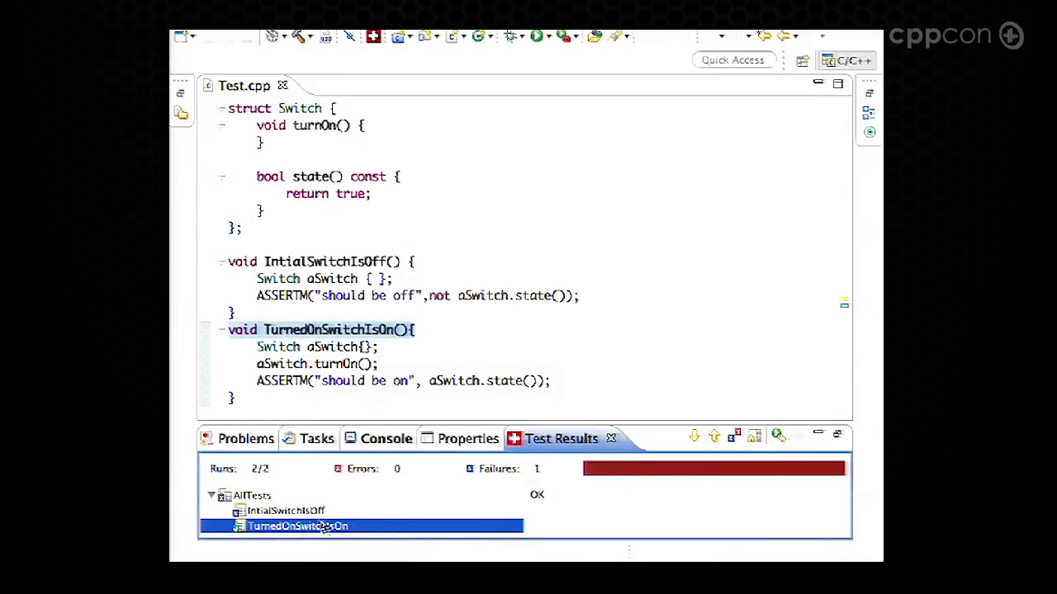
pyautogui.click(286, 510)
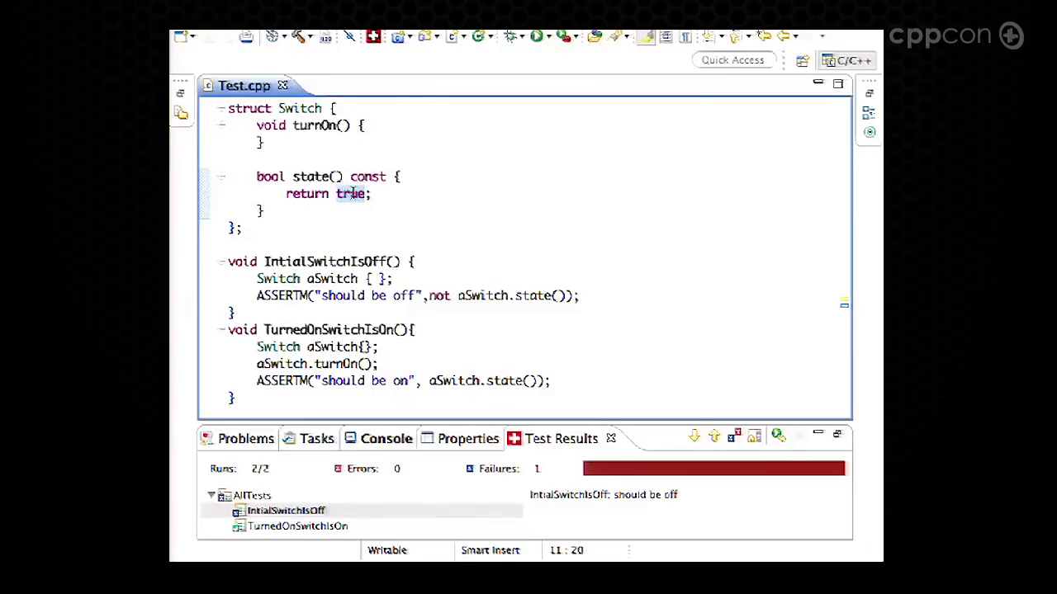
# Step: Make state() return a new bool myState field set true in turnOn(), and rerun the tests
pyautogui.write('myState')
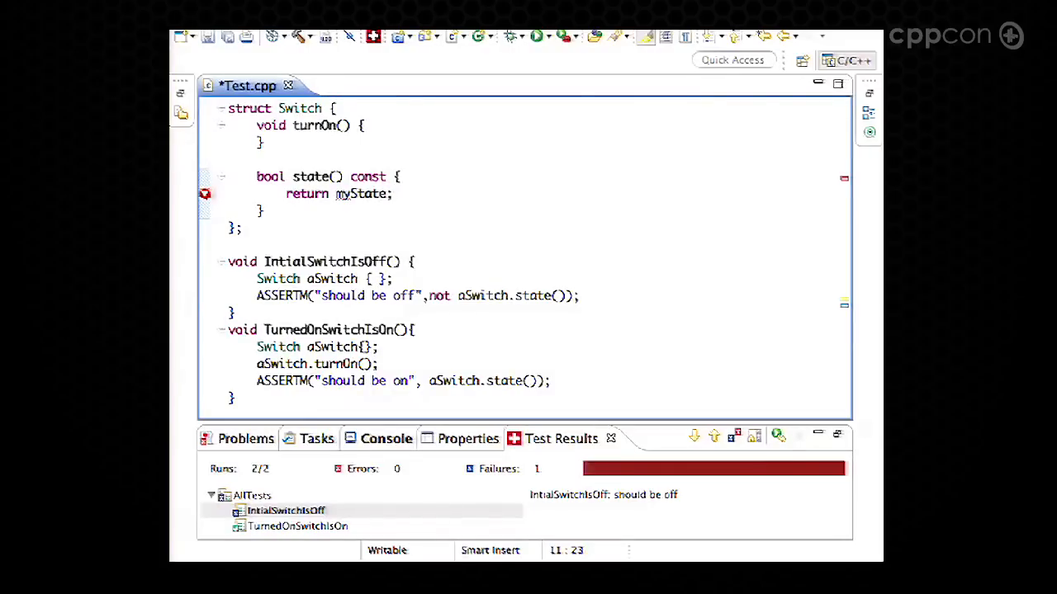
pyautogui.click(362, 193)
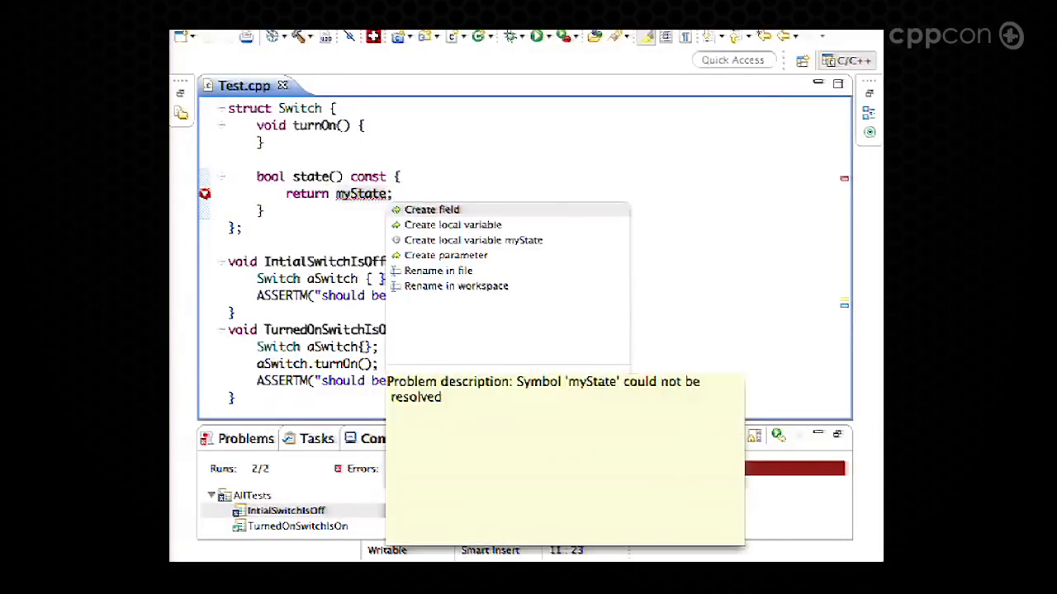
pyautogui.click(431, 208)
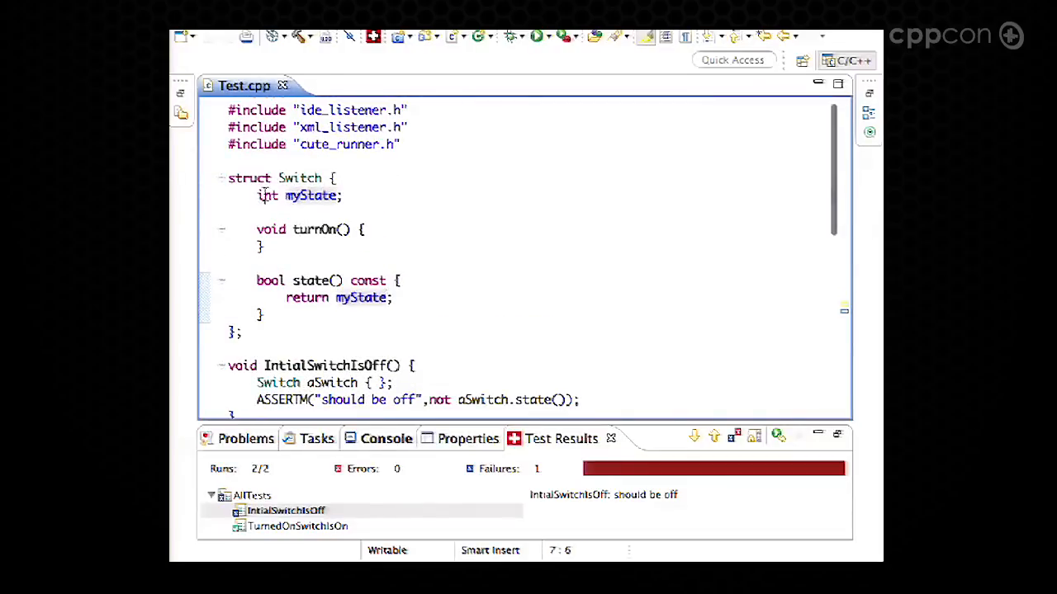
pyautogui.write('bool')
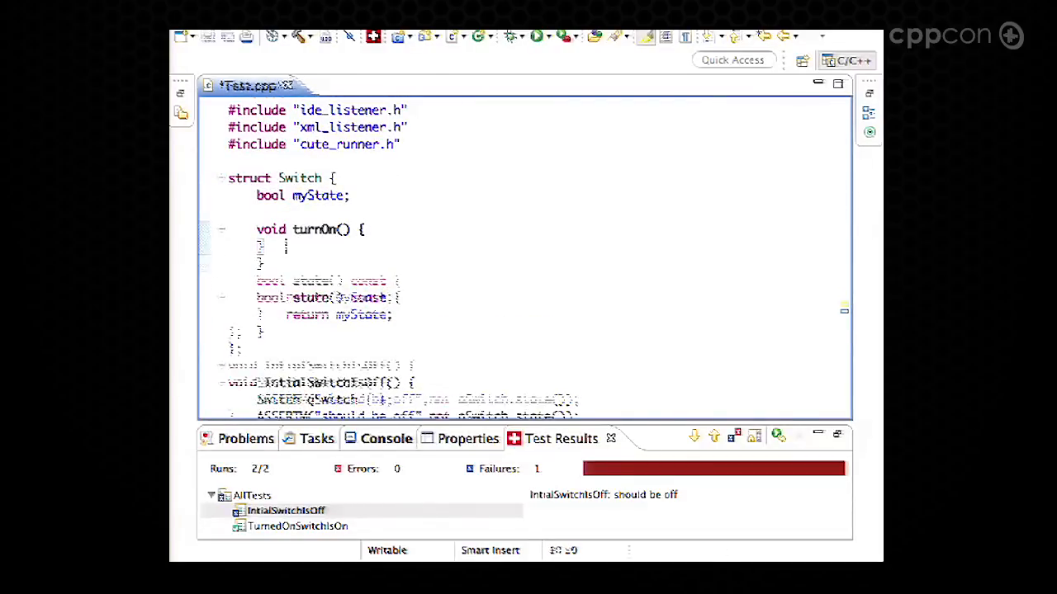
pyautogui.write('my')
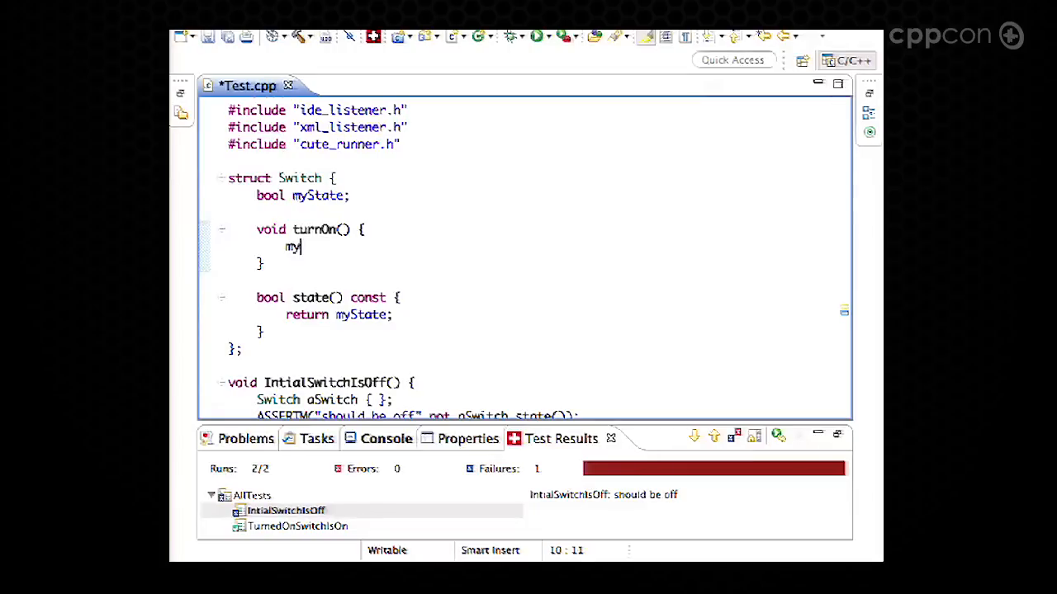
pyautogui.write('State=true;')
pyautogui.click(539, 196)
pyautogui.write('{}')
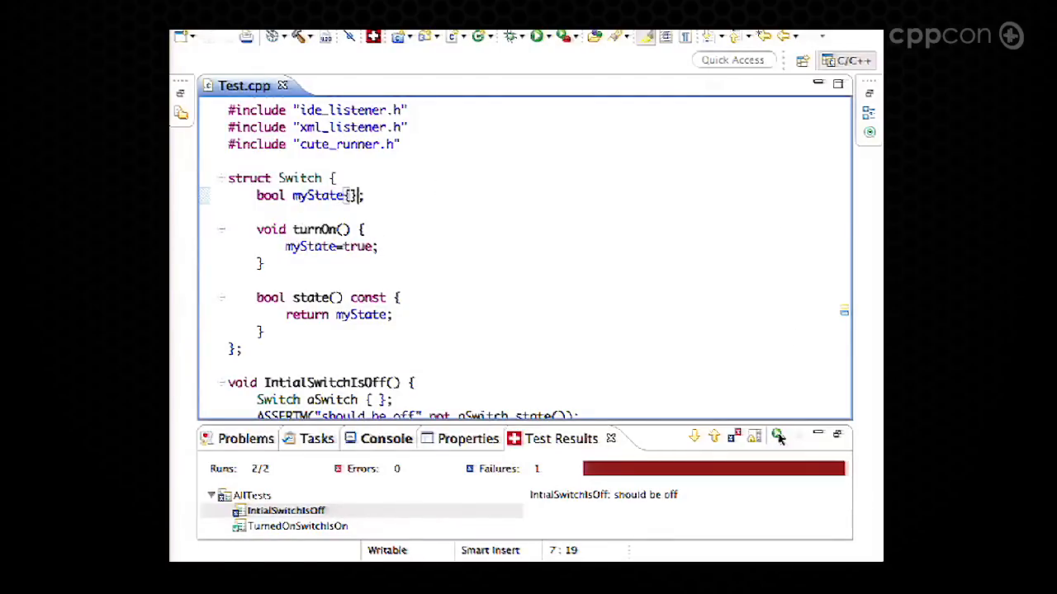
pyautogui.click(777, 436)
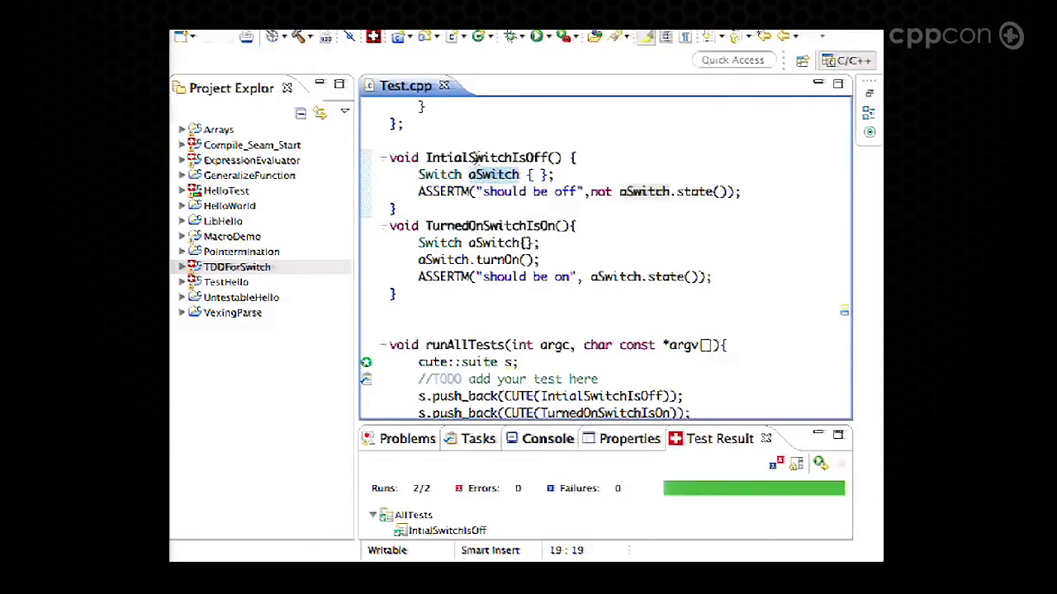
pyautogui.rightClick(511, 189)
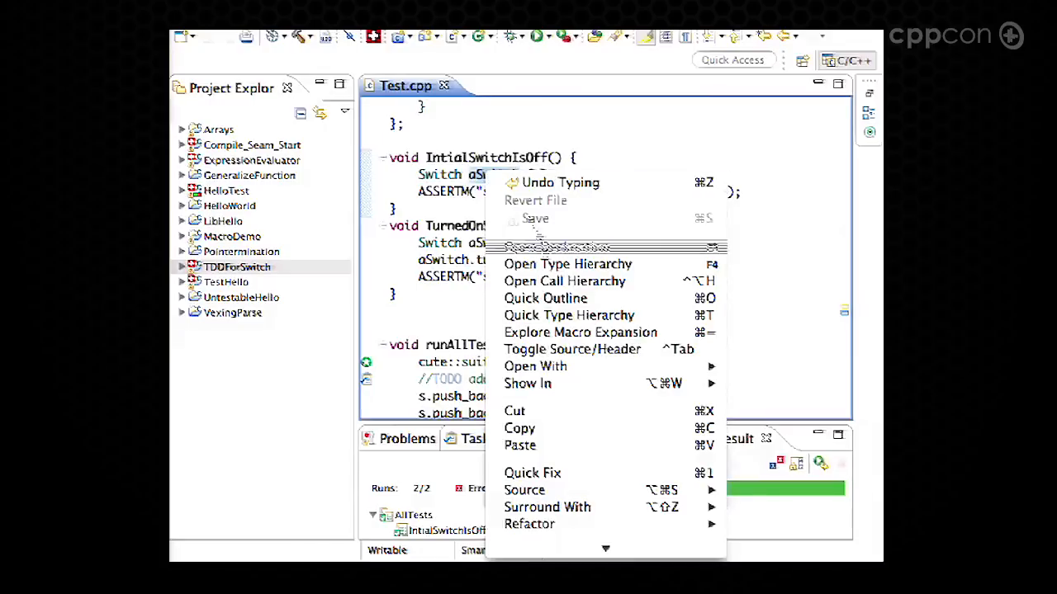
pyautogui.moveTo(529, 524)
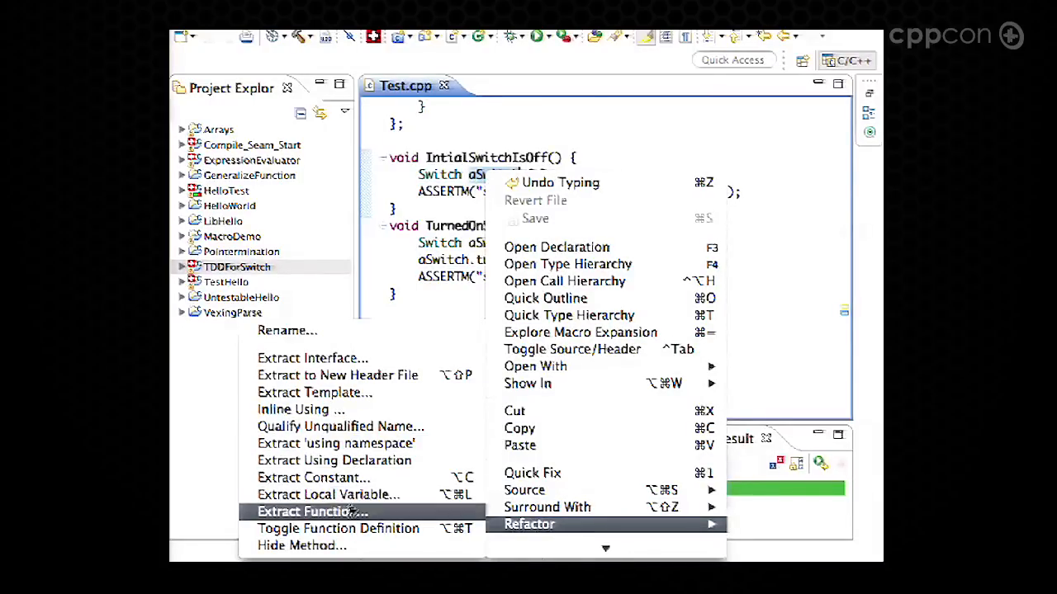
pyautogui.click(312, 512)
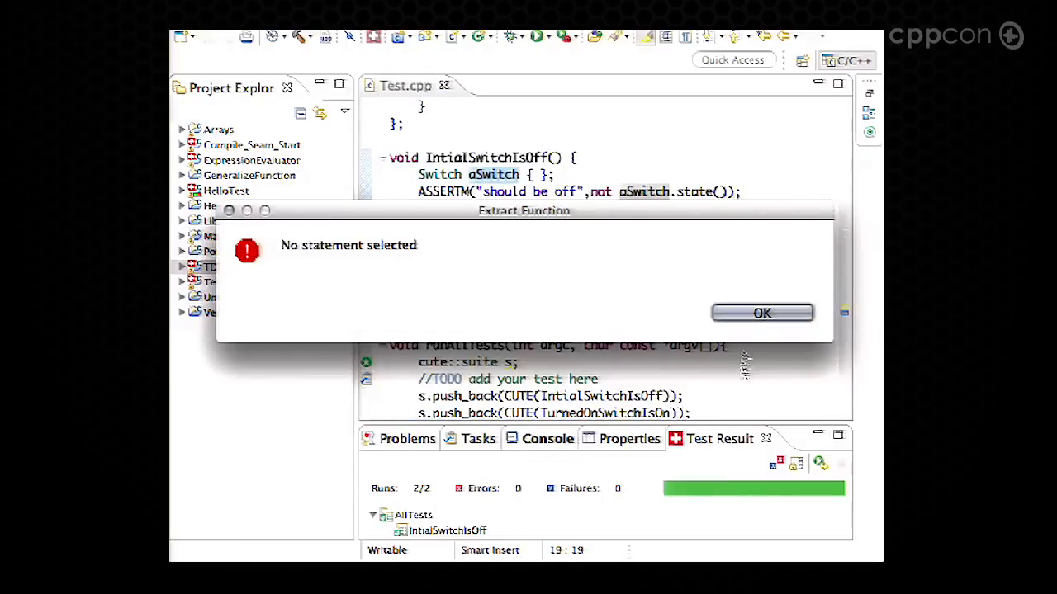
pyautogui.click(761, 313)
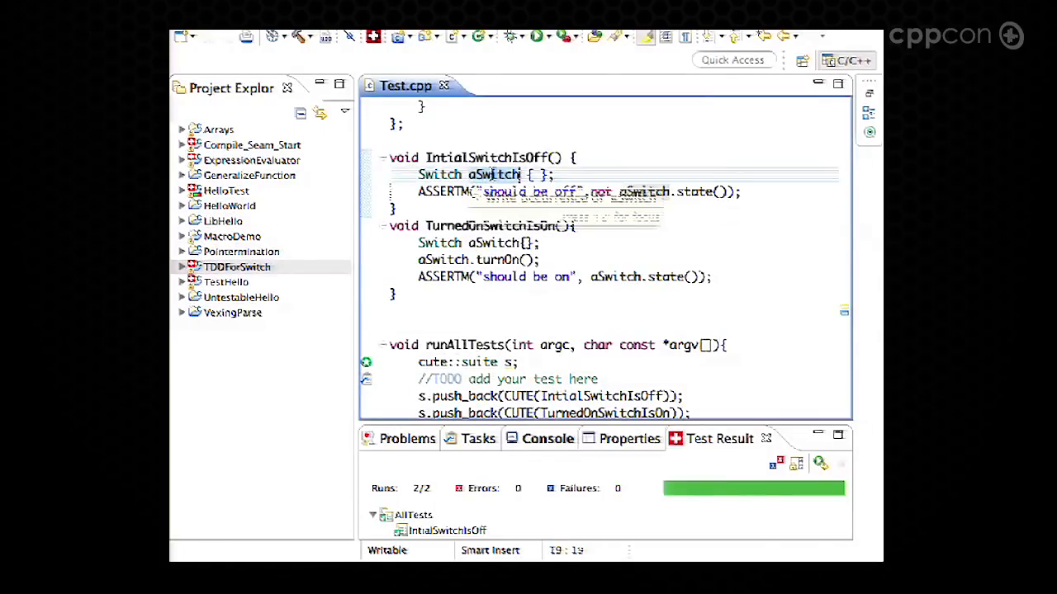
# Step: Extract the Switch declaration line into a function named makeInitialSwitchAndPopulateitExpensively
pyautogui.rightClick(487, 174)
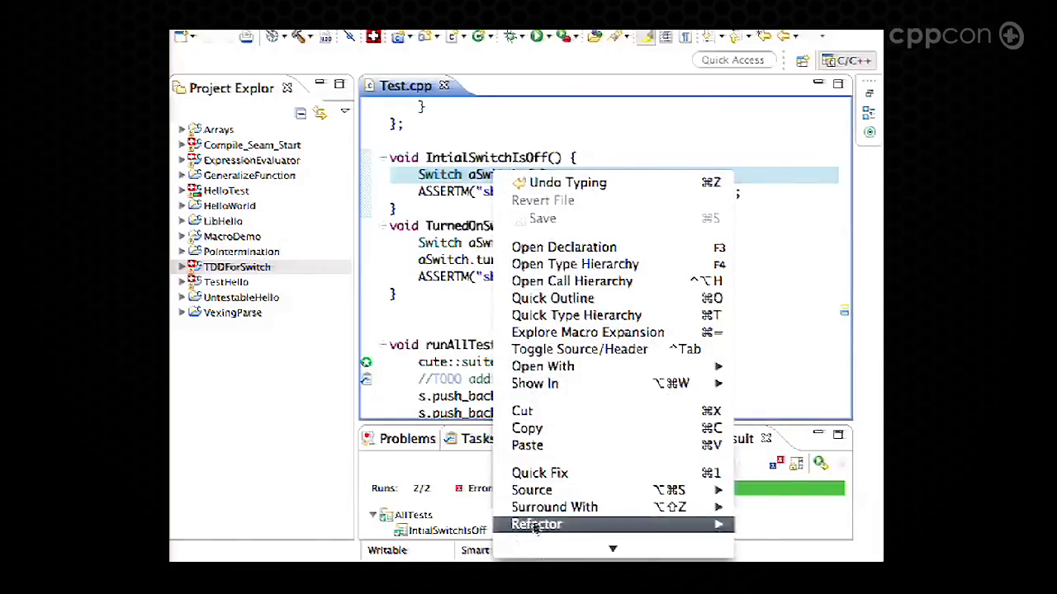
pyautogui.click(536, 524)
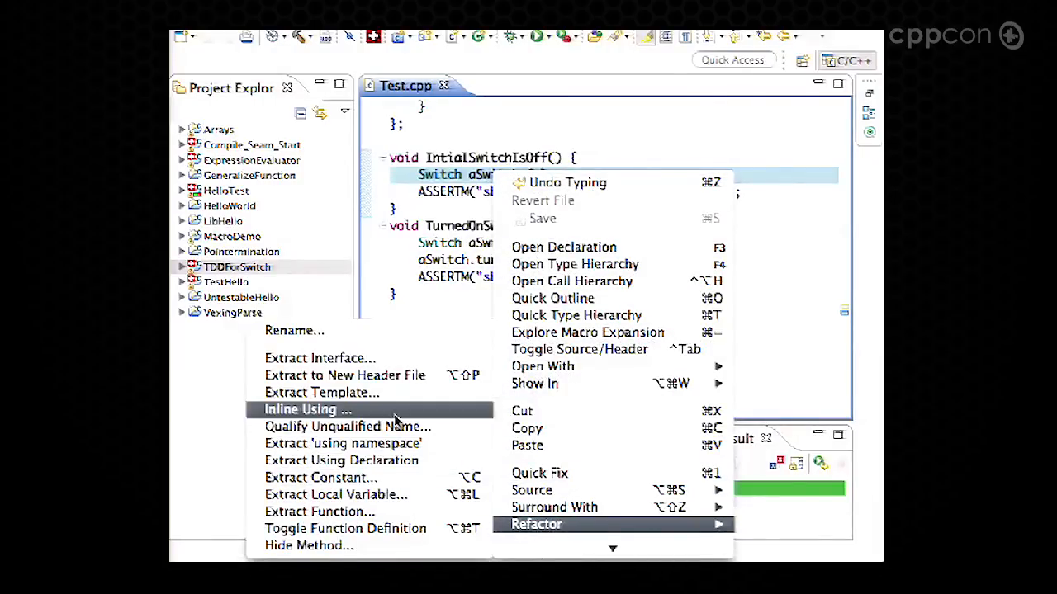
pyautogui.click(320, 511)
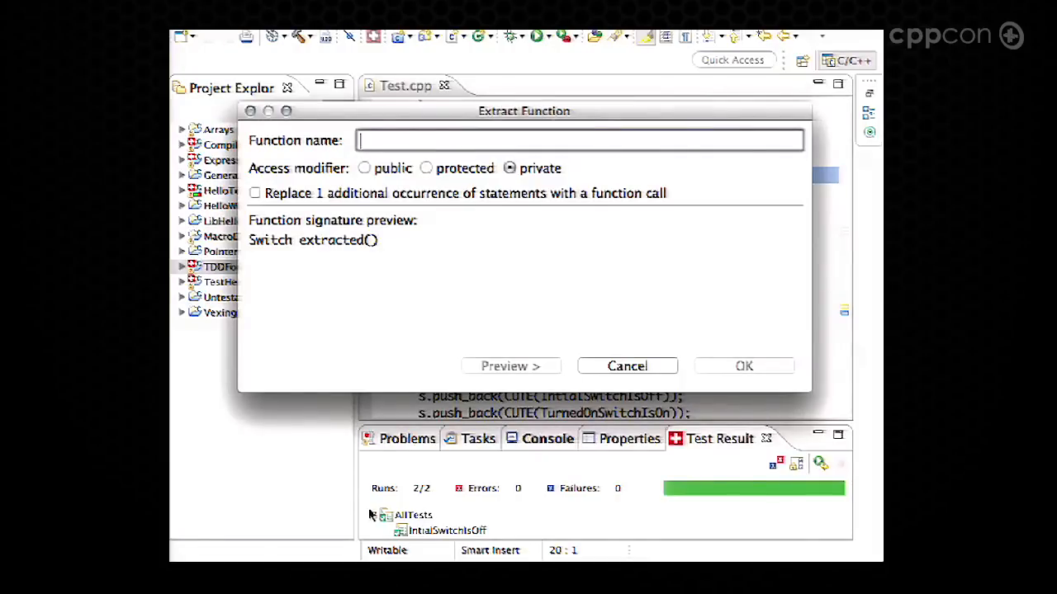
pyautogui.write('makeint')
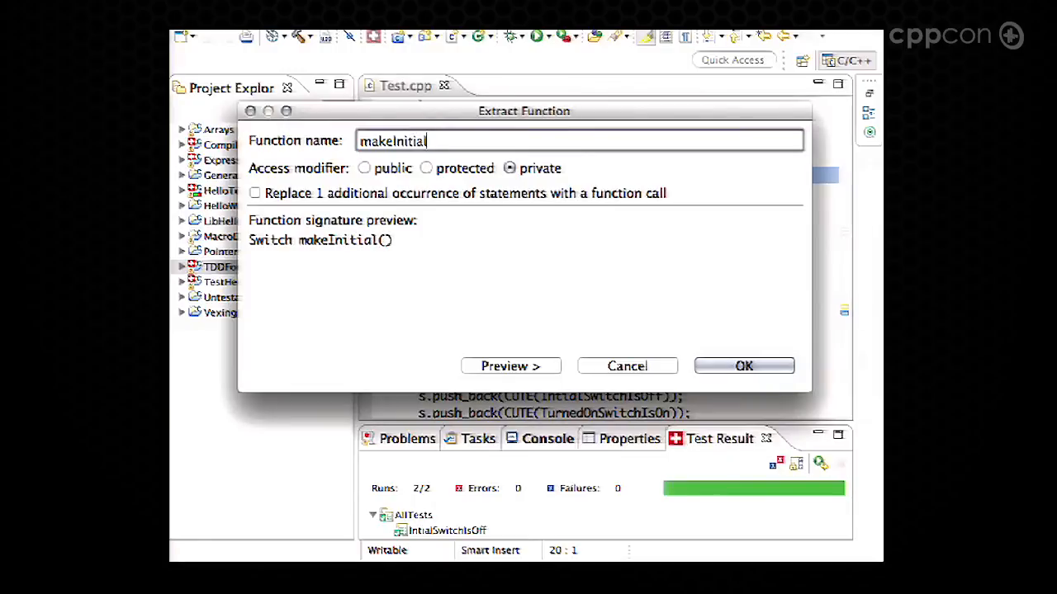
pyautogui.write('Swit')
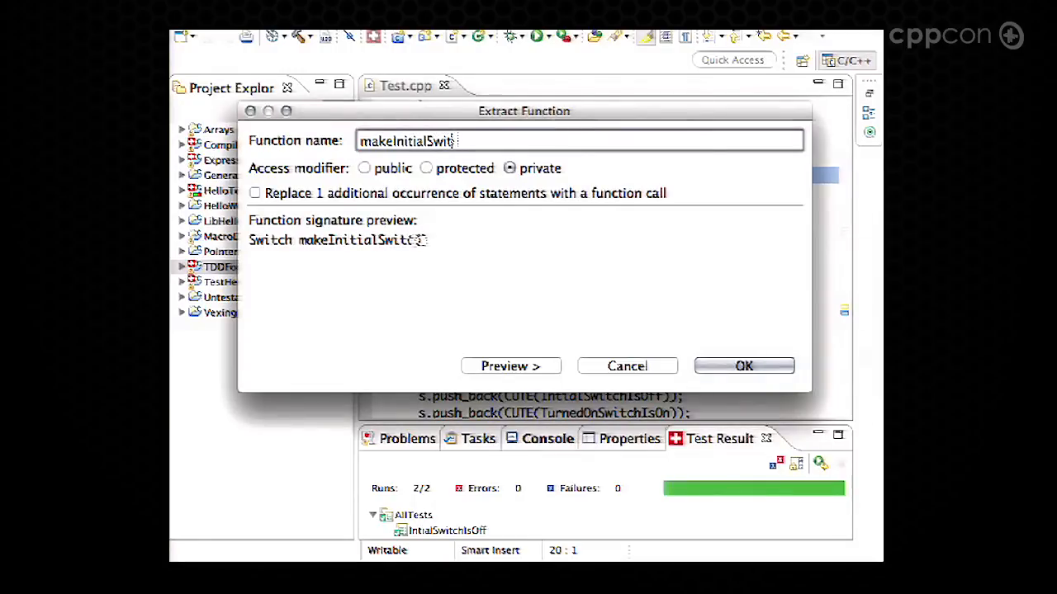
pyautogui.write('AndPopu')
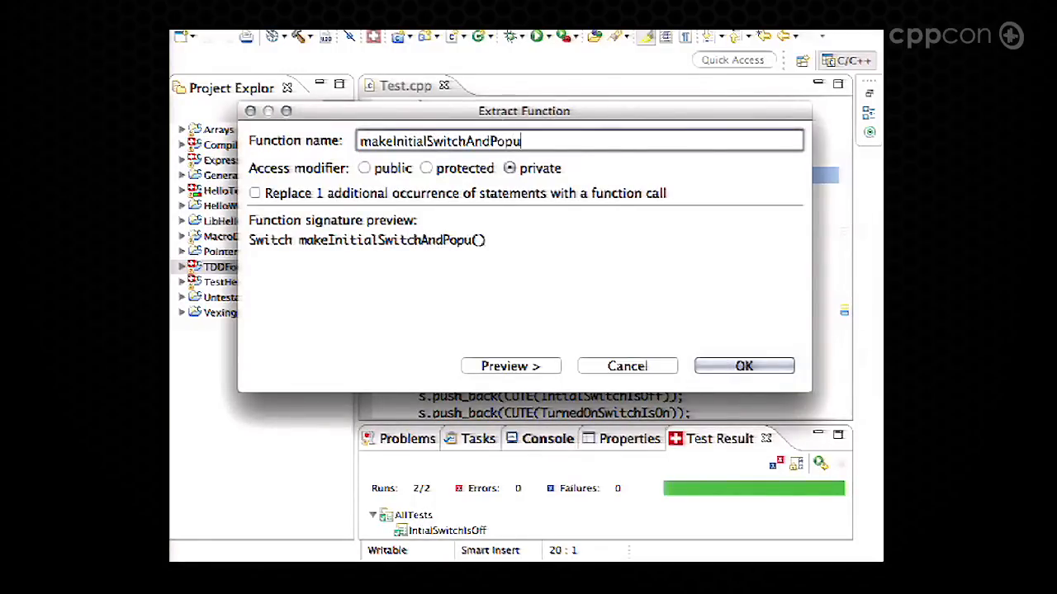
pyautogui.write('lateitE')
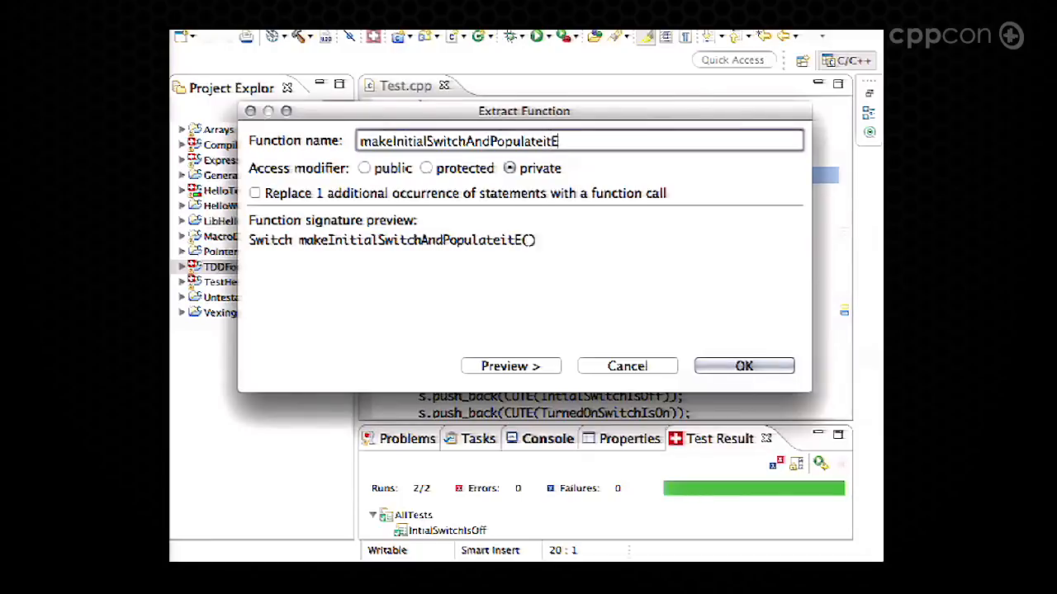
pyautogui.write('xpensively')
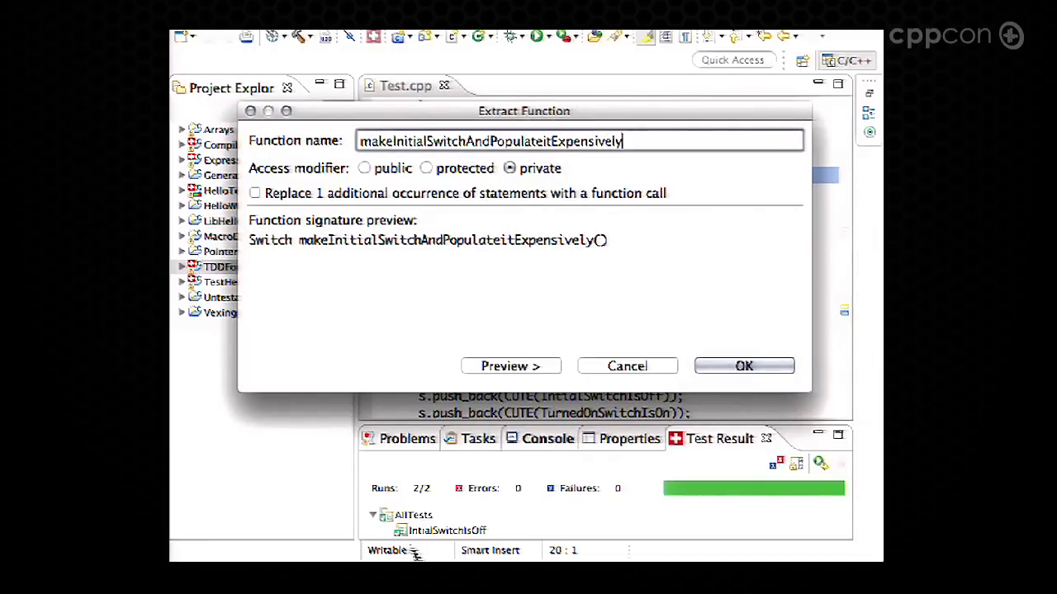
pyautogui.click(743, 365)
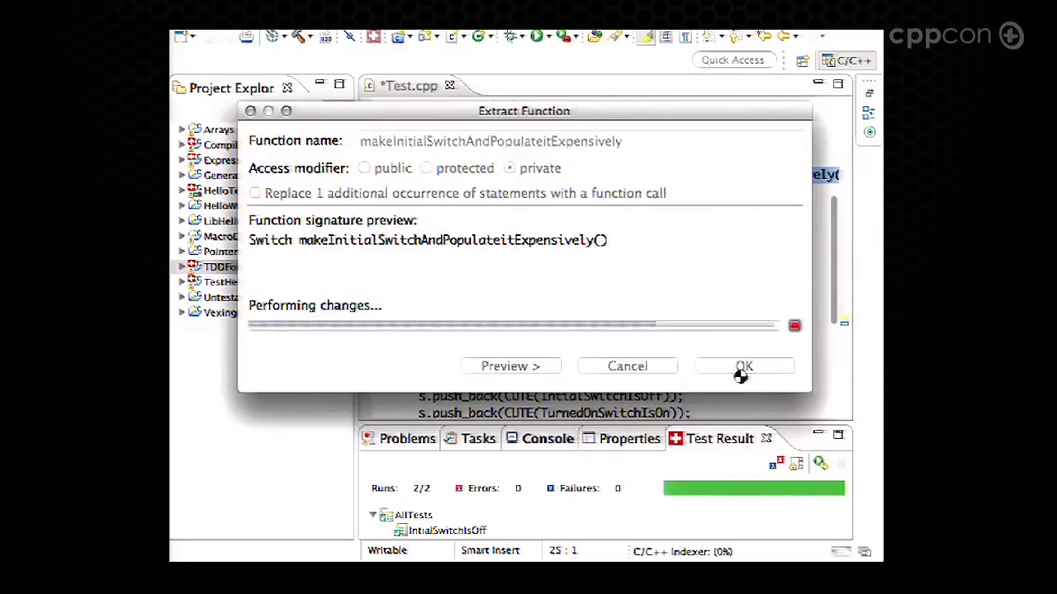
pyautogui.click(744, 366)
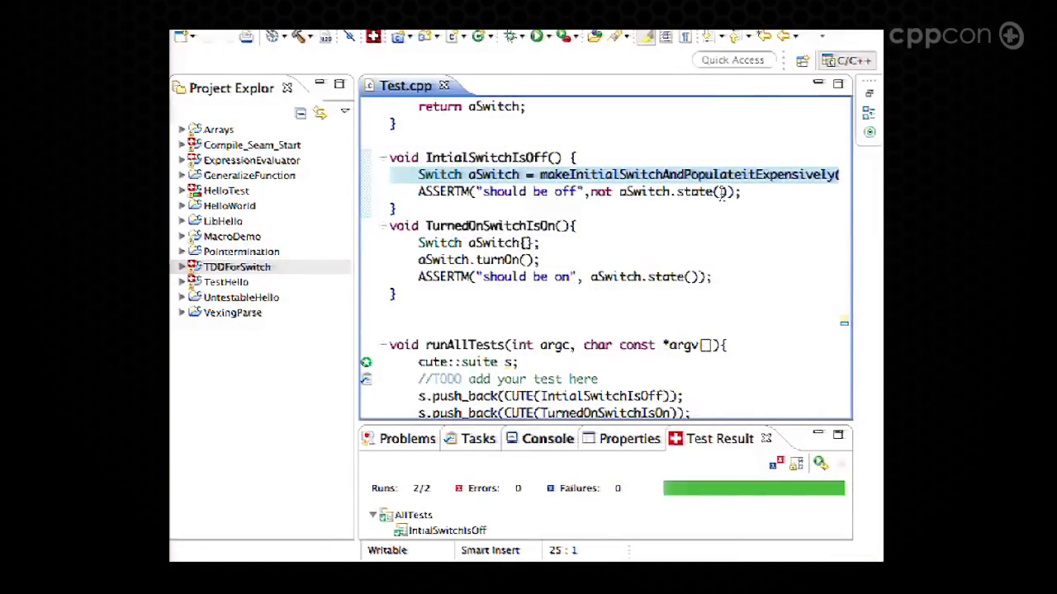